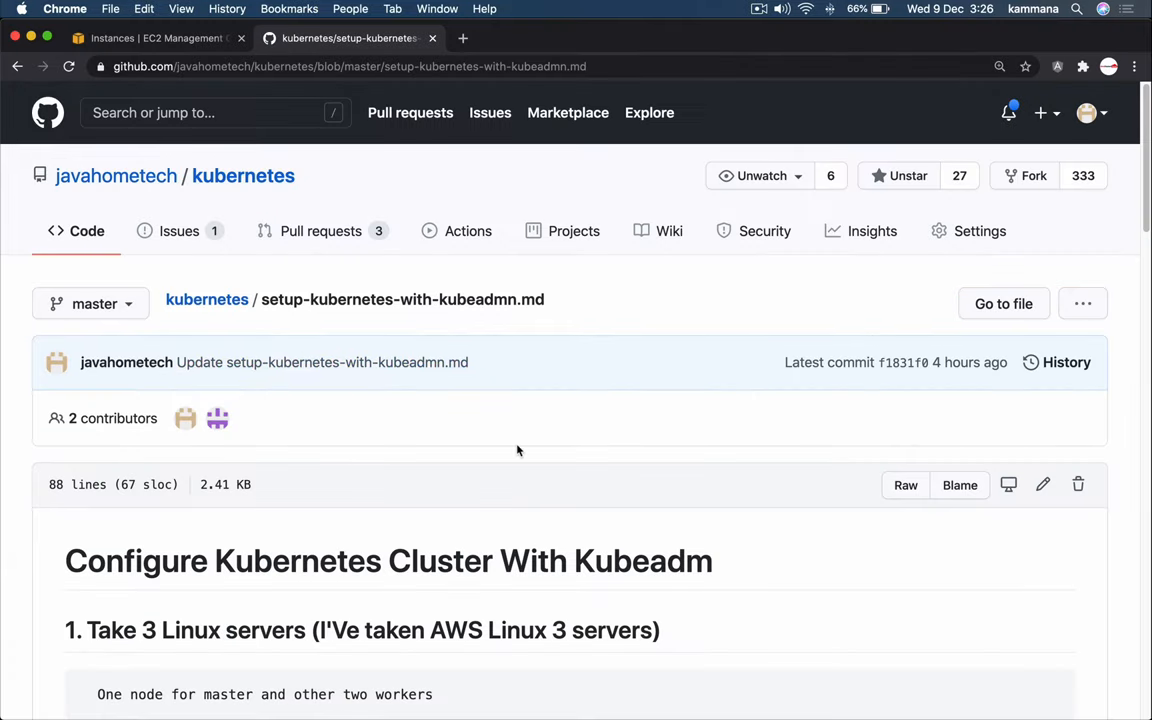
Step: Show the EC2 instances list with master, worker1 and worker2 running as t2.medium
scroll(down, 3)
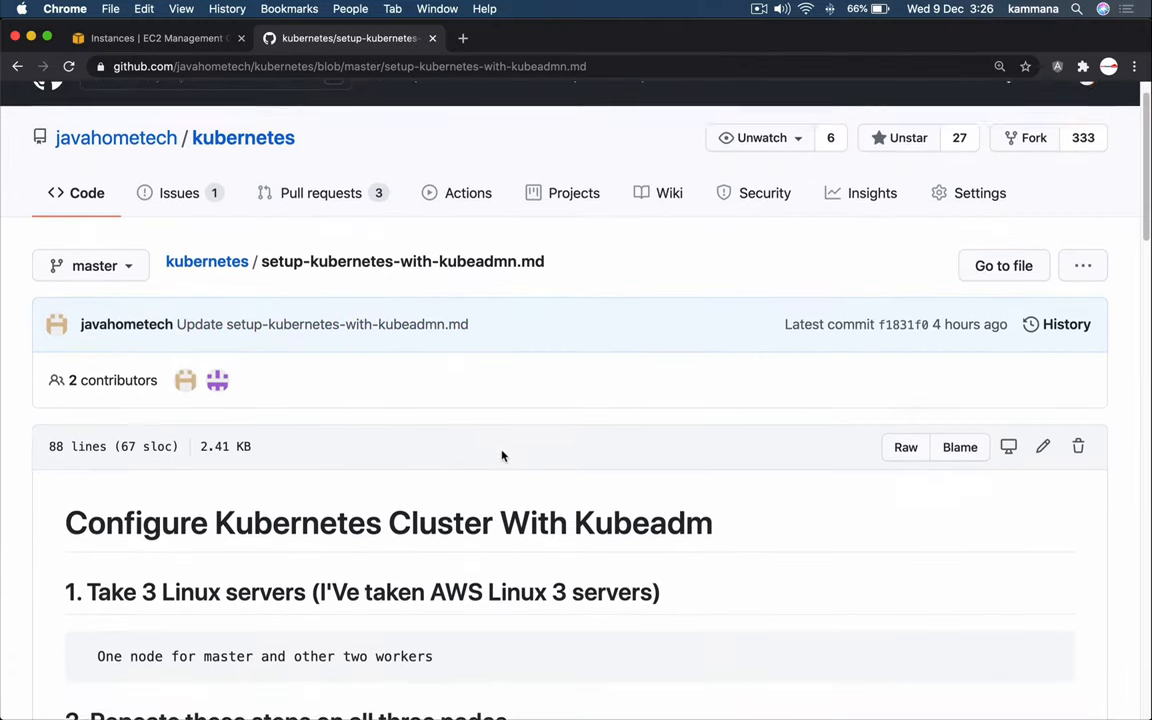
scroll(up, 3)
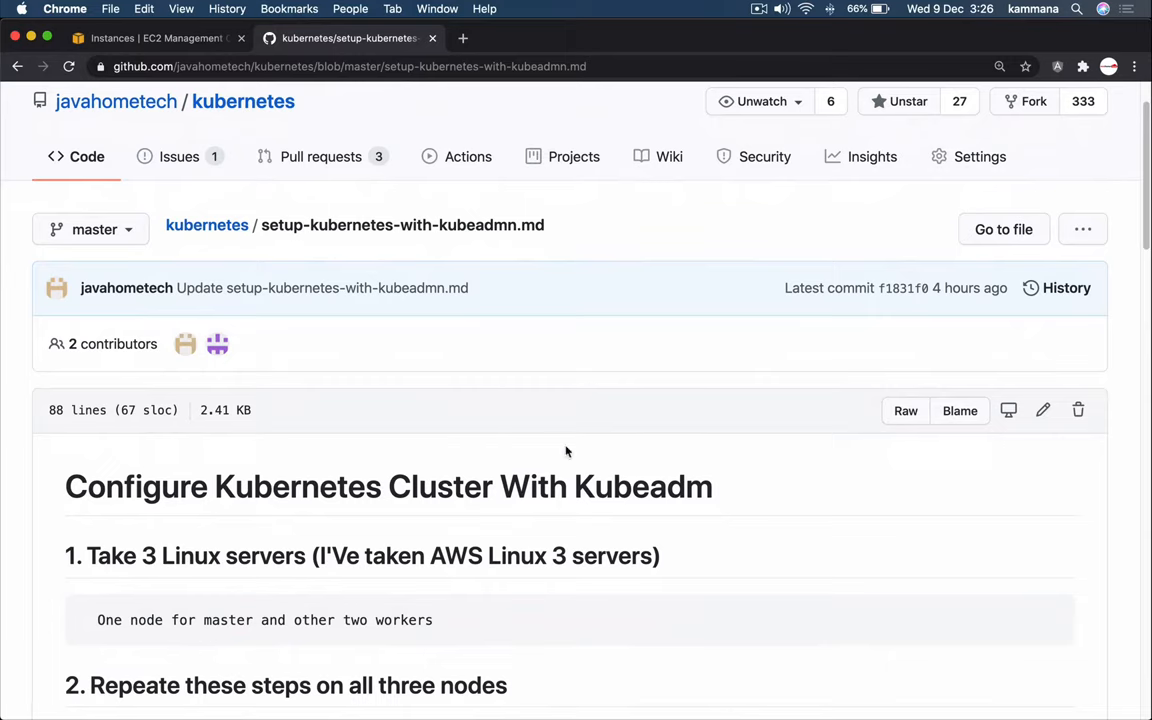
mouse_move(363, 66)
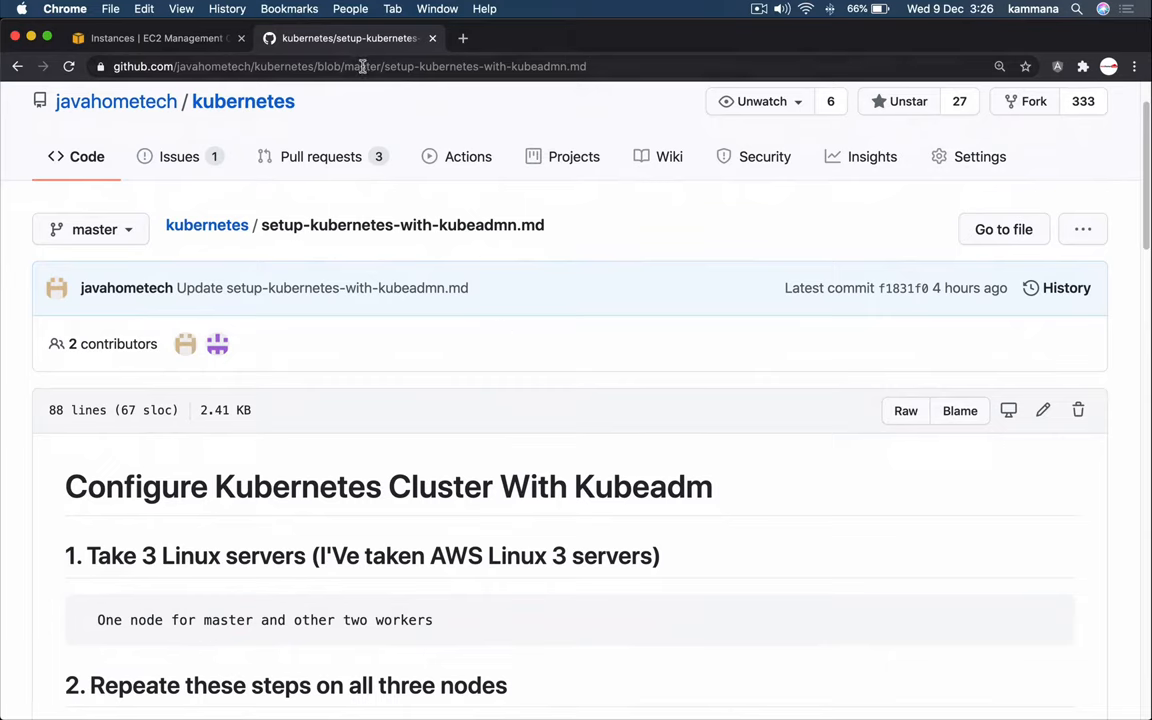
mouse_move(443, 383)
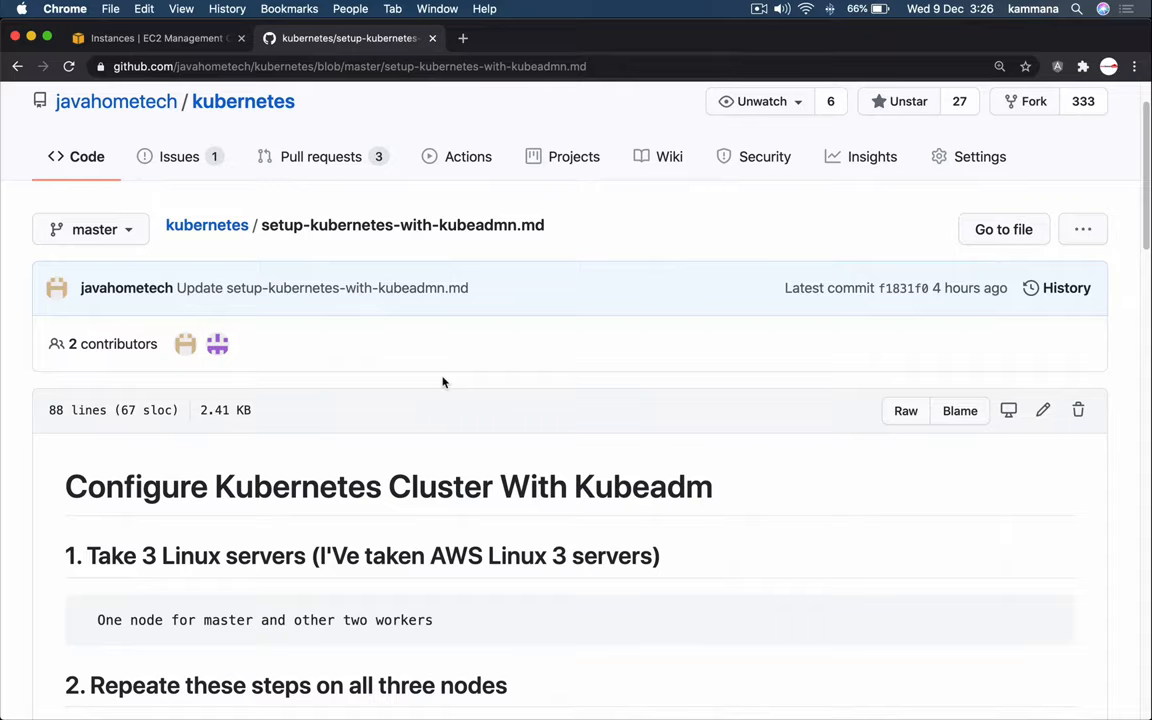
scroll(down, 3)
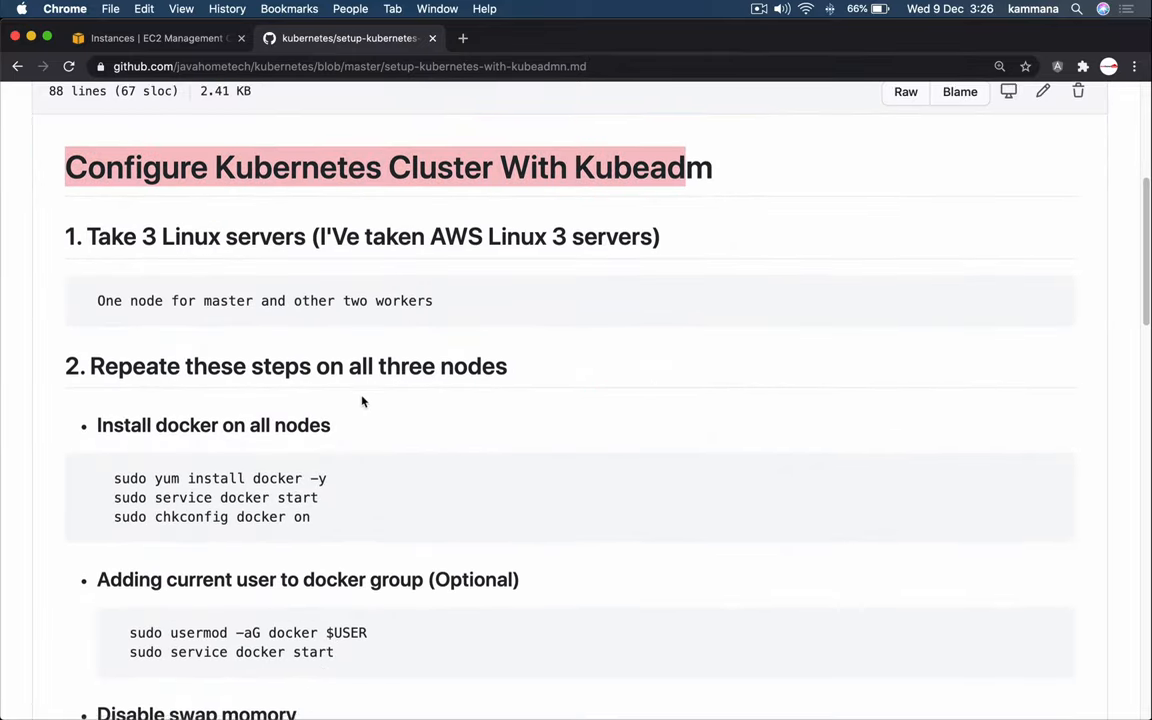
scroll(down, 3)
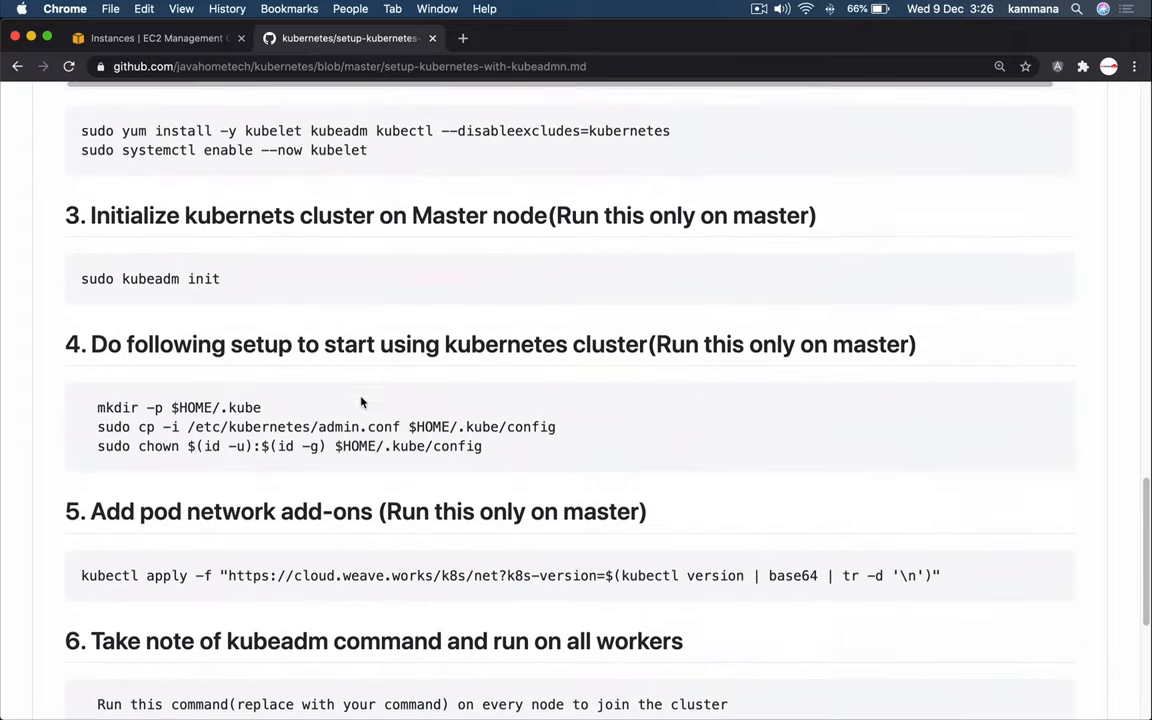
scroll(down, 3)
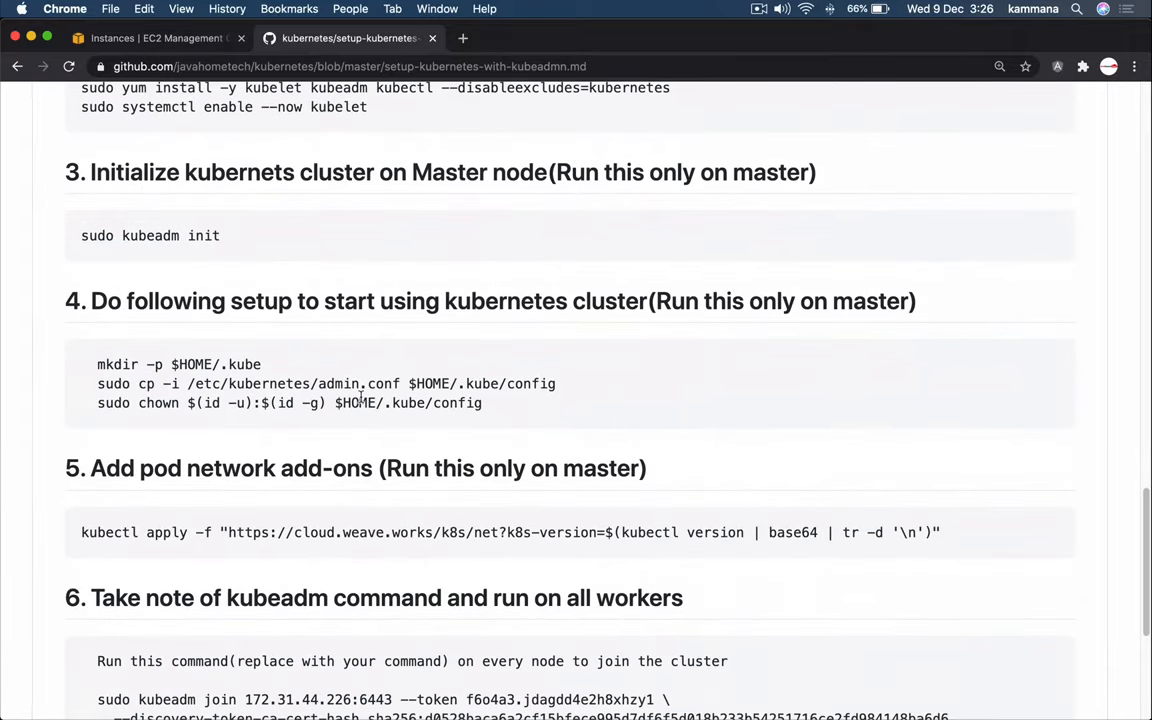
scroll(up, 3)
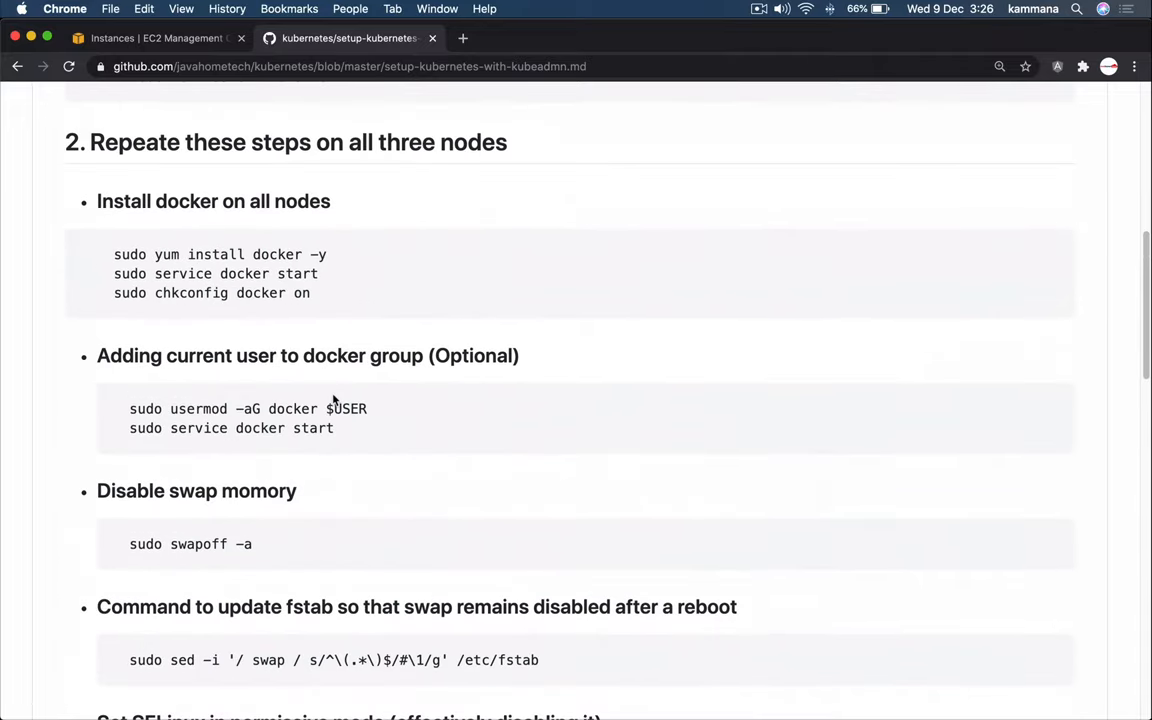
scroll(up, 3)
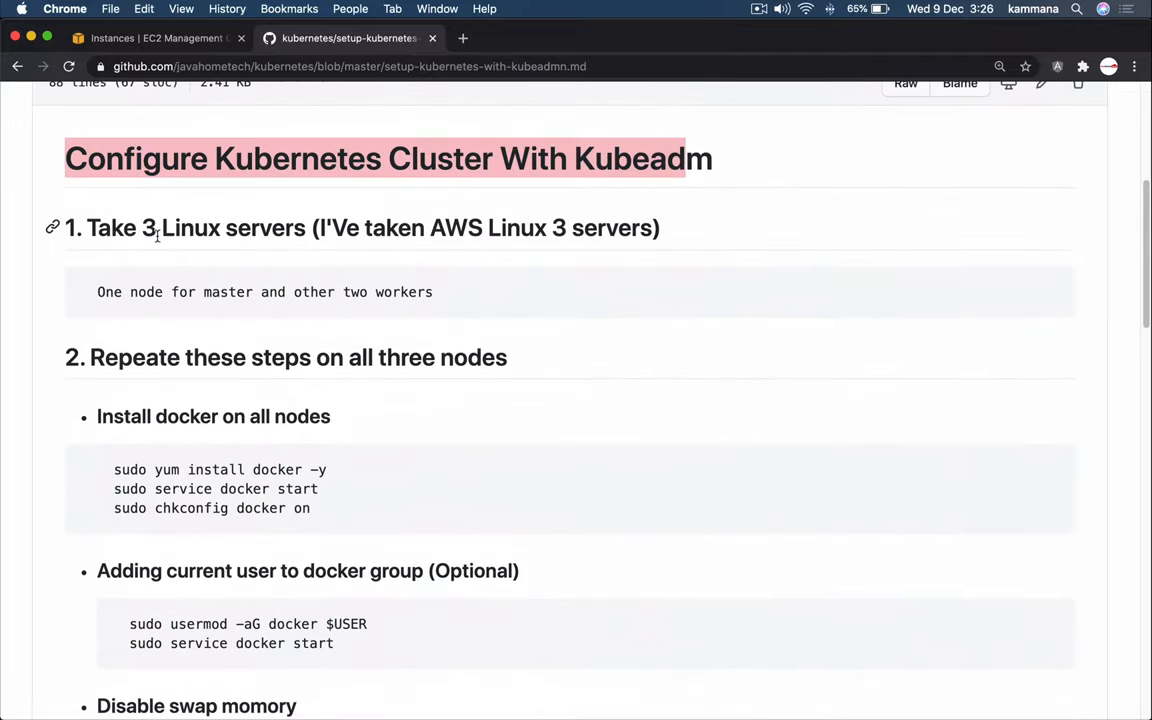
mouse_move(485, 255)
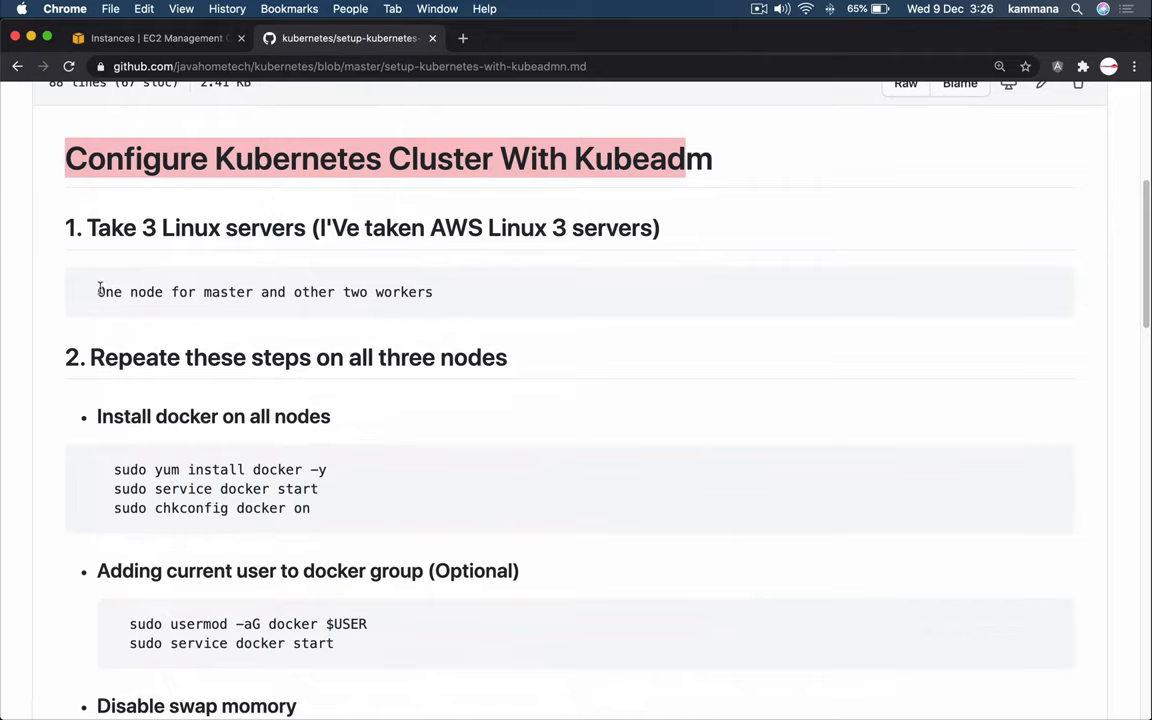
mouse_move(143, 312)
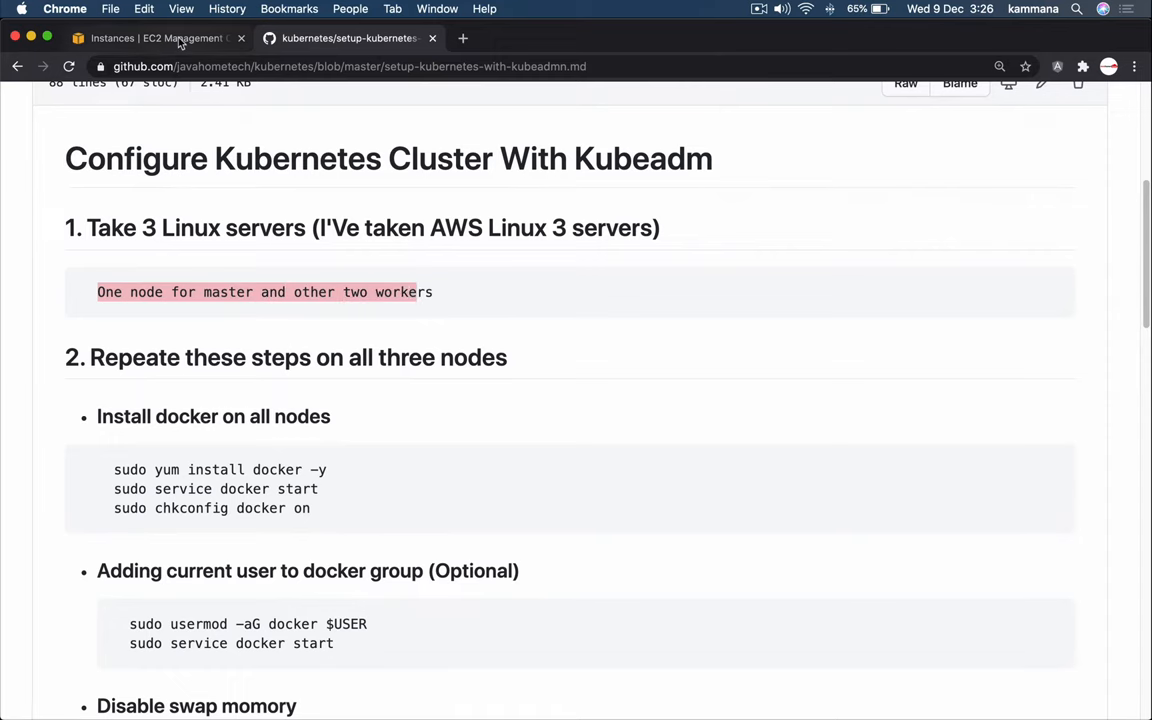
click(150, 38)
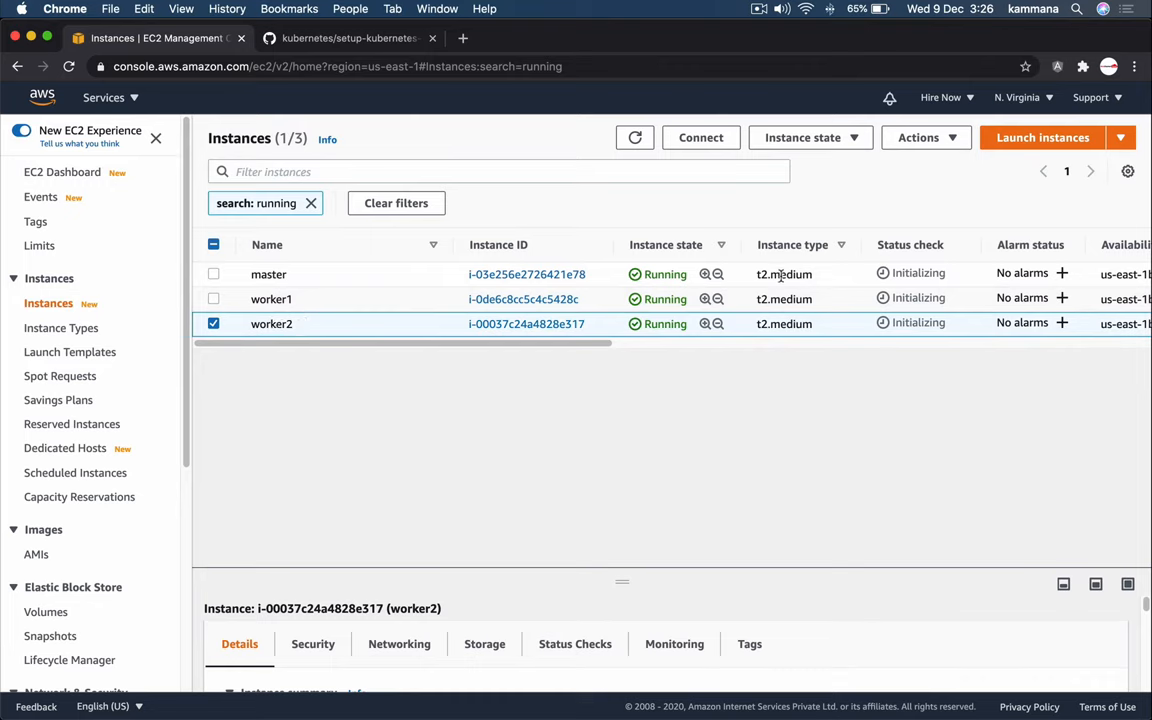
mouse_move(792, 278)
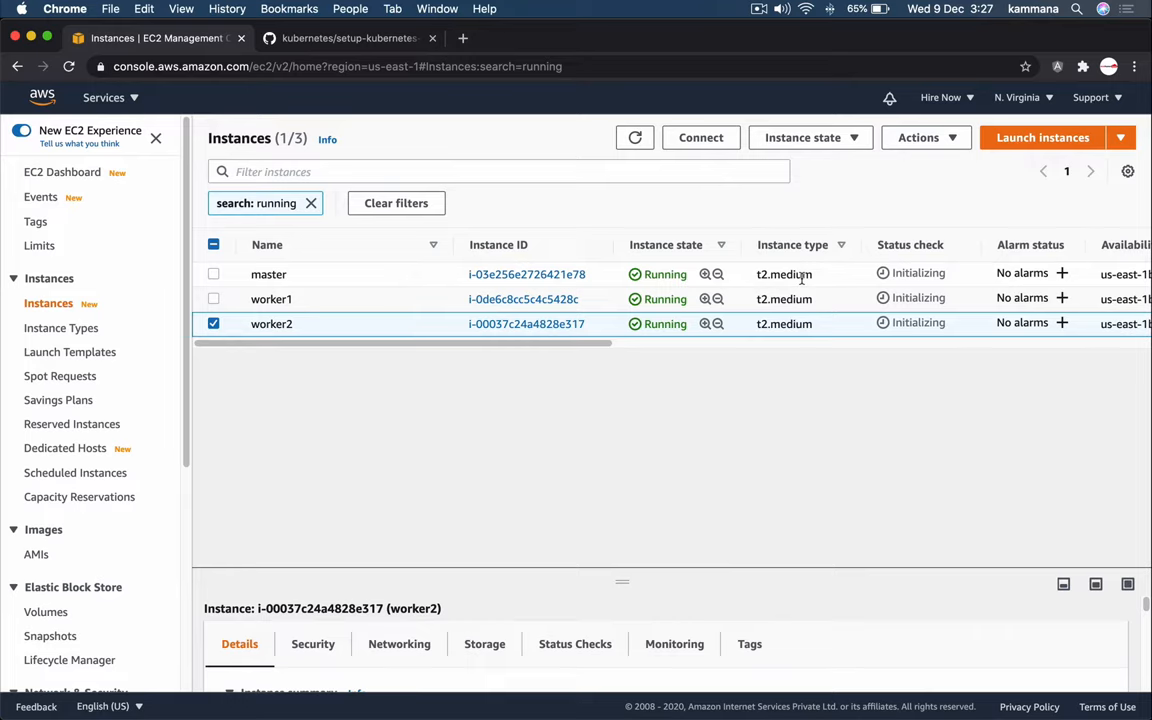
mouse_move(757, 286)
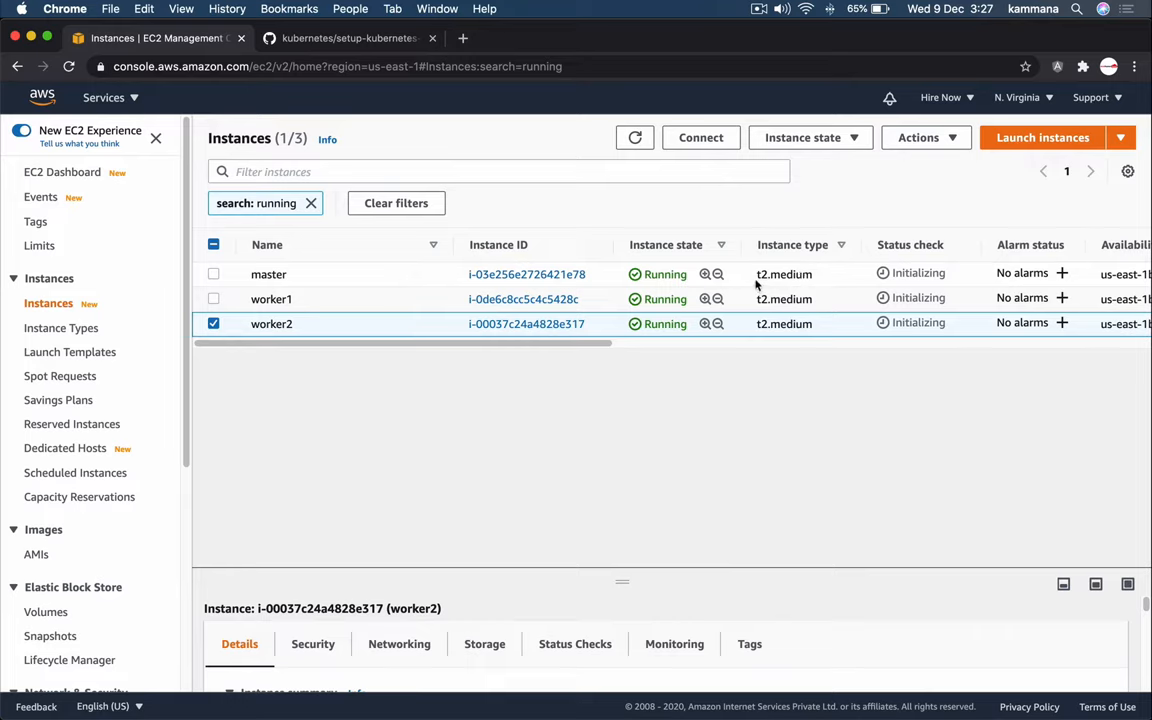
mouse_move(505, 415)
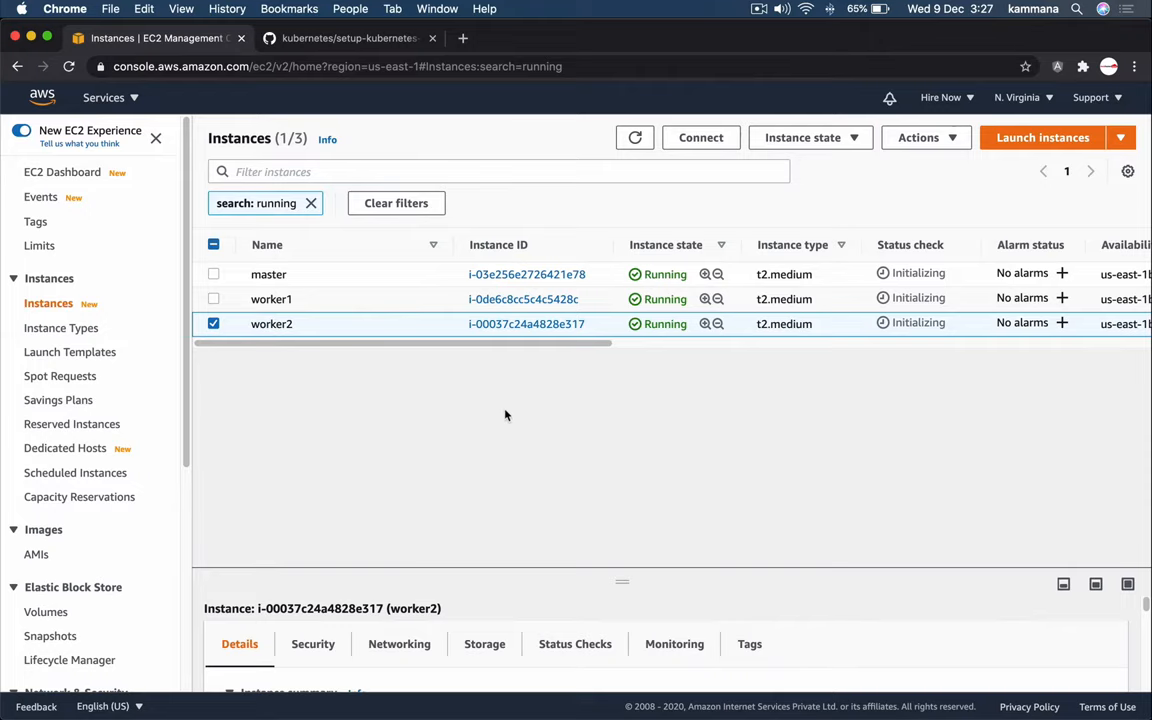
Step: In the GitHub kubeadm guide, select the docker install commands and the usermod docker-group command
click(348, 38)
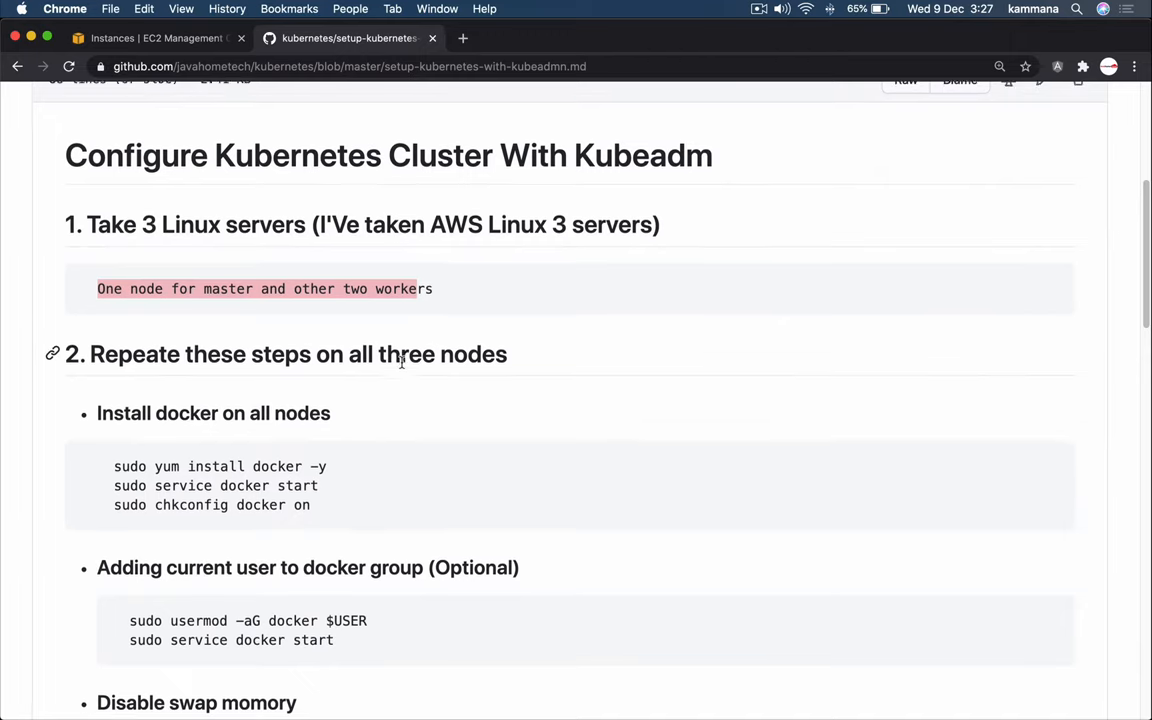
scroll(down, 3)
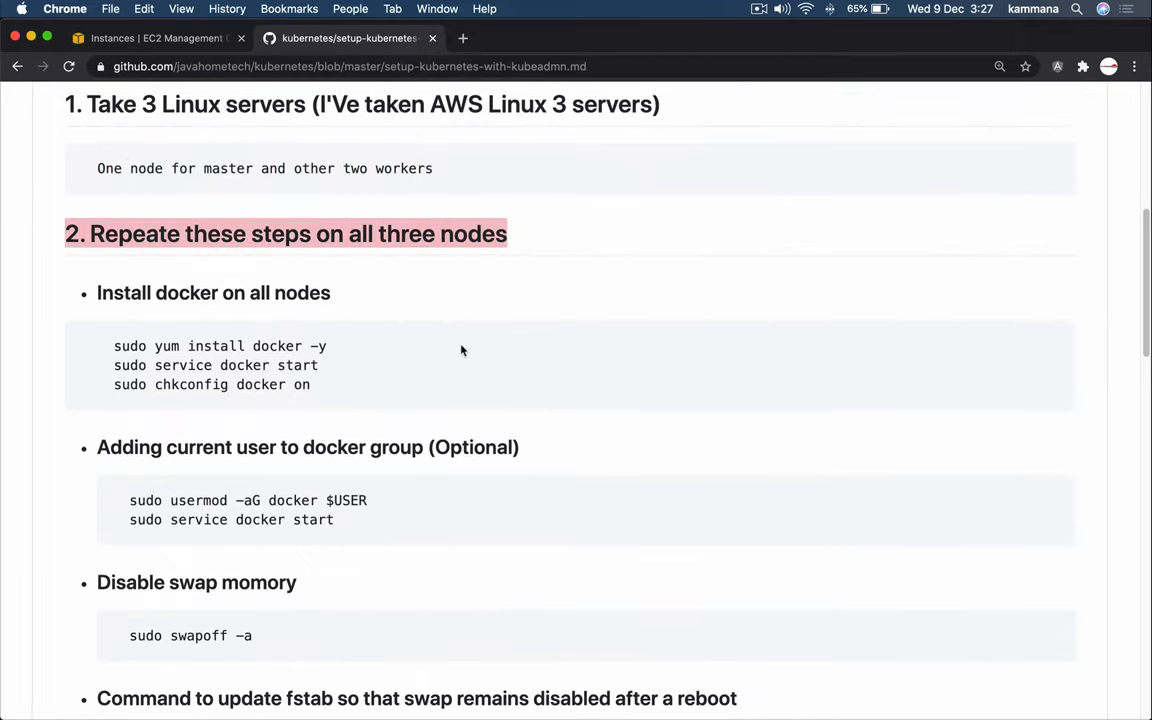
scroll(up, 3)
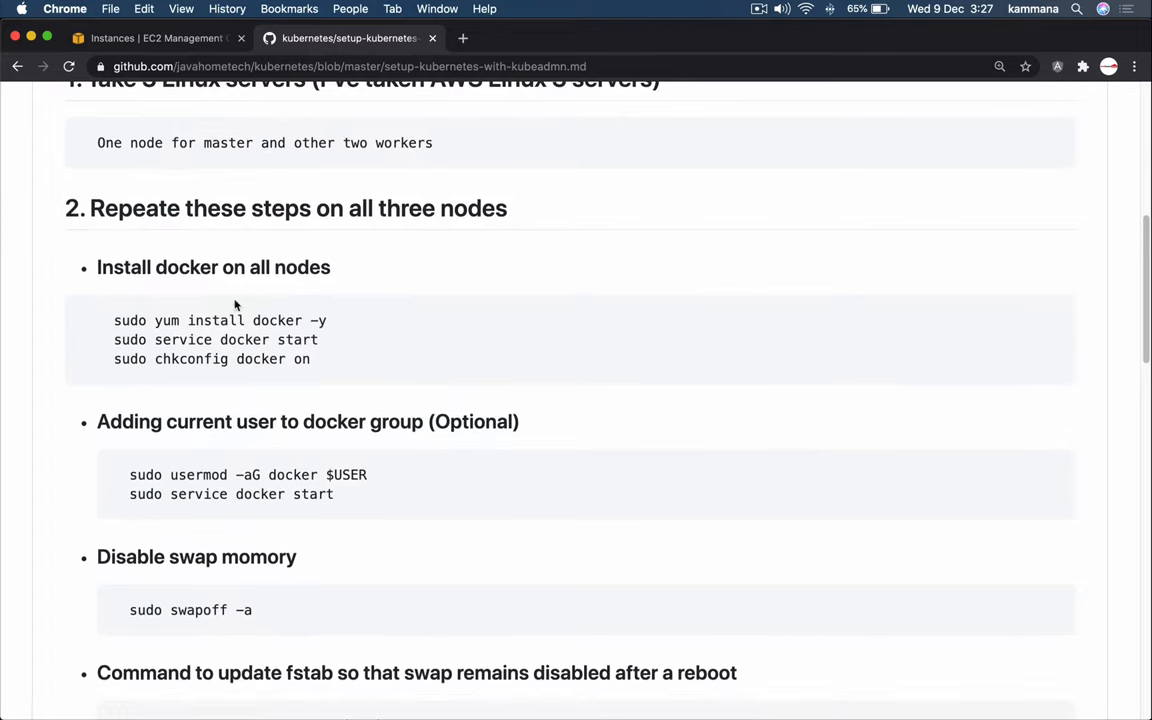
mouse_move(88, 208)
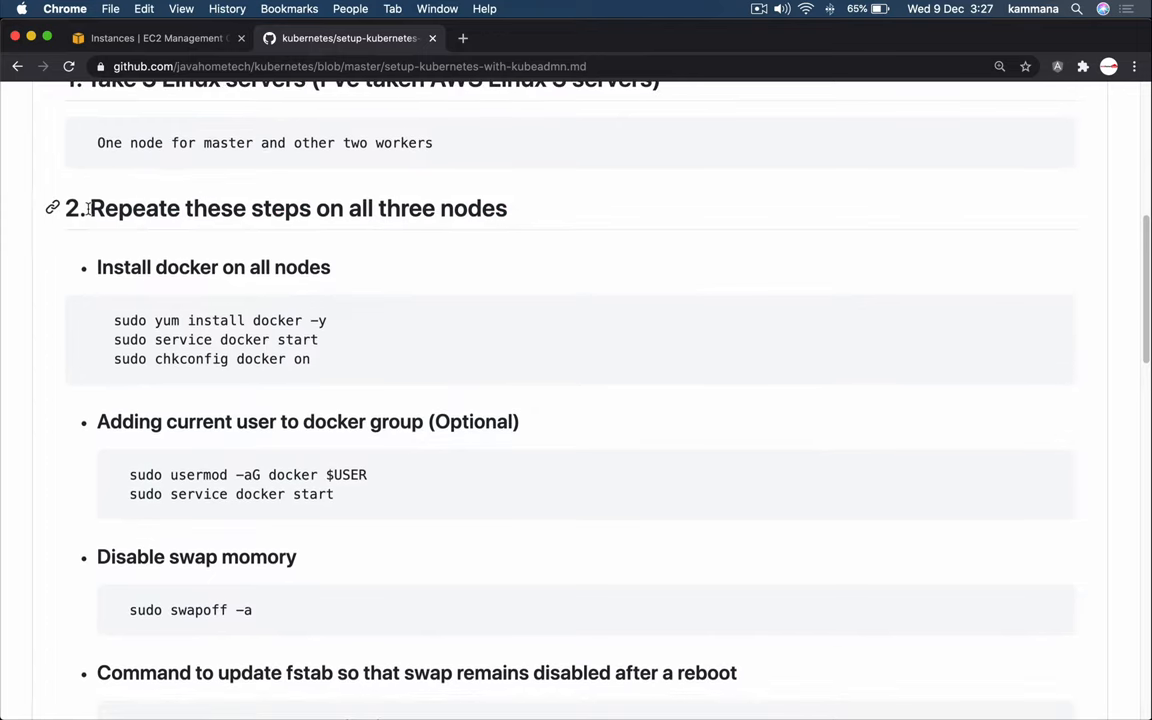
mouse_move(335, 341)
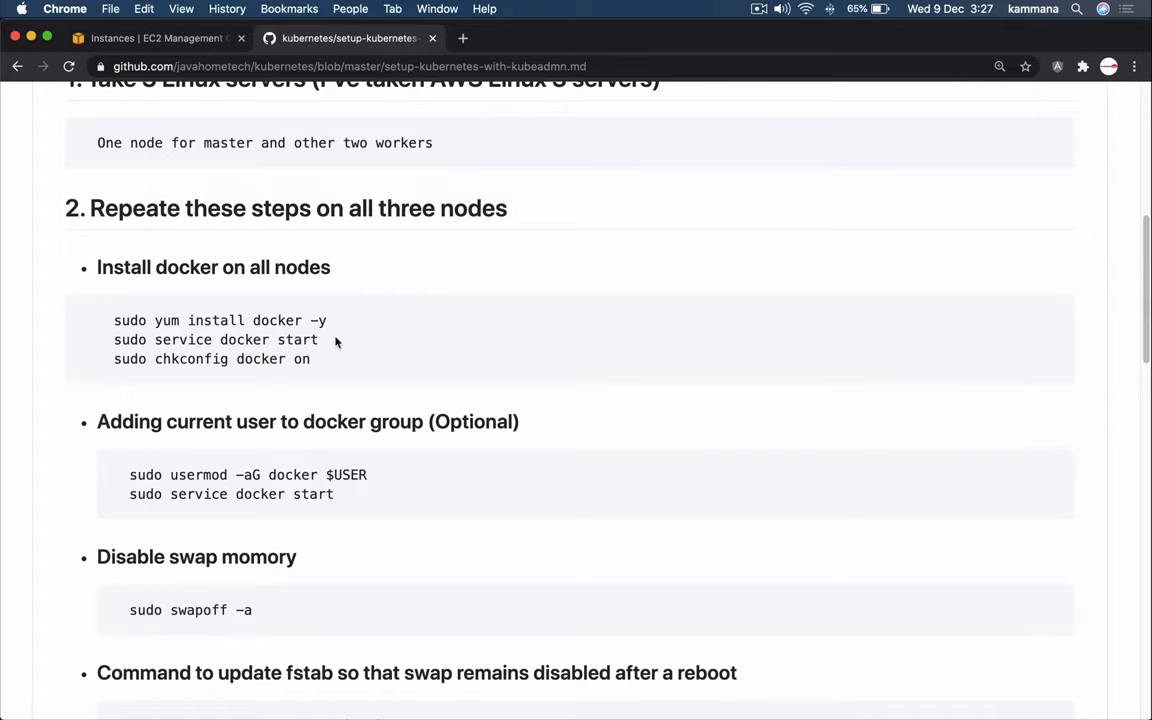
mouse_move(103, 267)
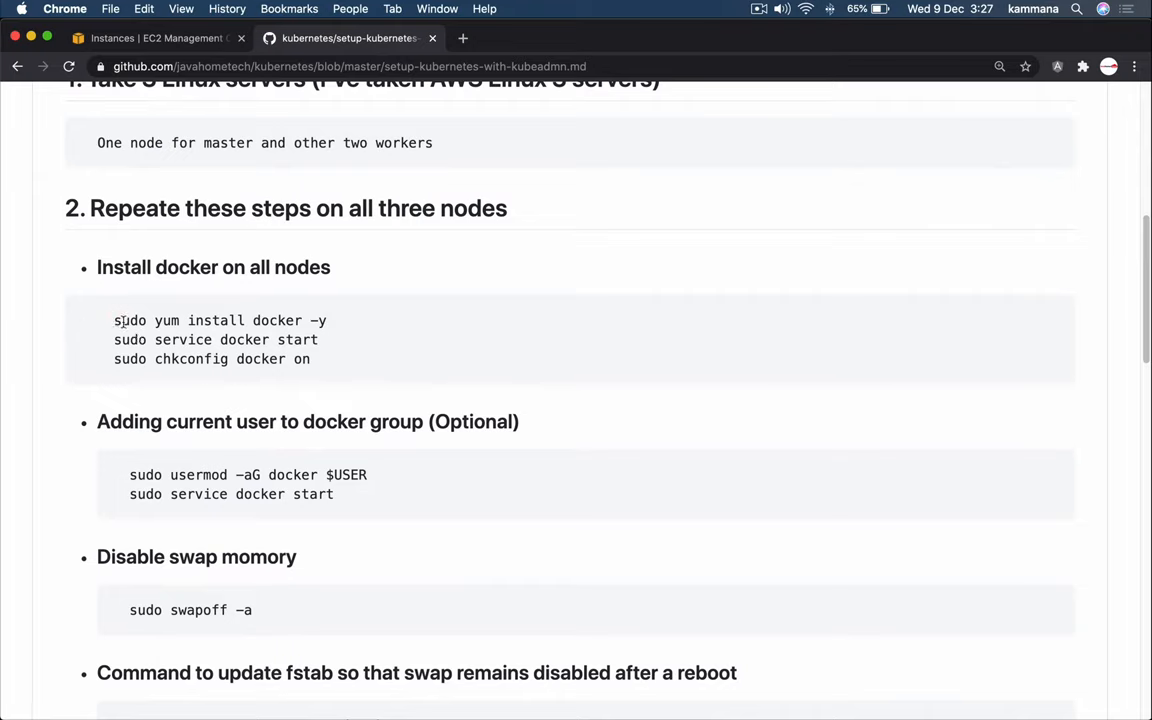
drag(114, 320, 311, 359)
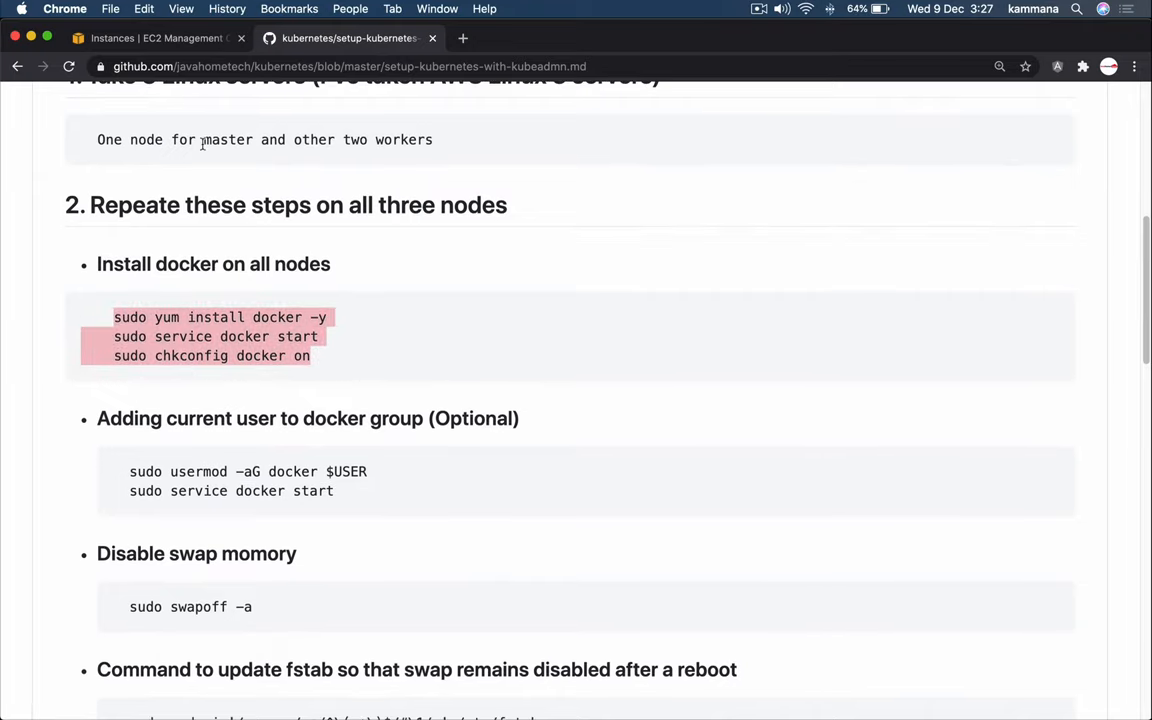
mouse_move(140, 467)
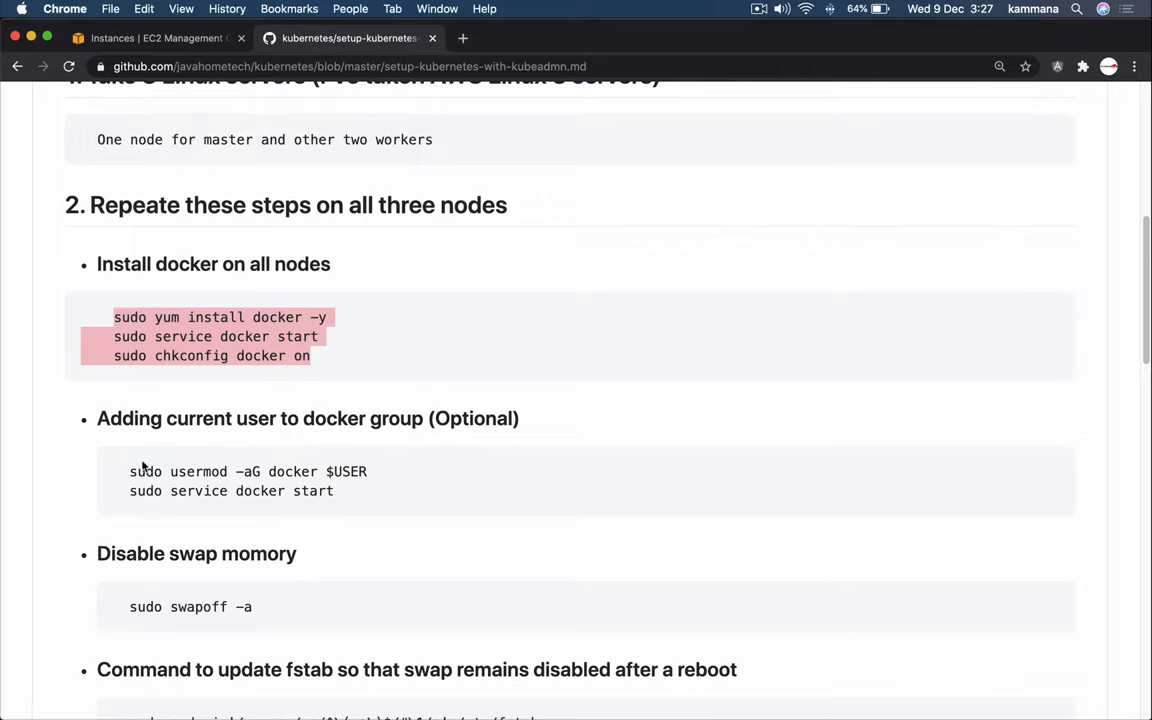
mouse_move(347, 423)
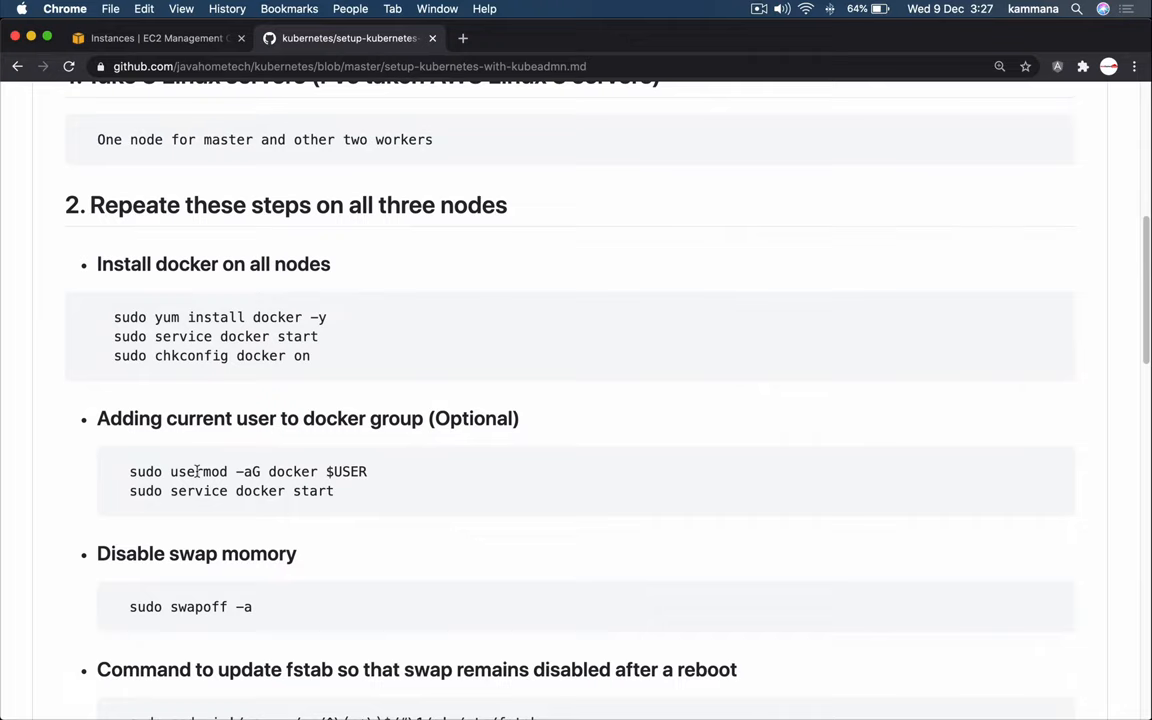
triple_click(240, 471)
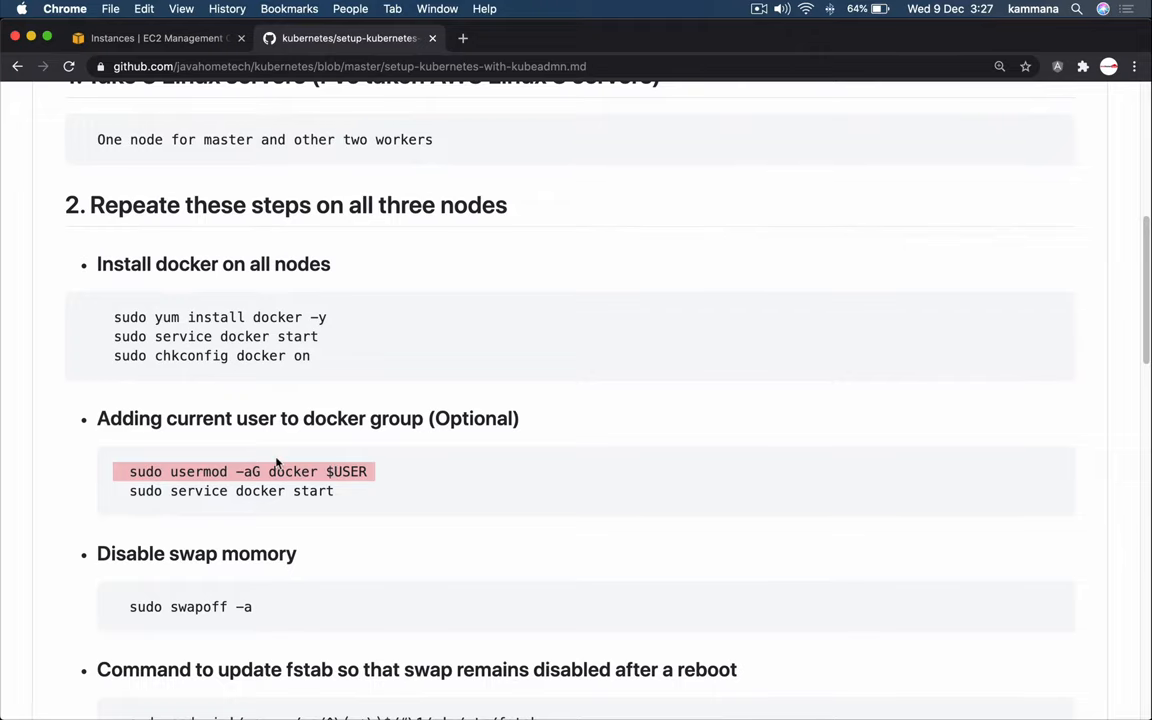
Step: Show the master instance's details and public IPv4 address in the EC2 console
scroll(up, 3)
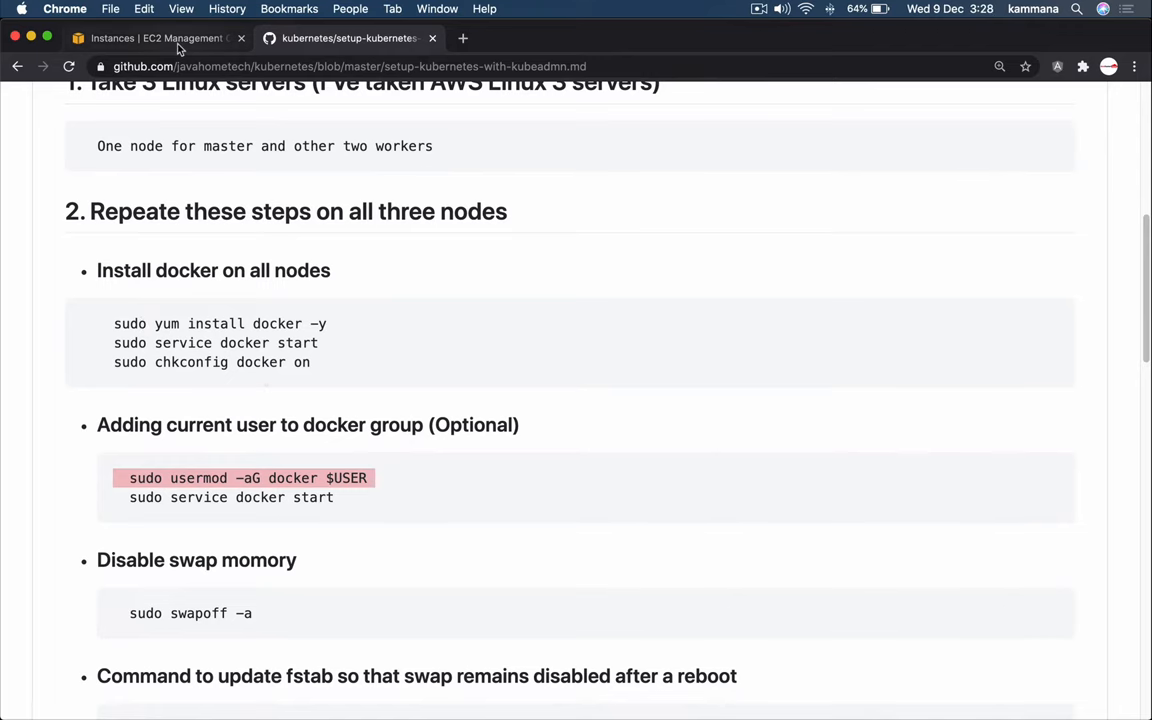
click(150, 38)
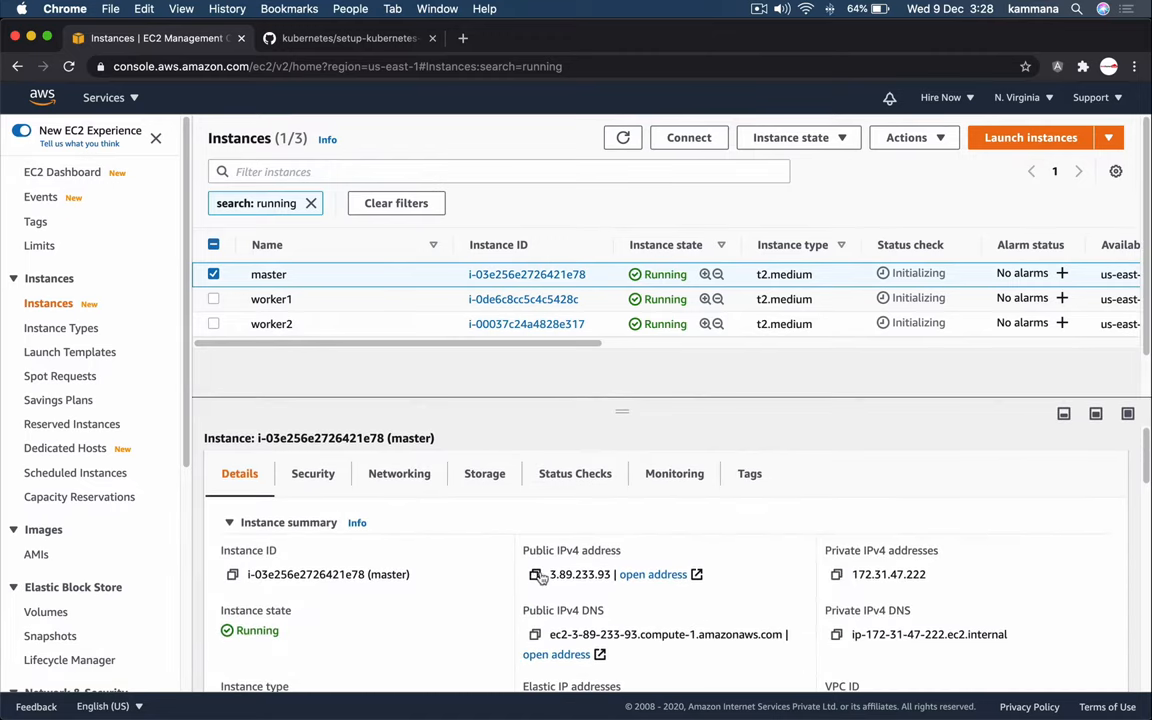
click(536, 574)
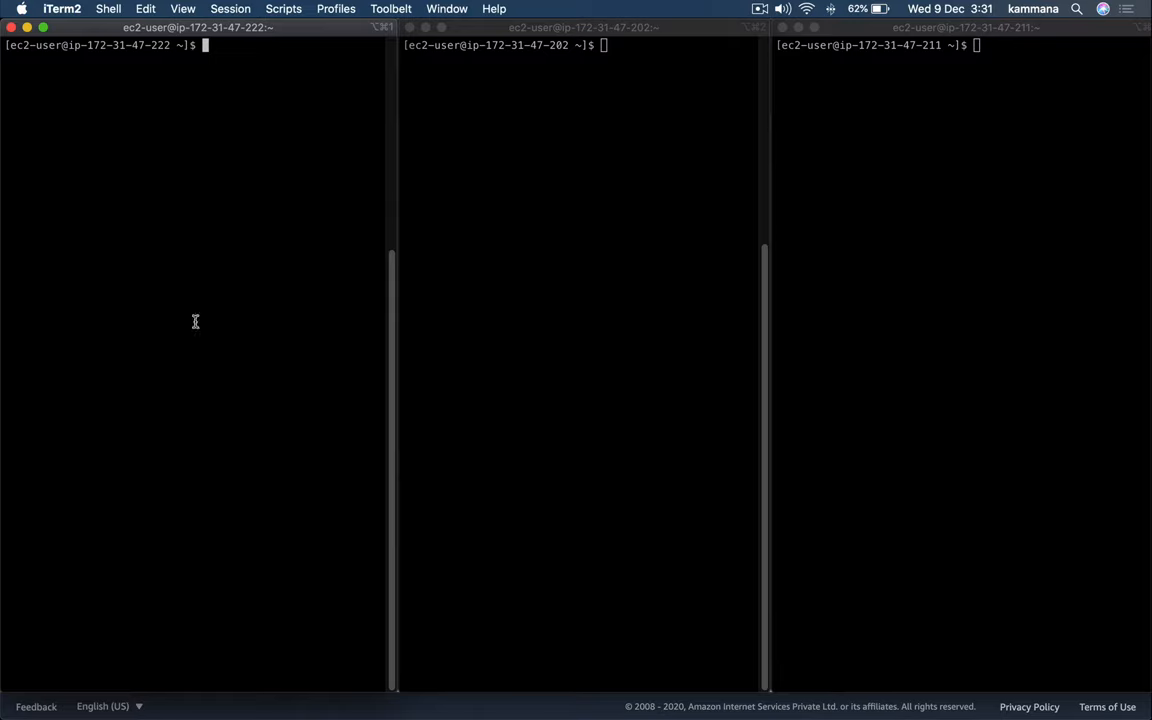
mouse_move(143, 84)
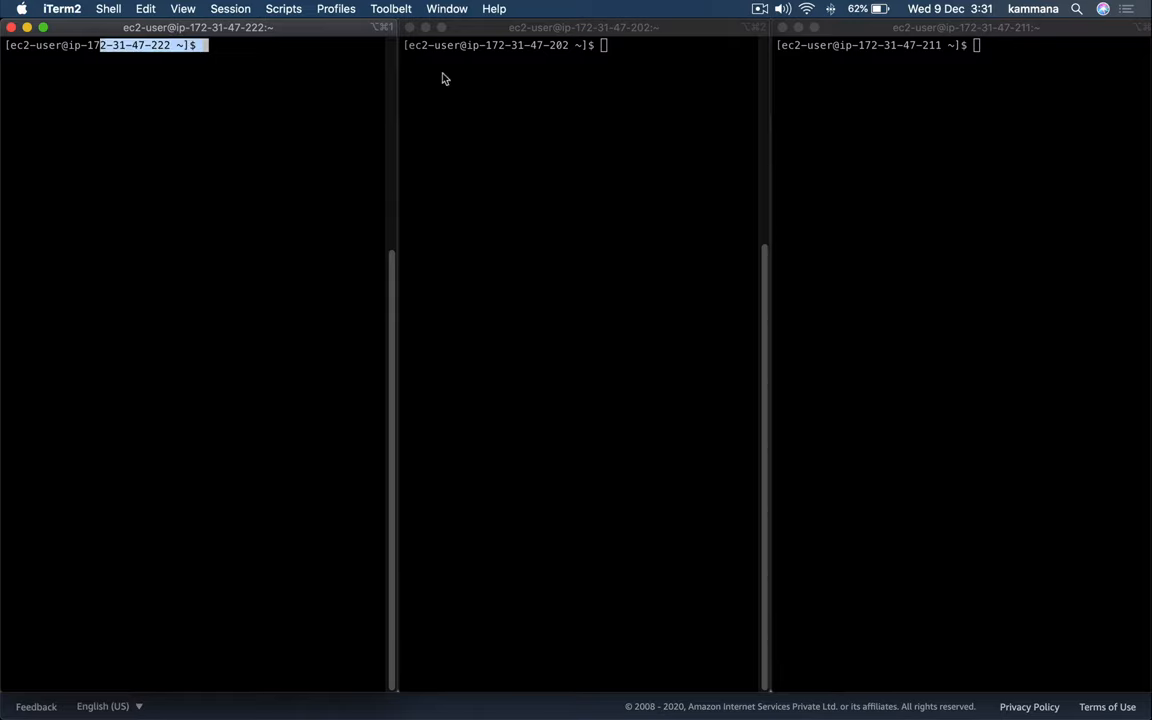
click(880, 52)
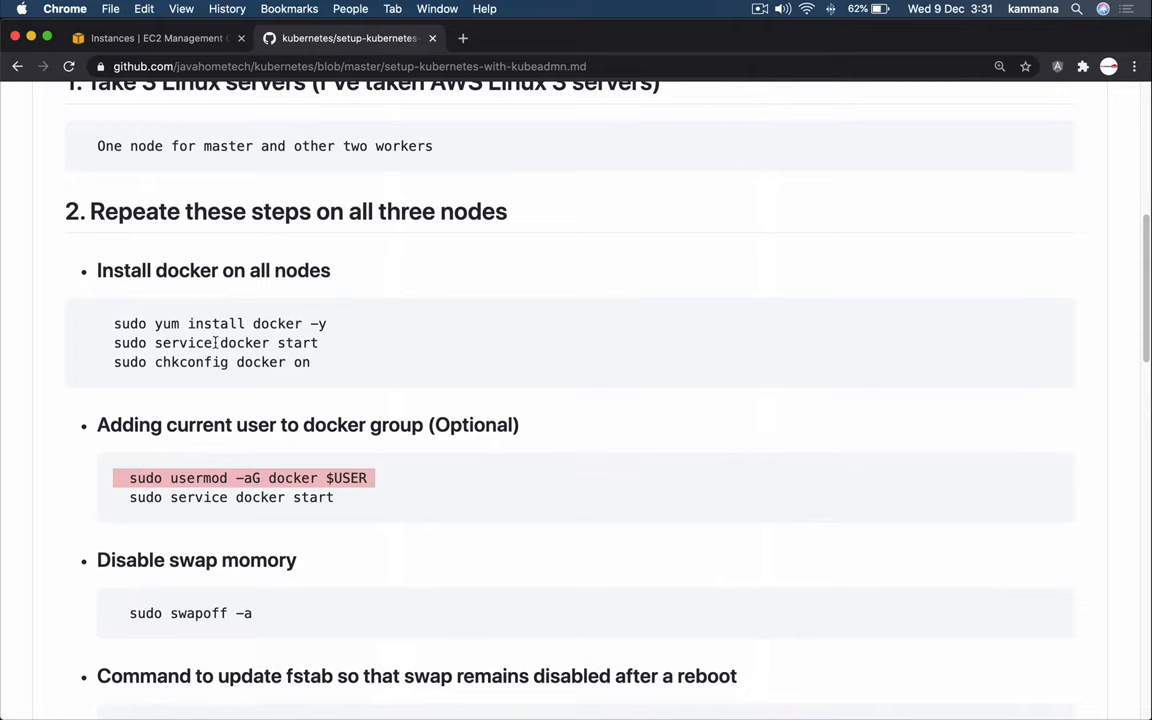
mouse_move(115, 325)
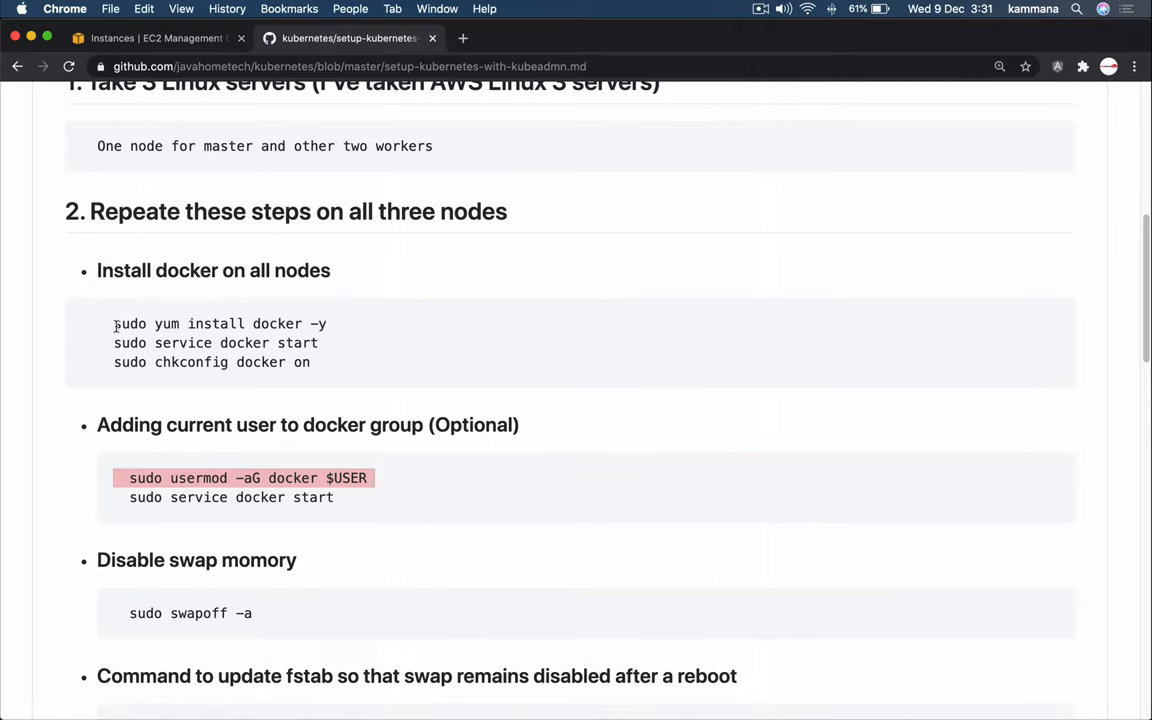
Step: Select the three Docker install commands (yum install, service start, chkconfig) in the guide
drag(114, 323, 318, 362)
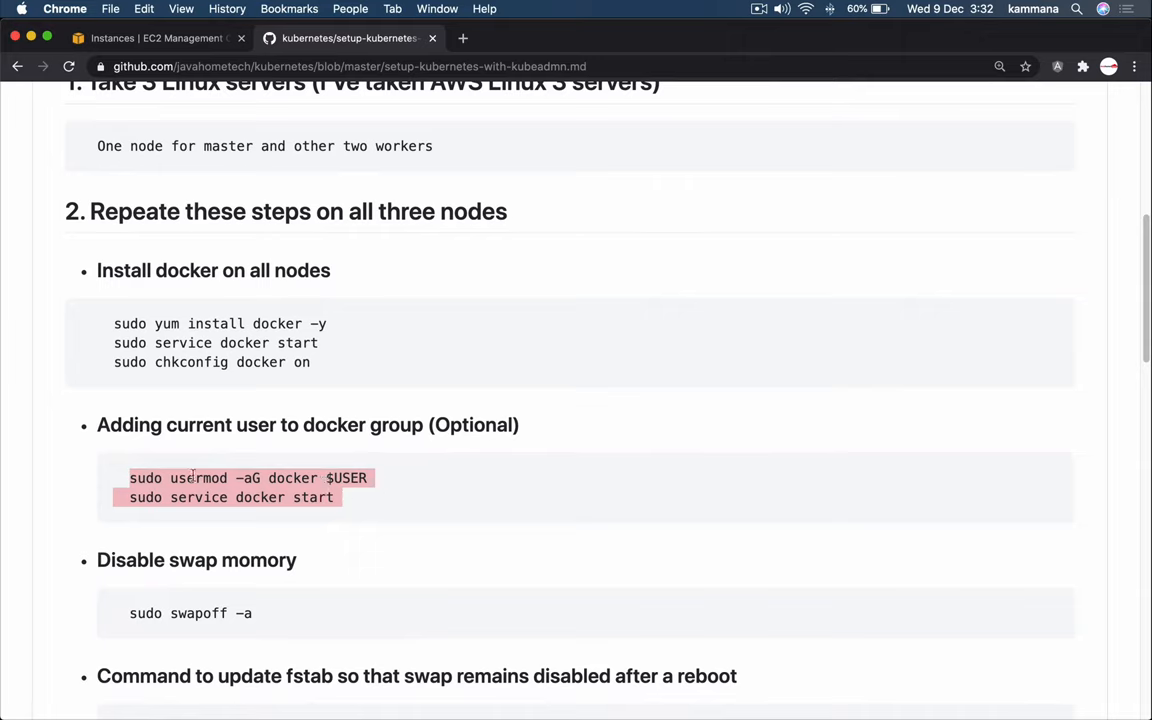
mouse_move(290, 527)
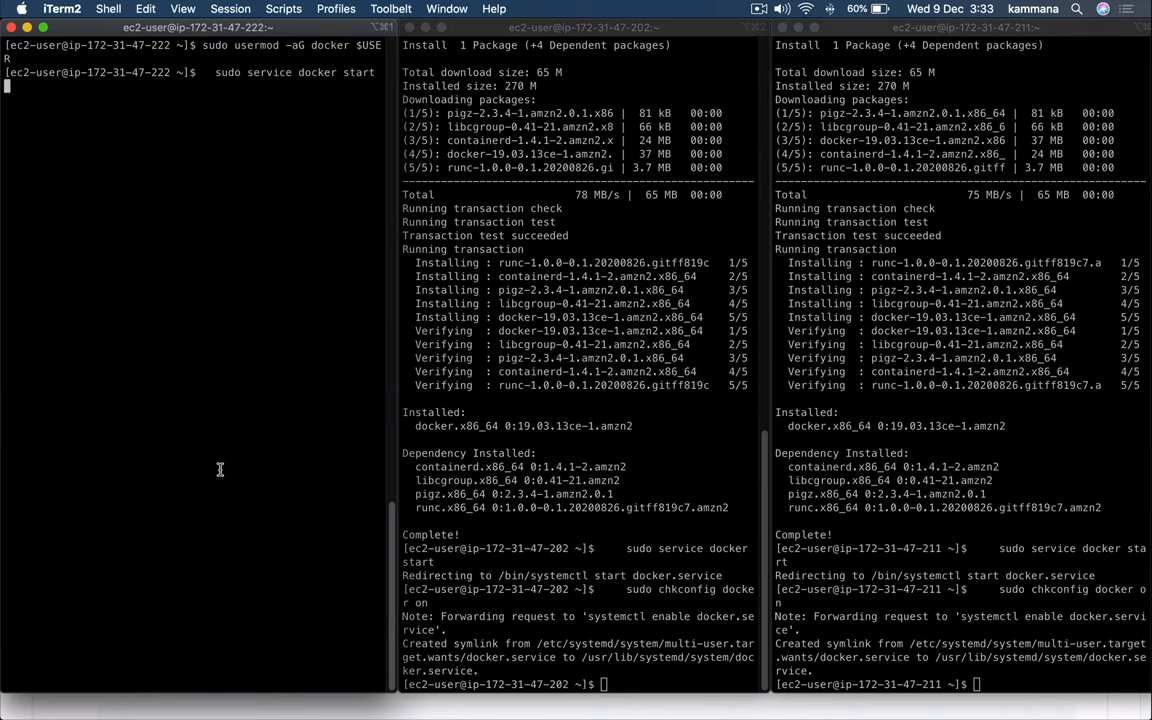
Step: Run the usermod docker-group and docker start commands on the first and third nodes
key(Return)
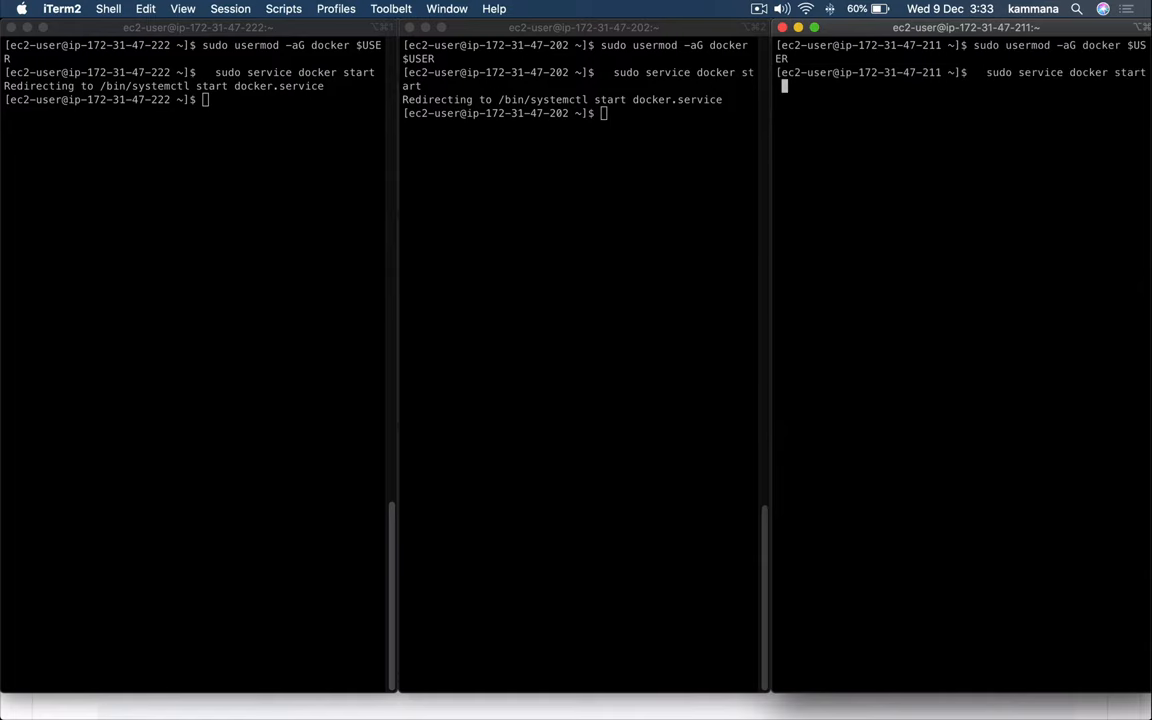
key(Return)
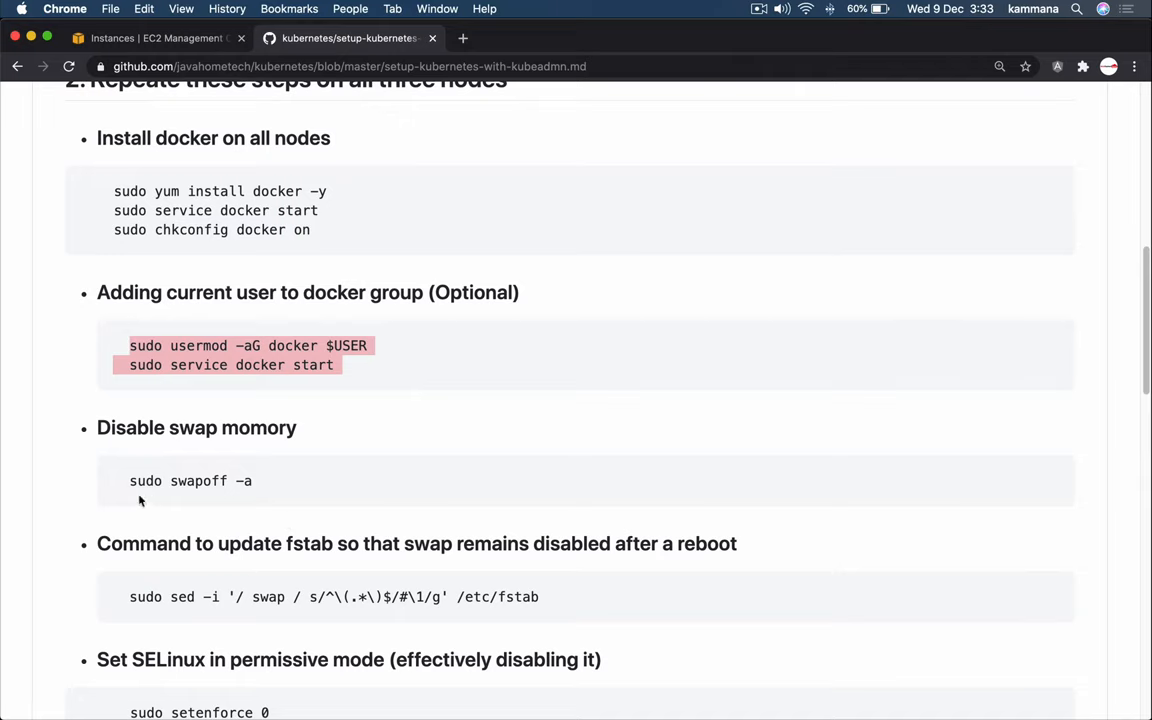
mouse_move(130, 481)
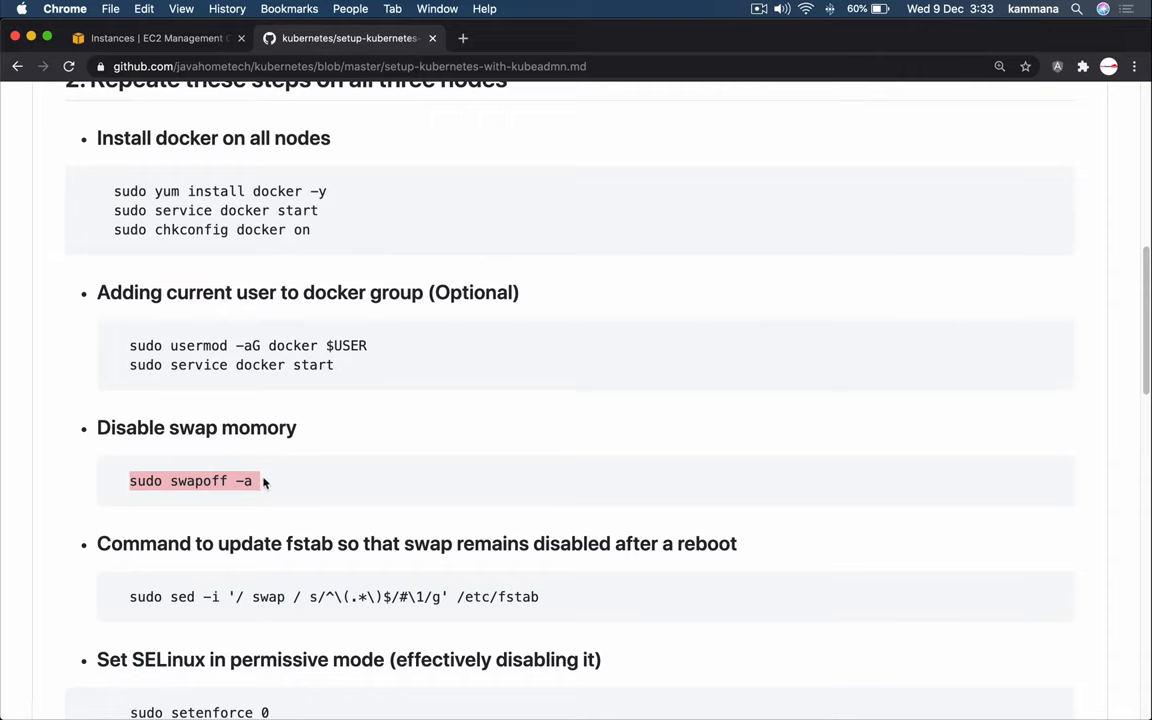
mouse_move(265, 484)
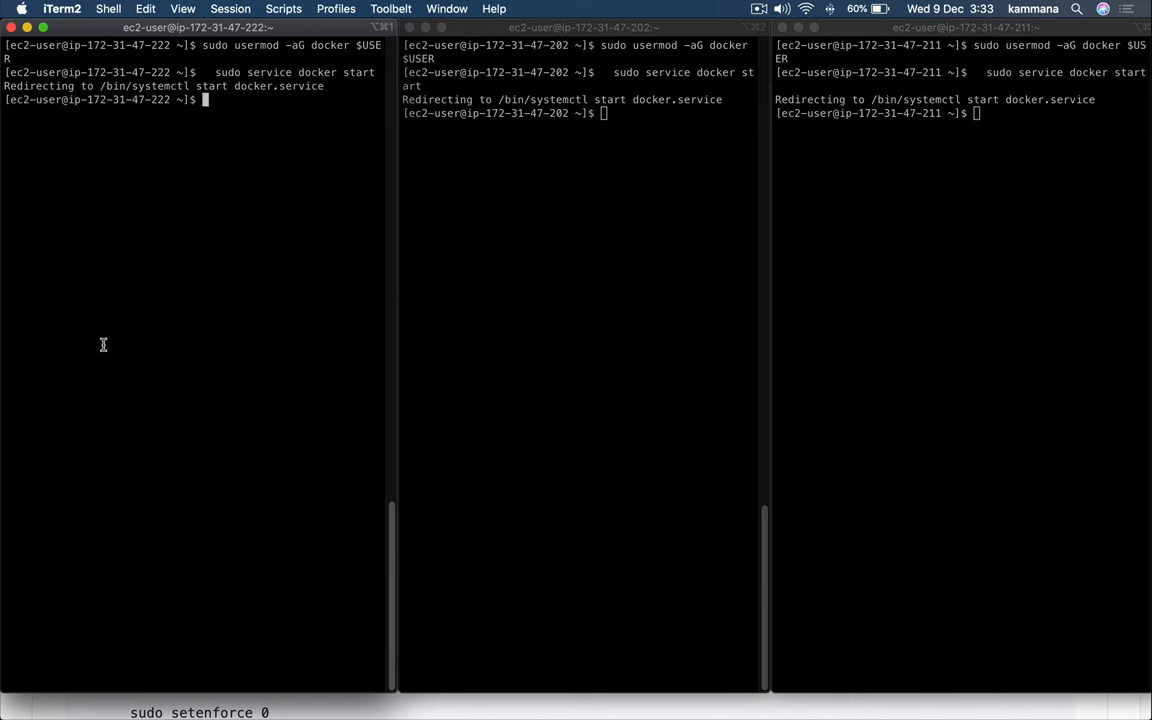
Step: Run 'sudo swapoff -a' on the first and third nodes
text(sudo swapoff -a)
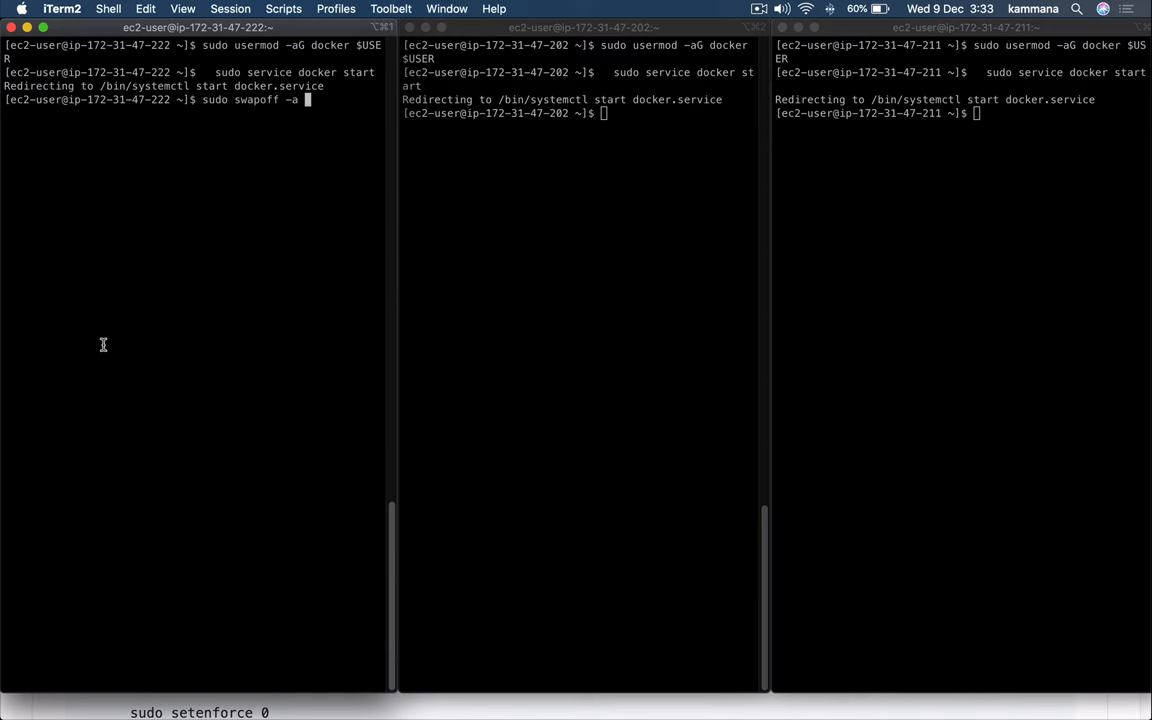
key(Return)
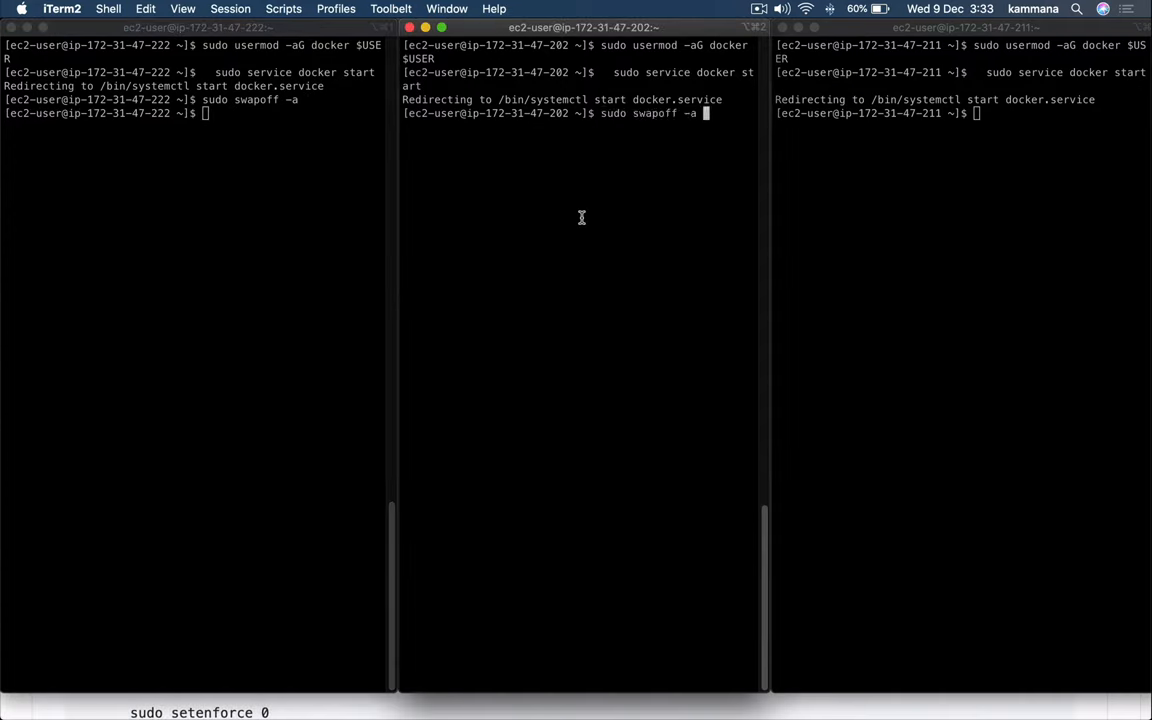
mouse_move(1005, 134)
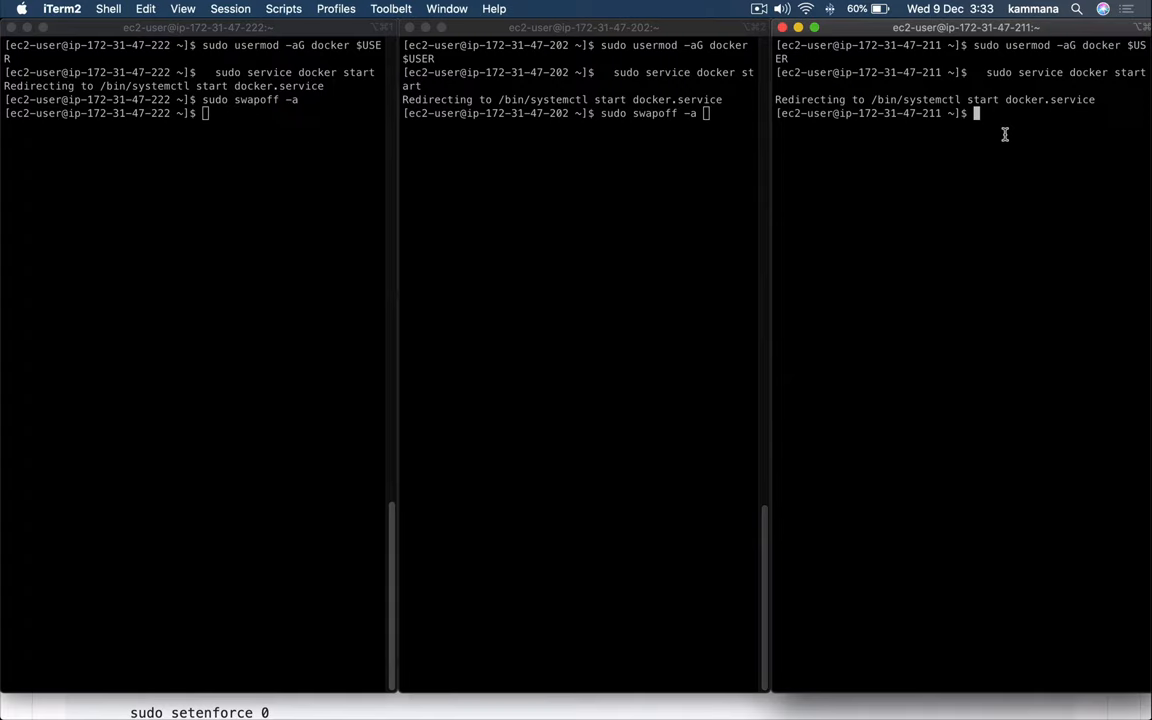
text(sudo swapoff -a)
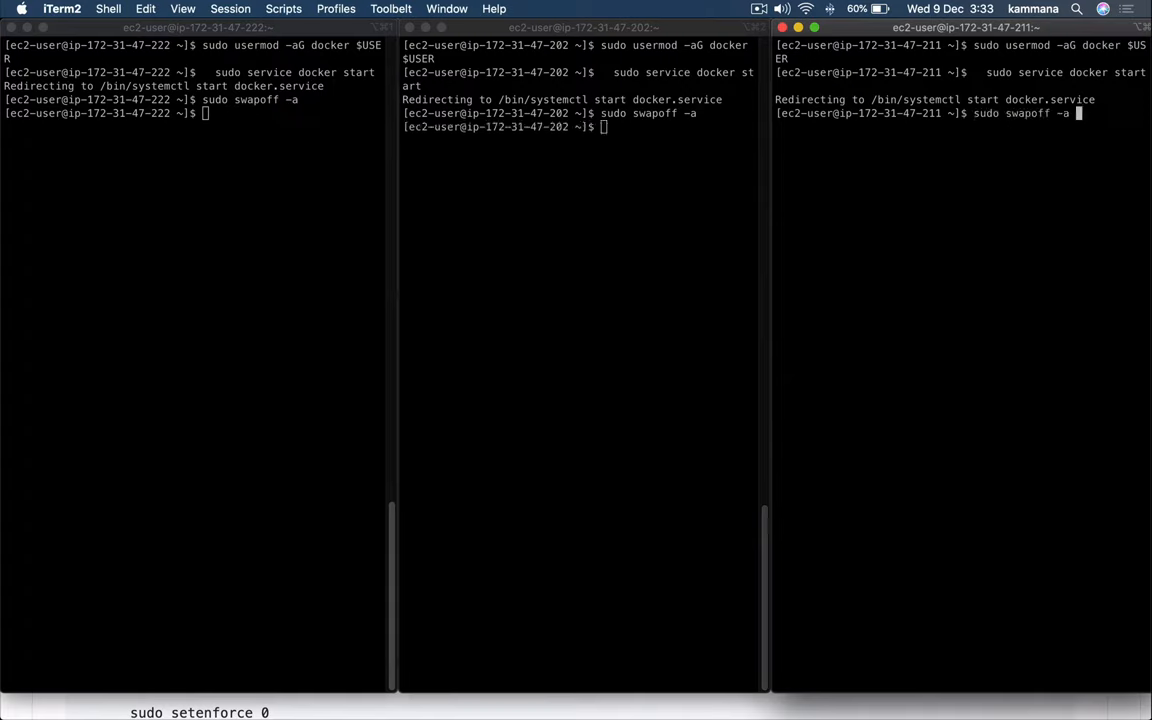
key(Return)
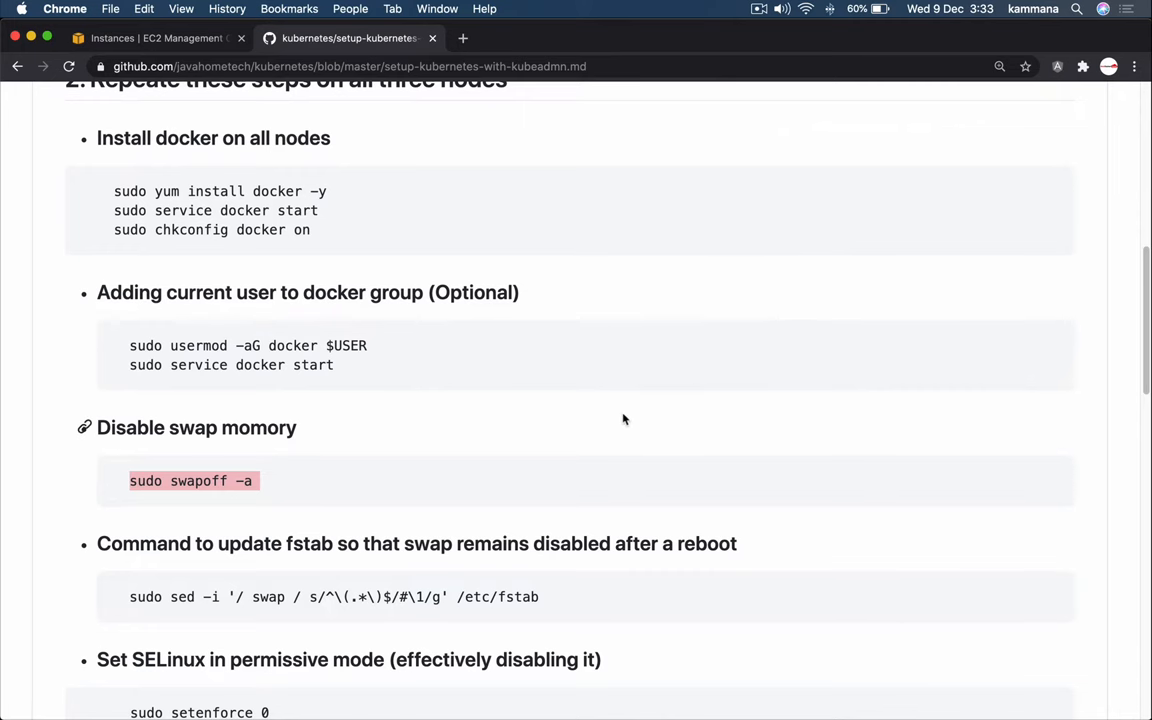
Step: Enter the sed command commenting out swap entries in /etc/fstab in all three panes
scroll(down, 3)
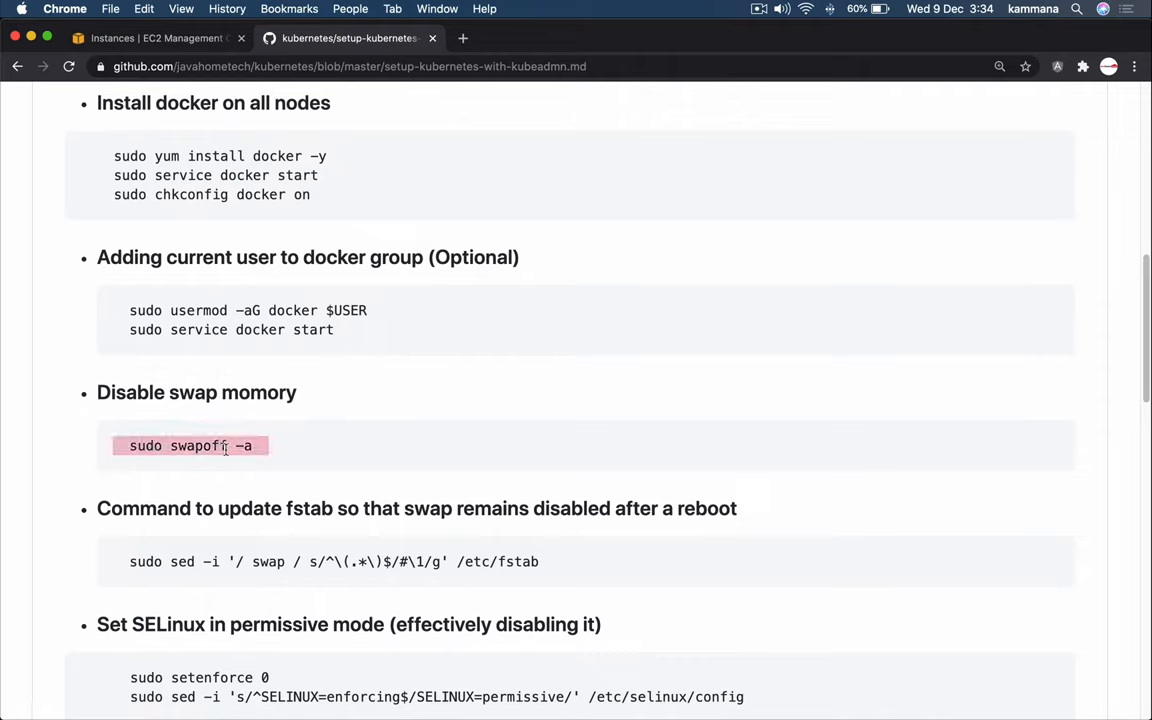
mouse_move(316, 531)
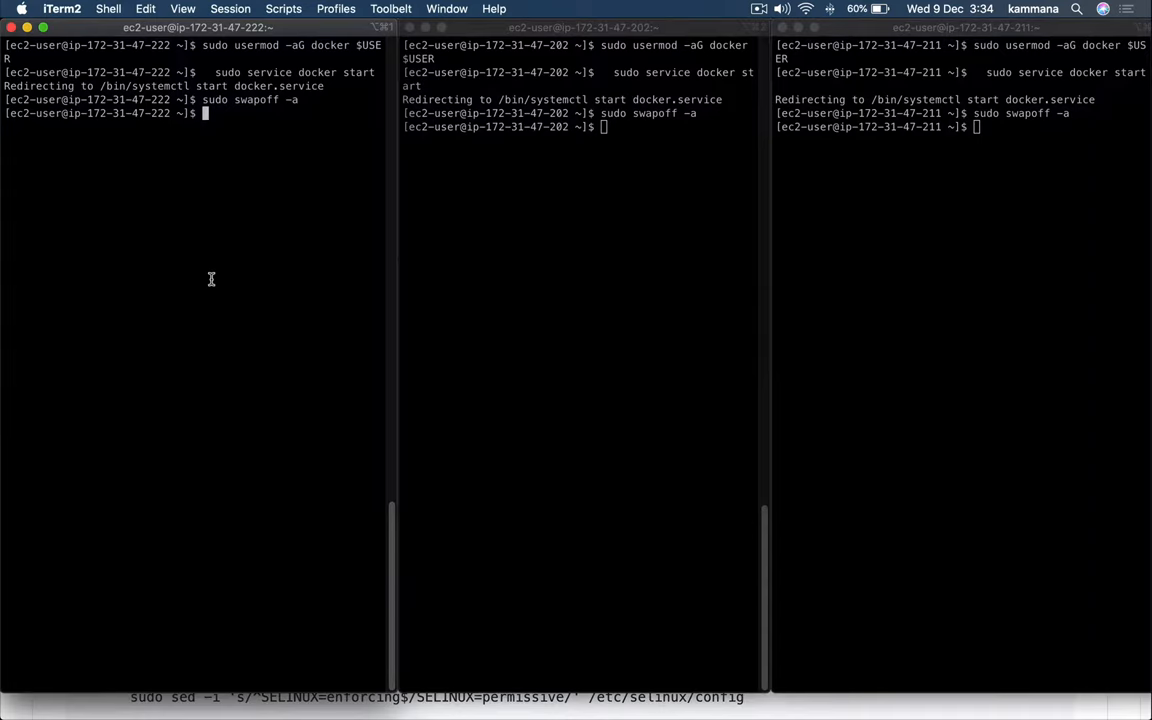
text(sudo sed -i '/ swap / s/^\(.*\)$/#\1/g' /etc/fstab)
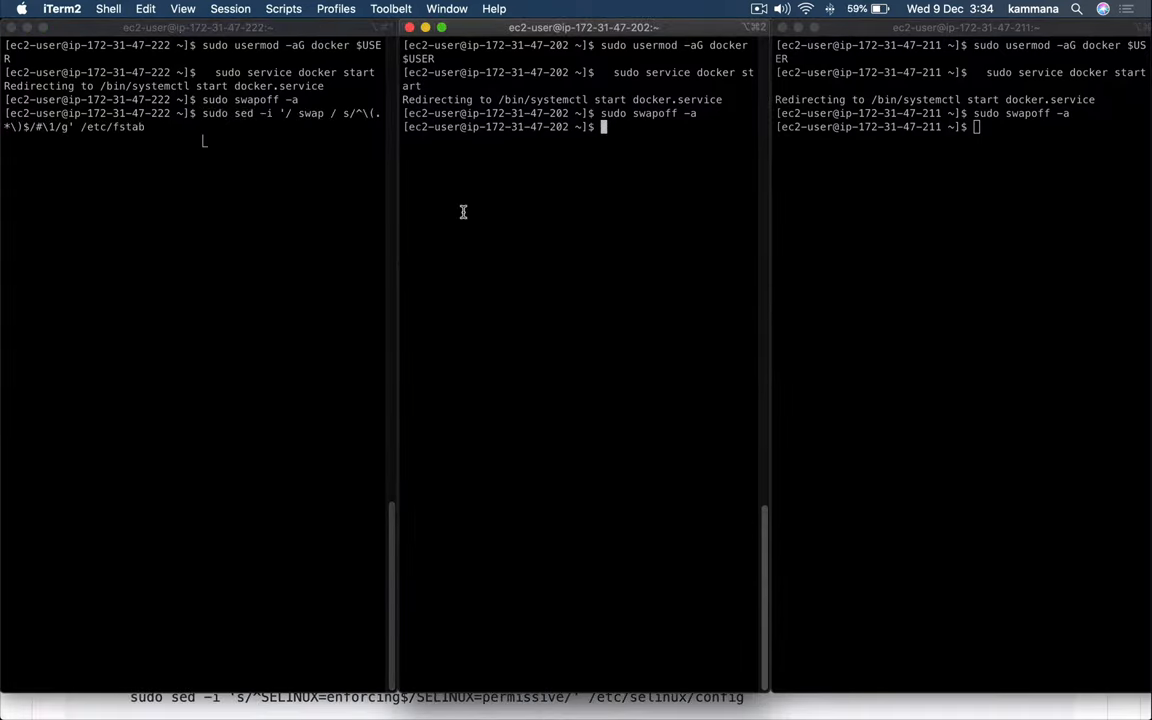
text(sudo sed -i '/ swap / s/^\(.*\)$/#\1/g' /etc/fstab)
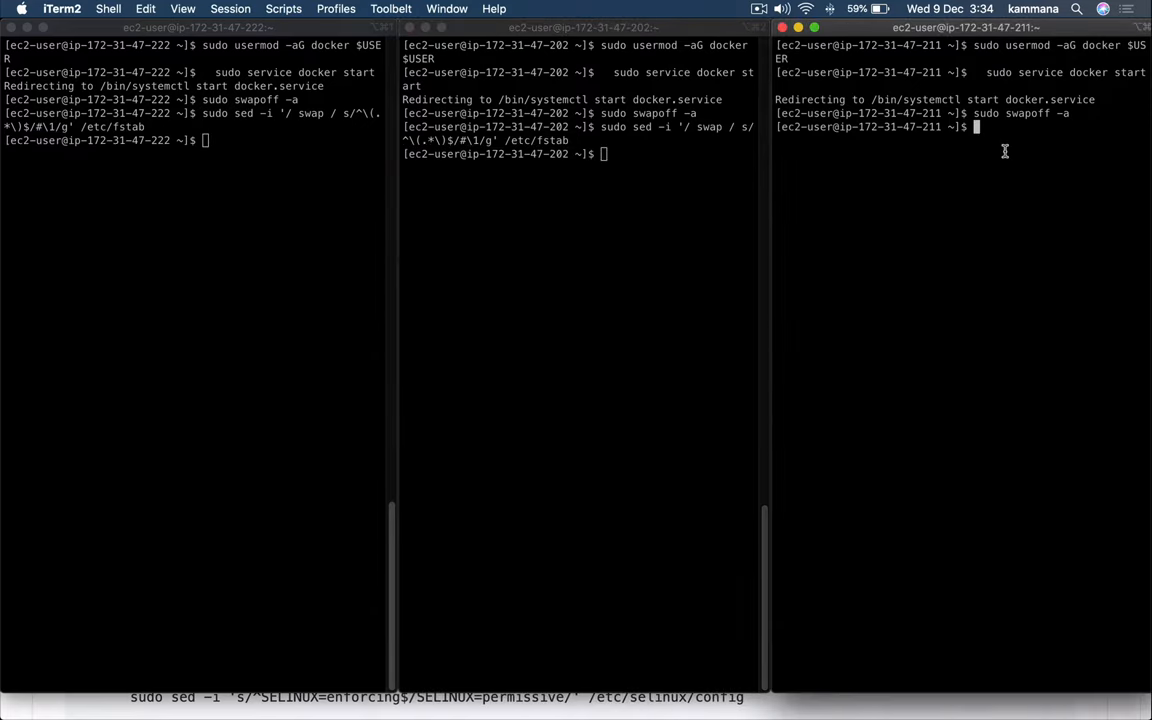
text(sudo sed -i '/ swap / s/^\(.*\)$/#\1/g' /etc/fstab)
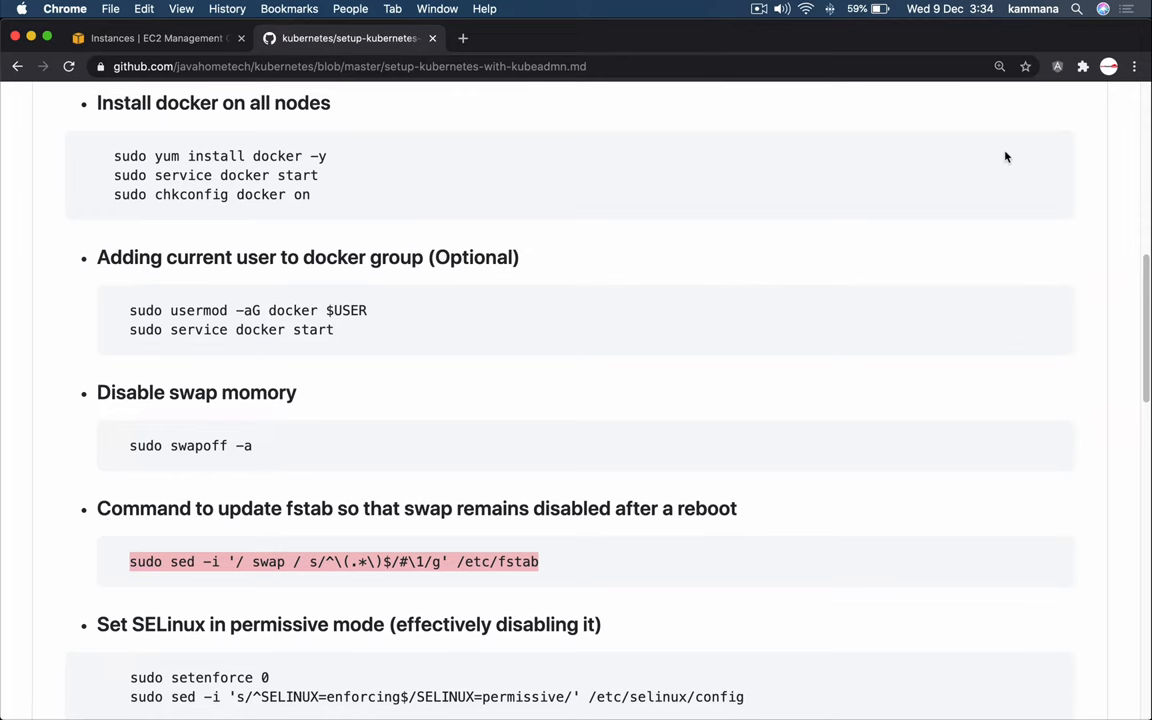
Step: Run 'sudo setenforce 0' and the SELinux permissive config edit on the second node
scroll(down, 3)
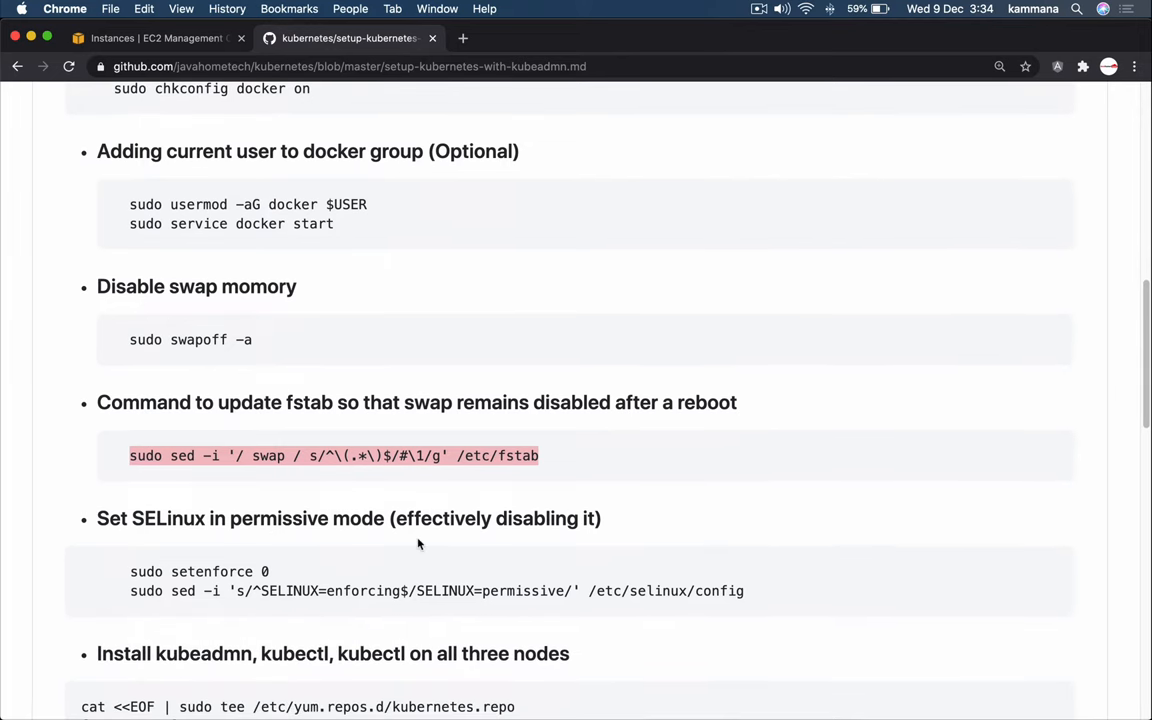
mouse_move(120, 518)
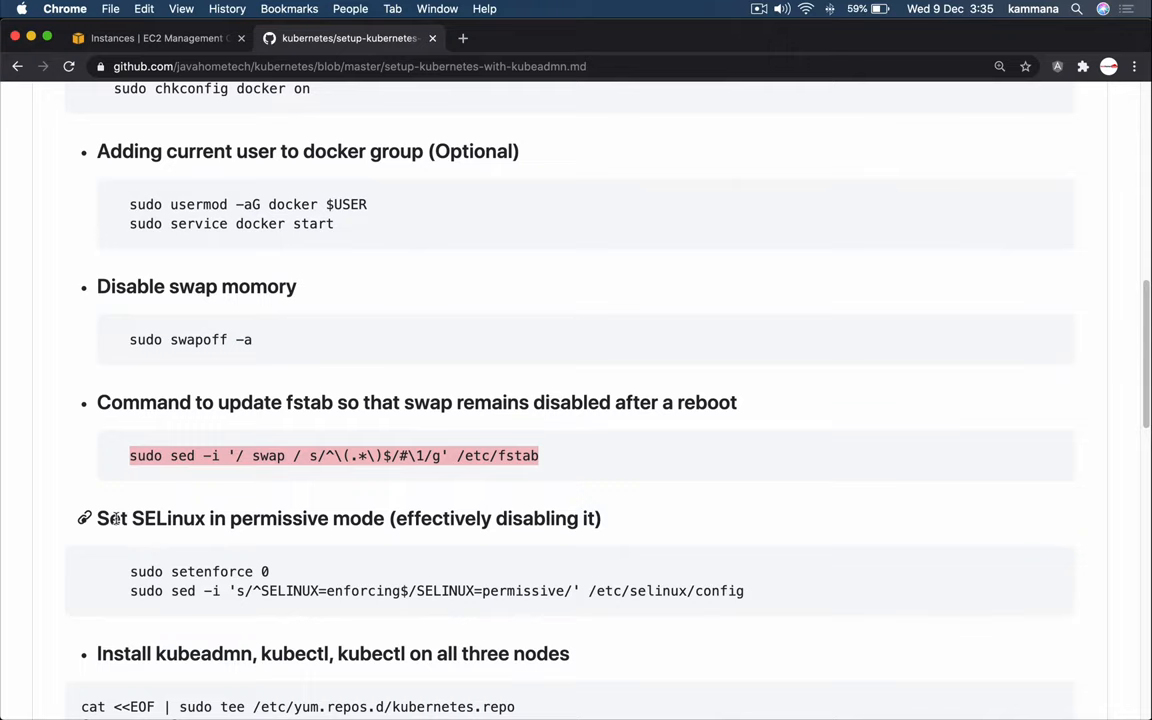
mouse_move(231, 523)
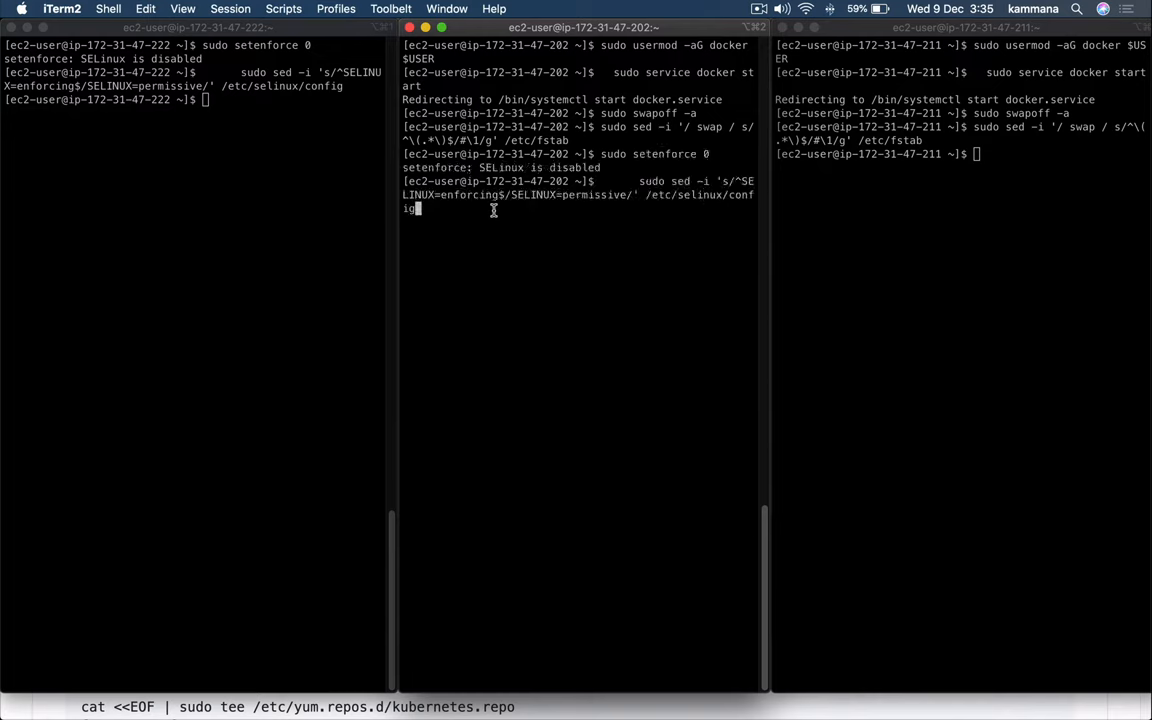
key(Return)
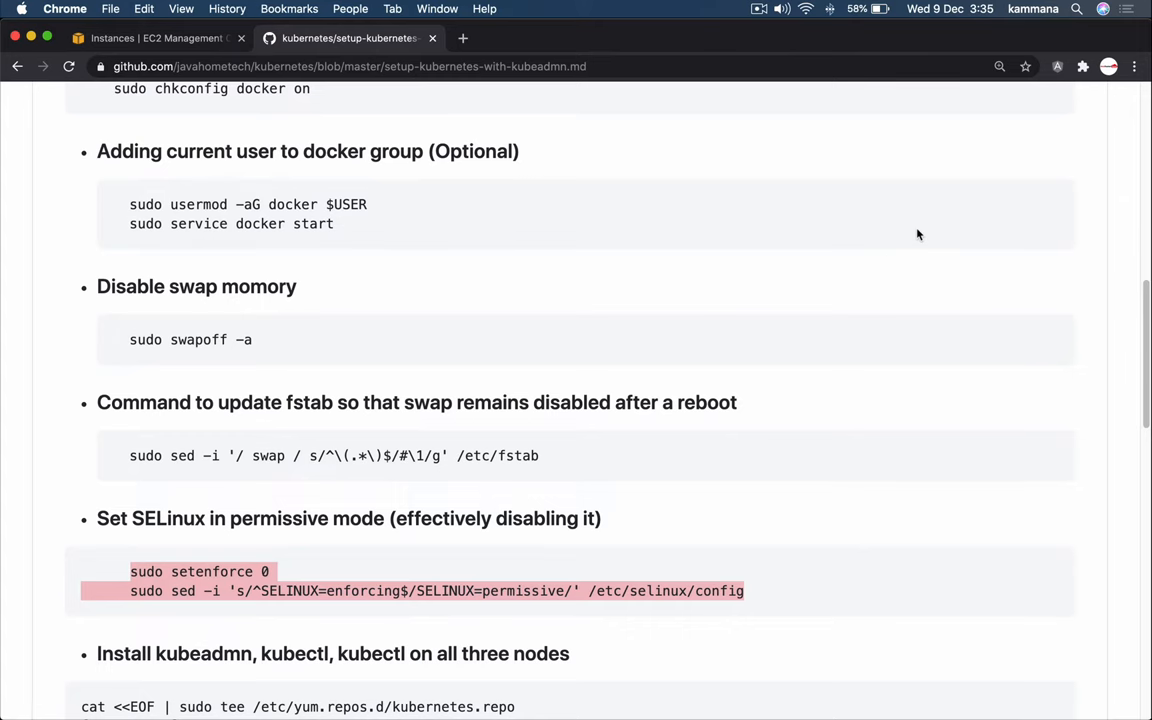
Step: Scroll to the kubeadm/kubelet/kubectl install section and select the kubernetes.repo cat <<EOF block
scroll(down, 3)
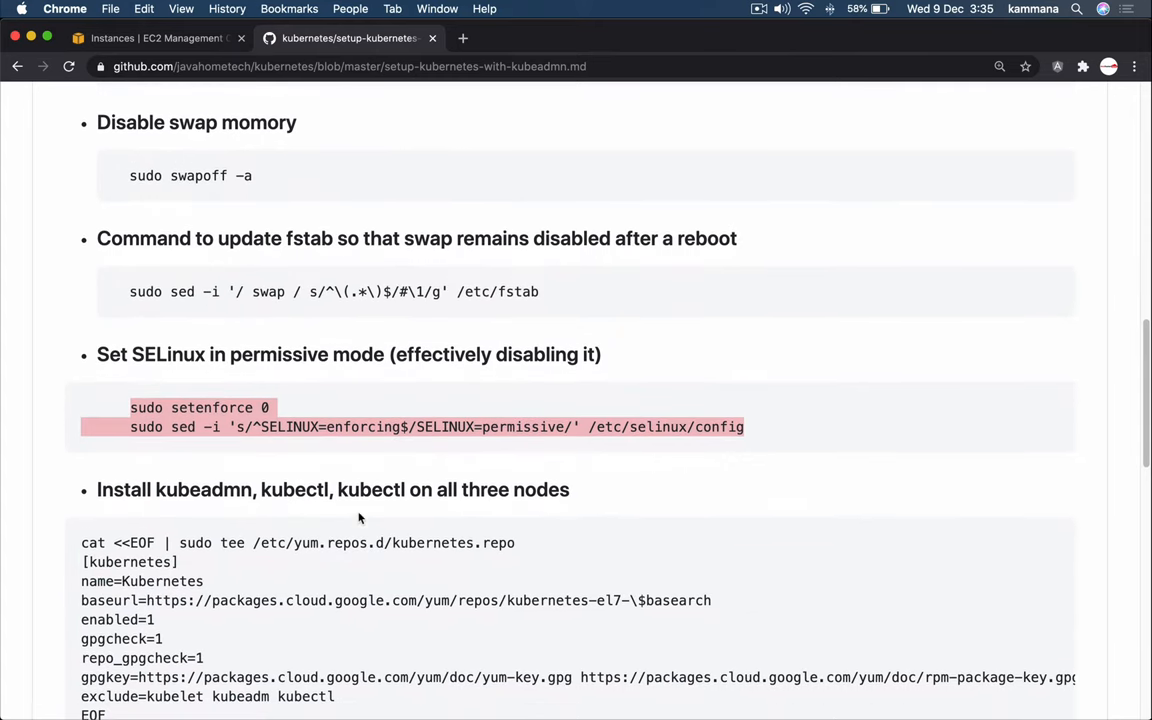
mouse_move(200, 489)
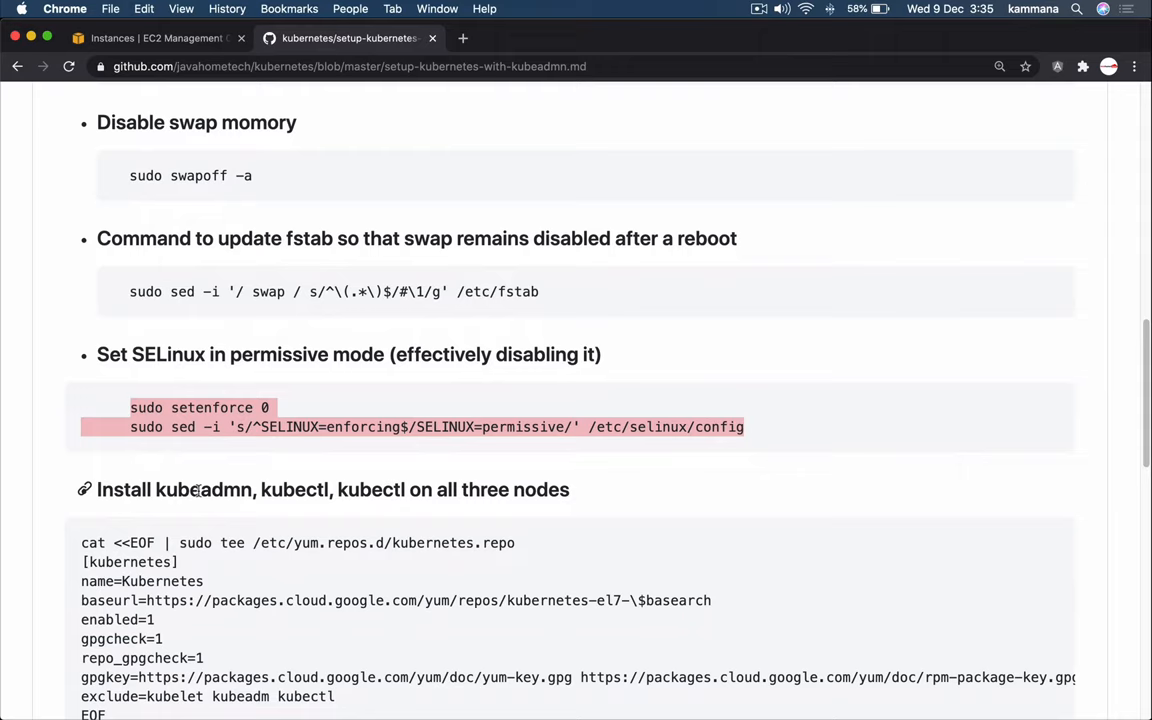
mouse_move(378, 487)
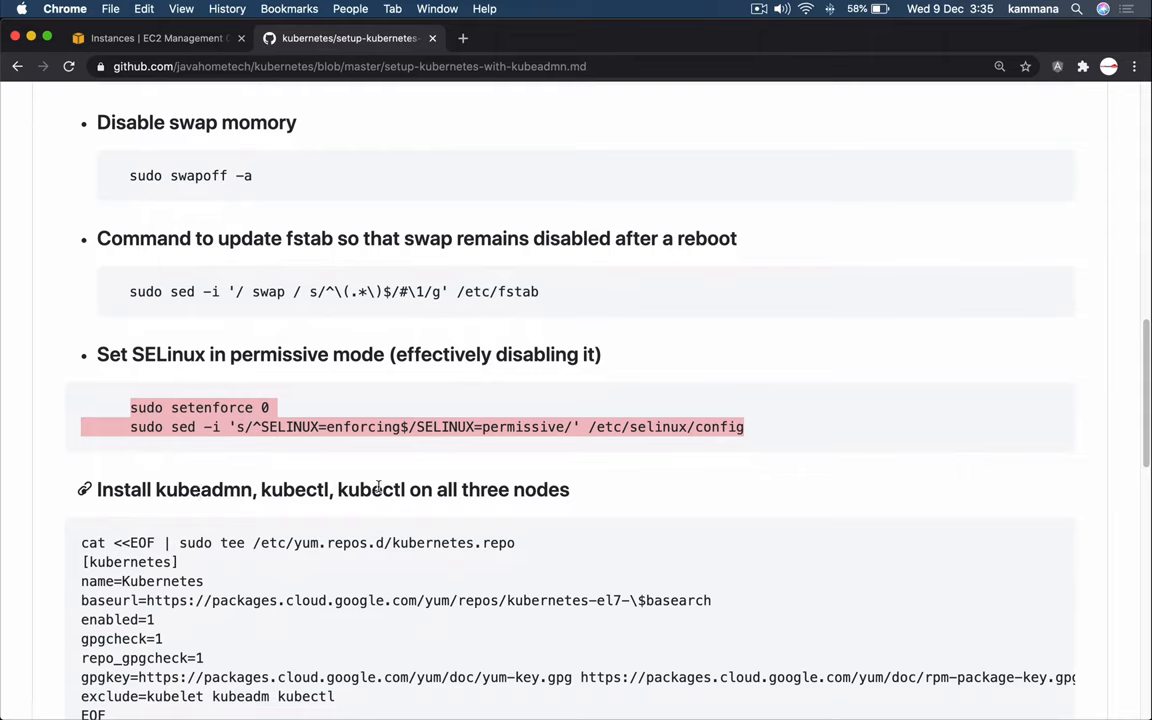
mouse_move(291, 489)
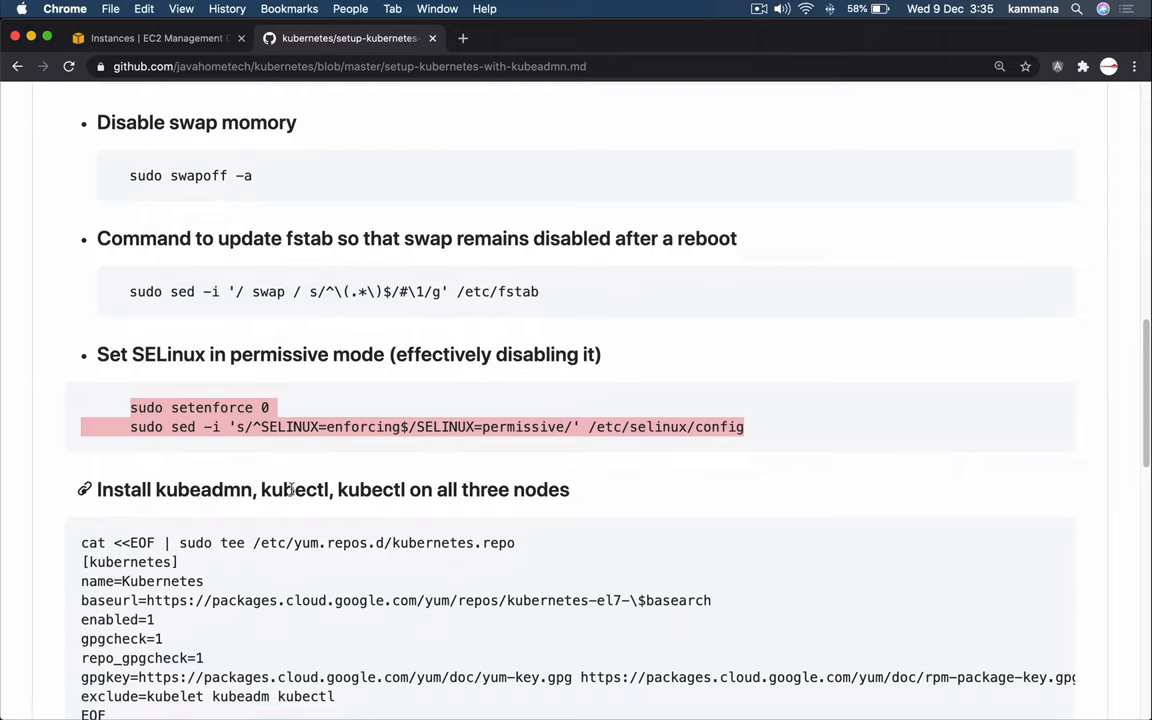
double_click(371, 489)
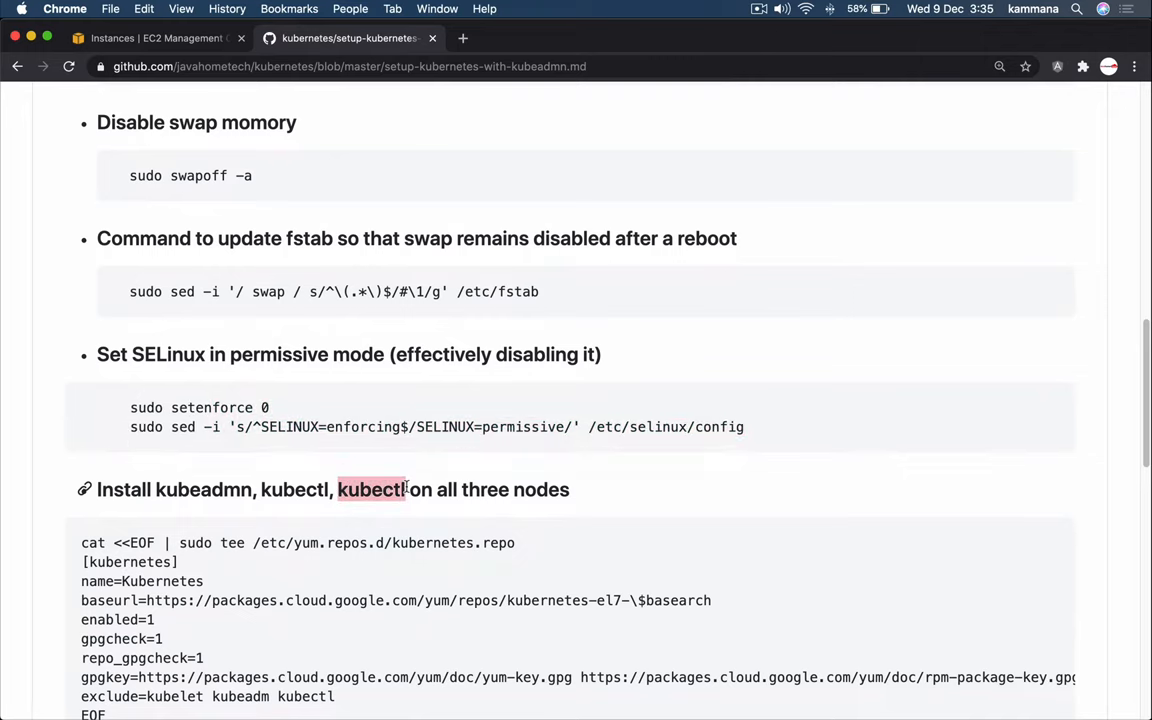
mouse_move(373, 512)
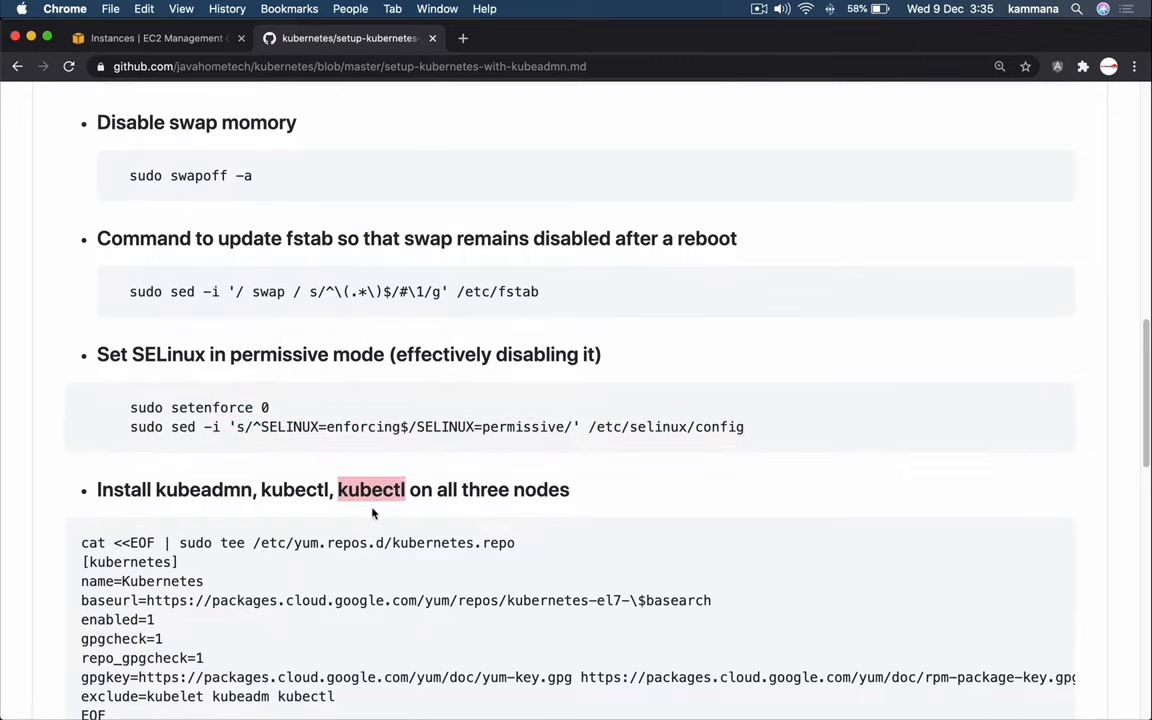
scroll(down, 3)
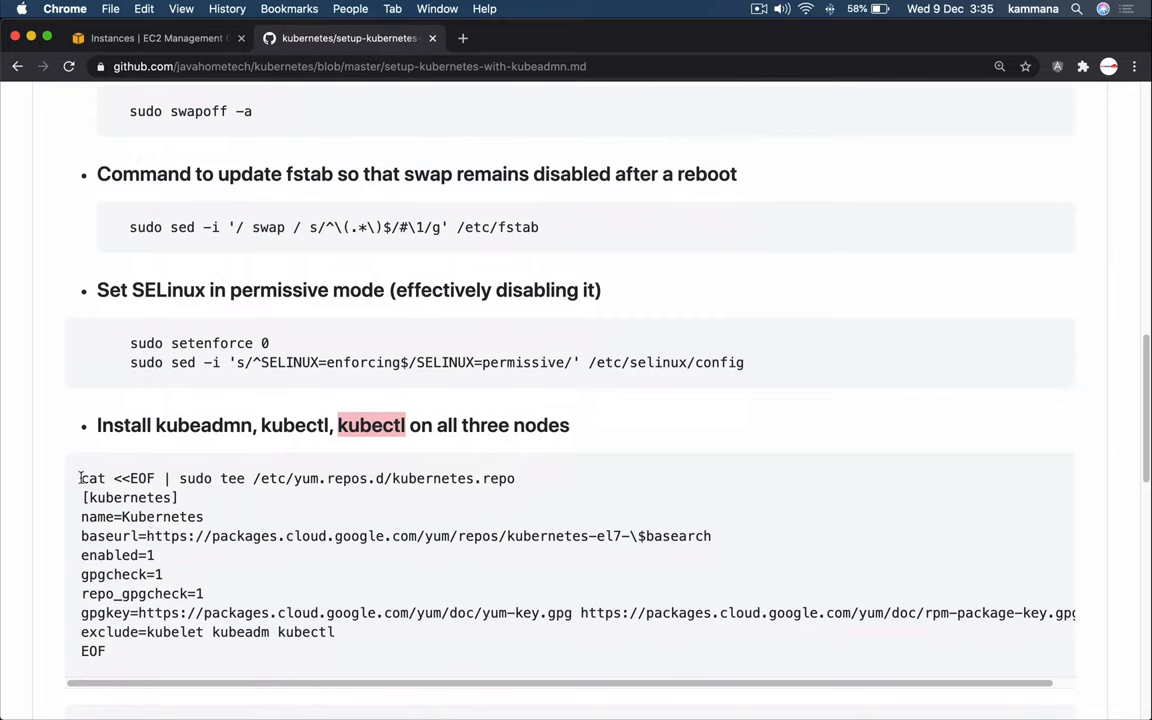
drag(81, 478, 119, 651)
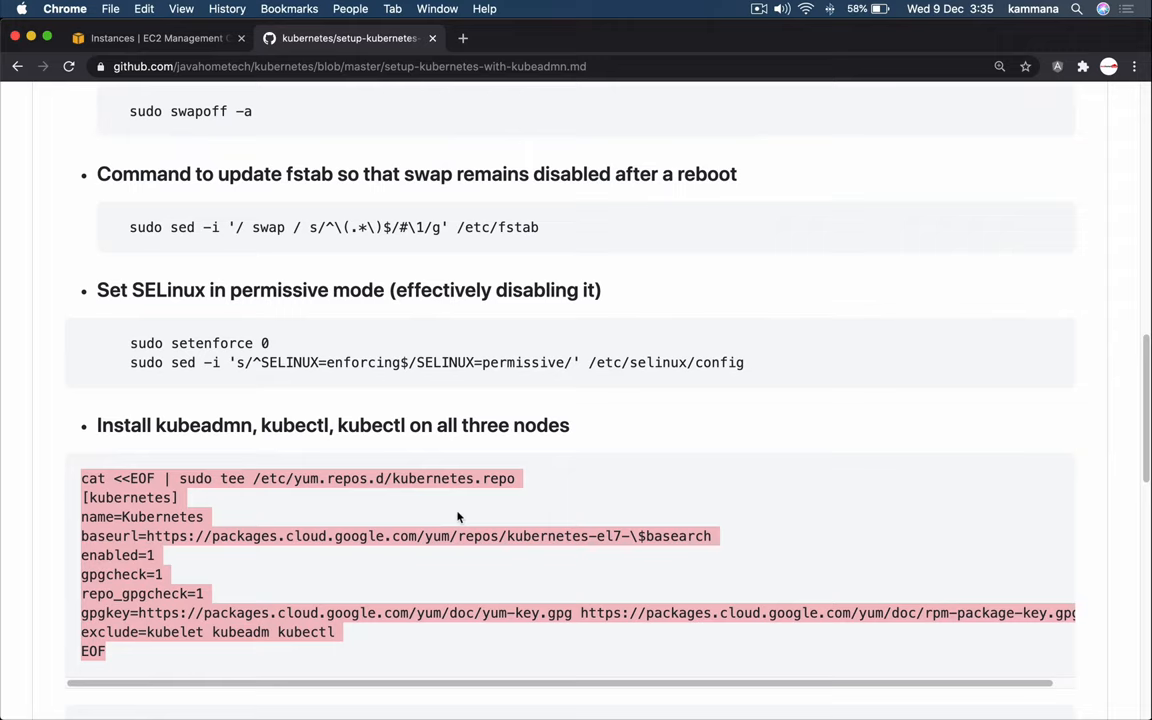
mouse_move(281, 504)
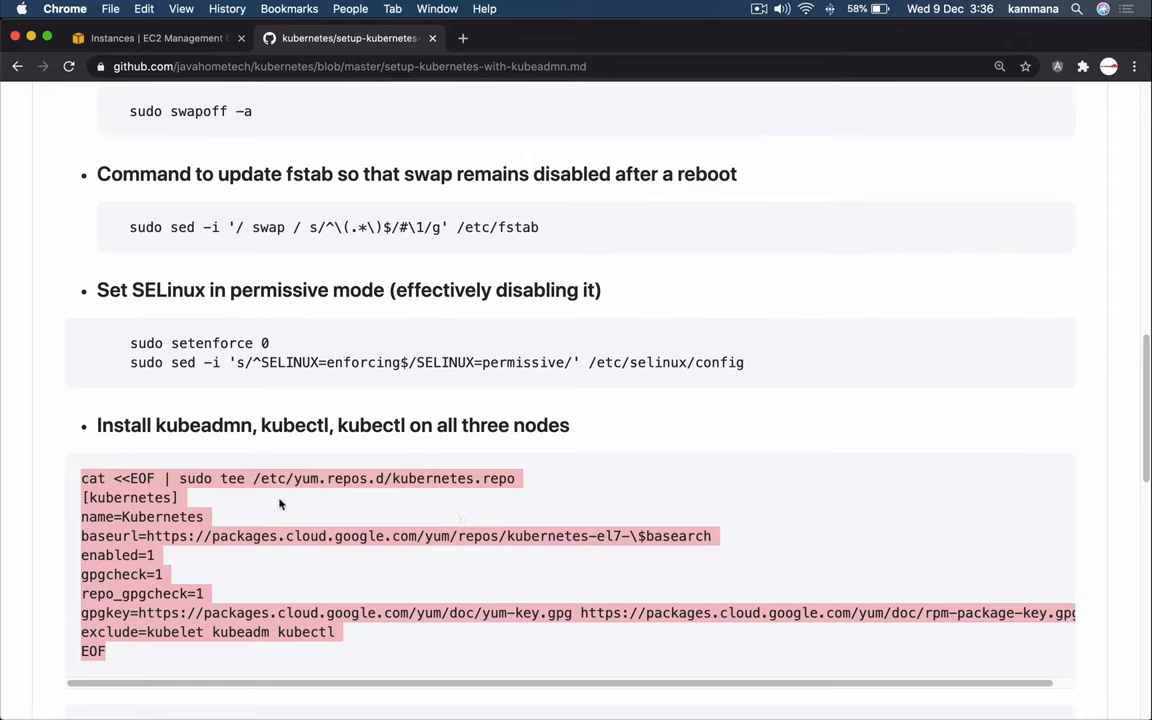
mouse_move(324, 477)
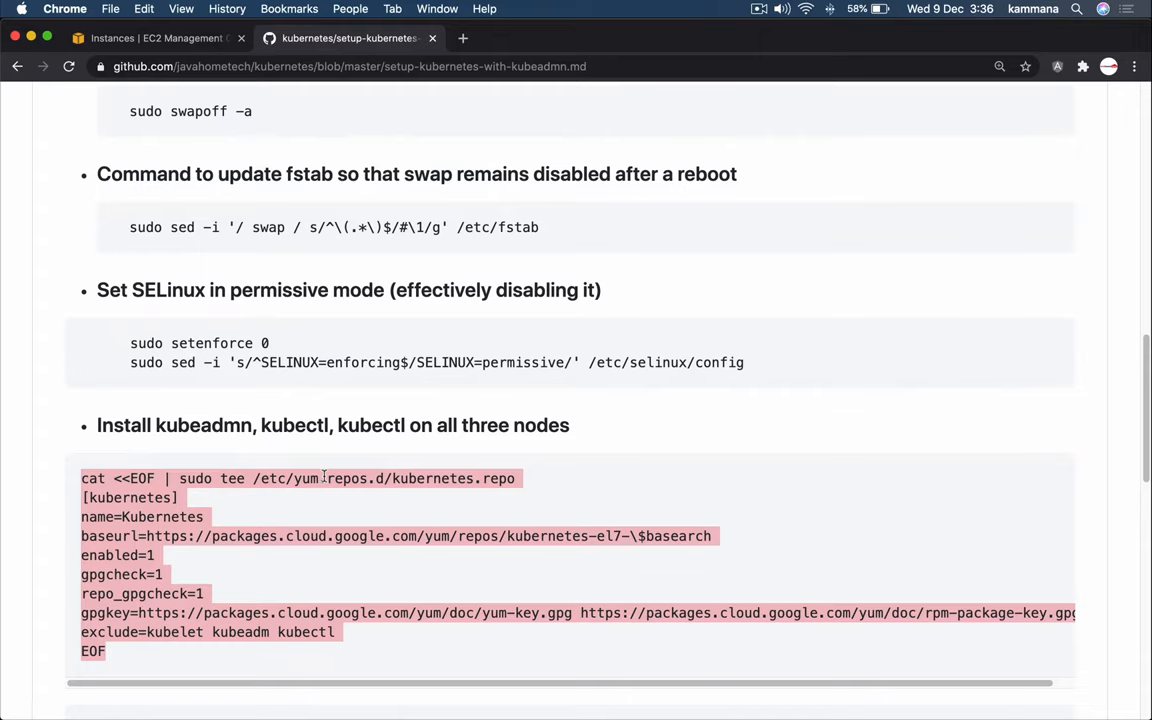
mouse_move(182, 425)
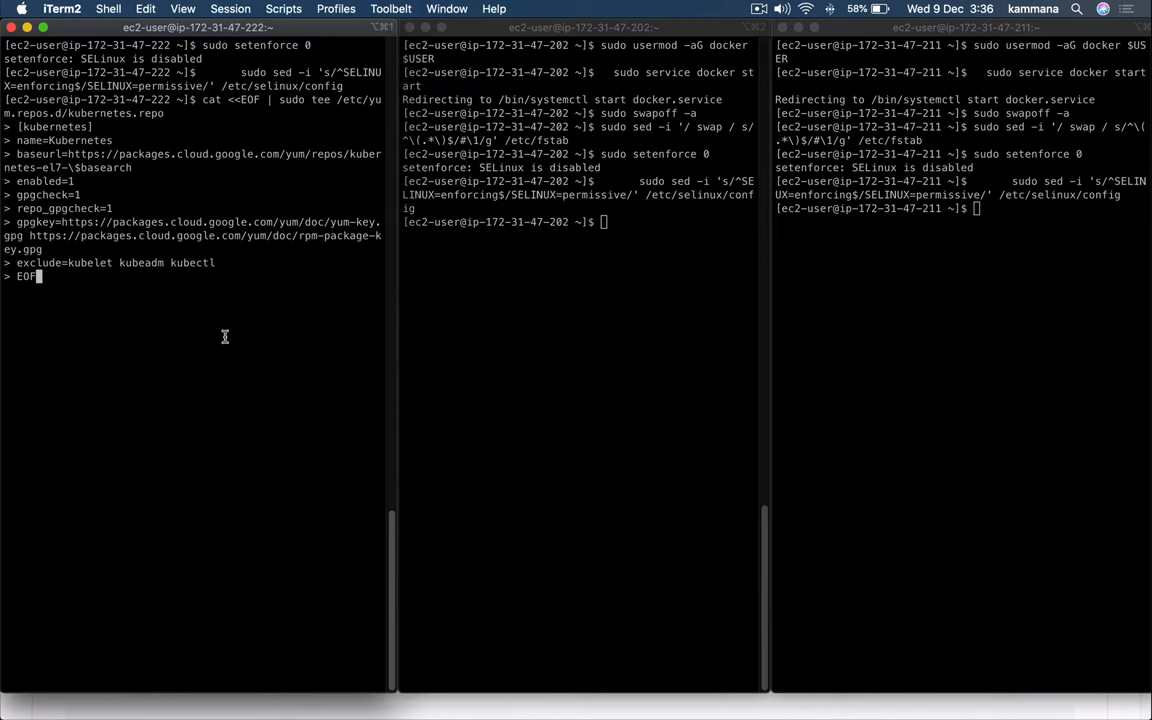
Step: Create the Kubernetes repo file, install kubelet/kubeadm/kubectl, and type 'sudo systemctl enable --now kubelet'
key(Return)
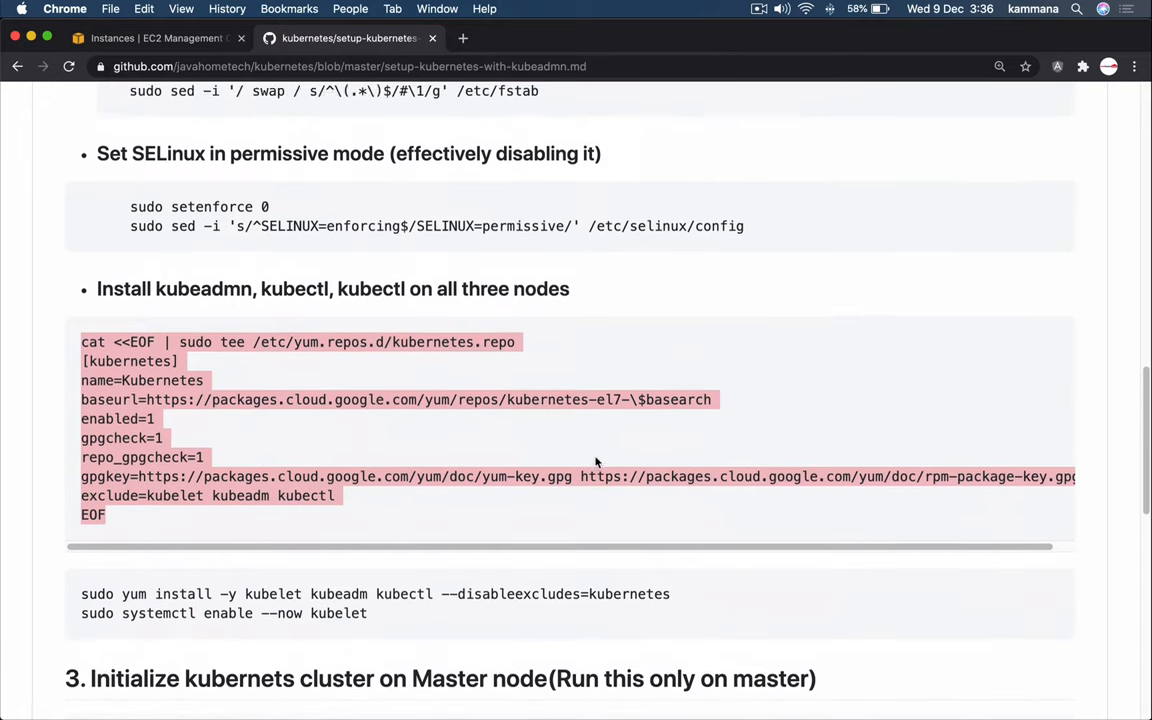
scroll(down, 3)
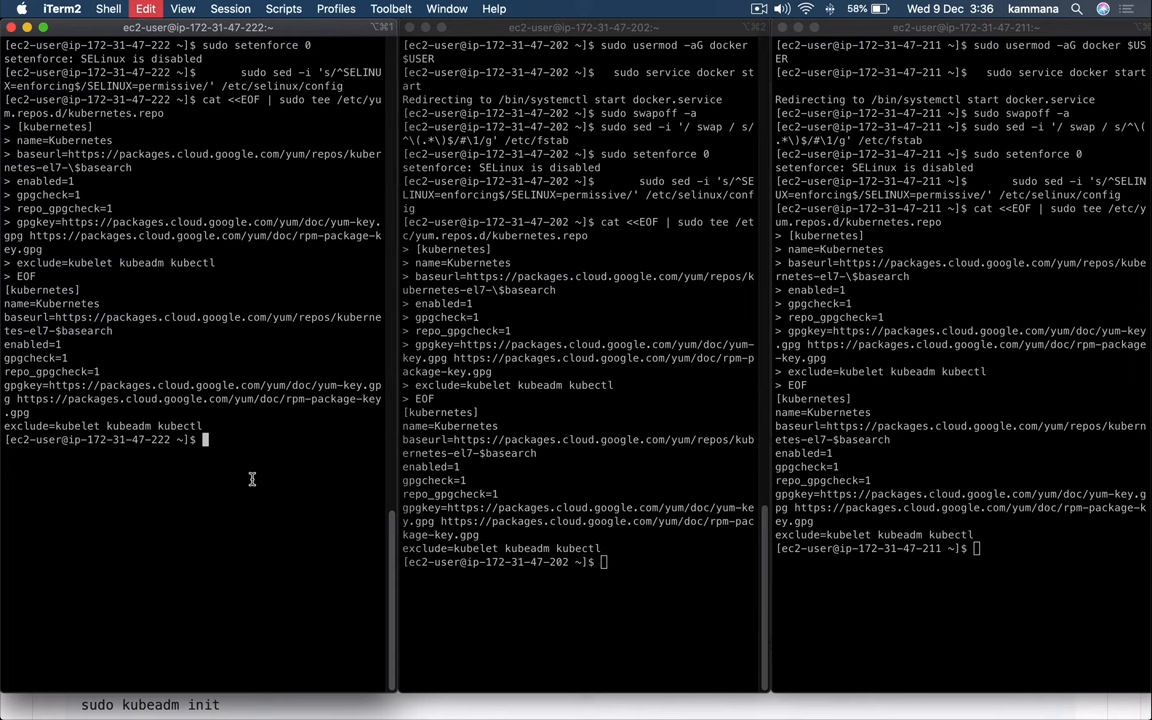
key(Return)
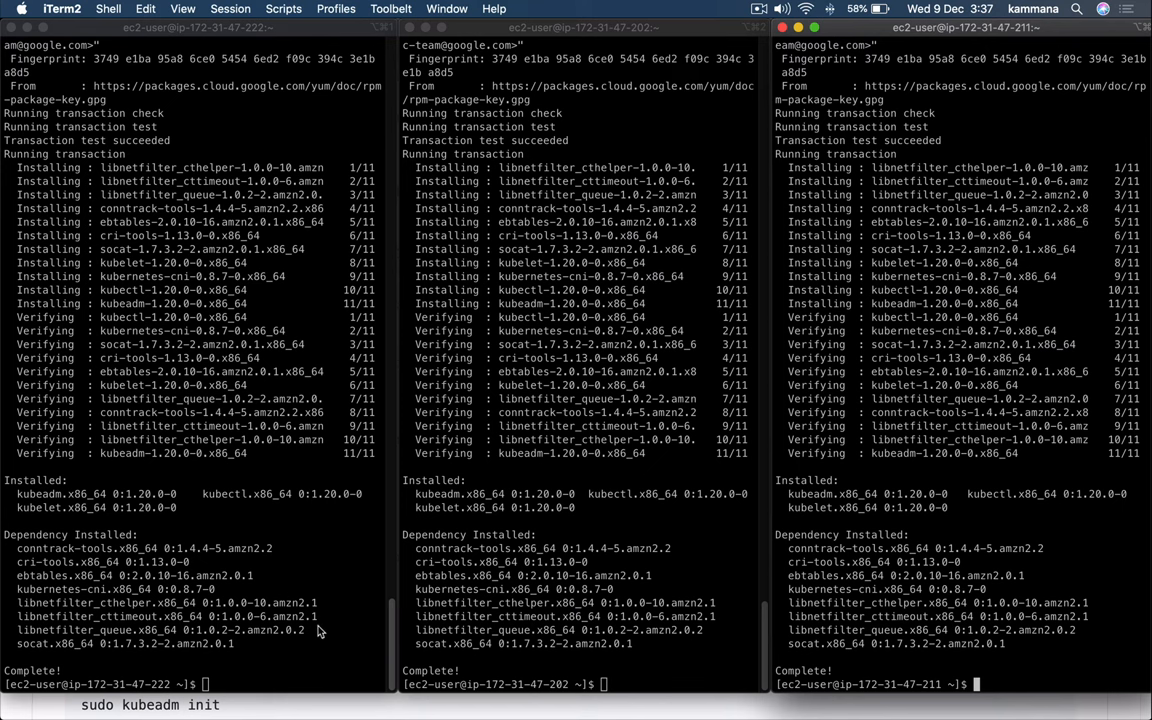
text(sudo systemctl enable --now kubelet)
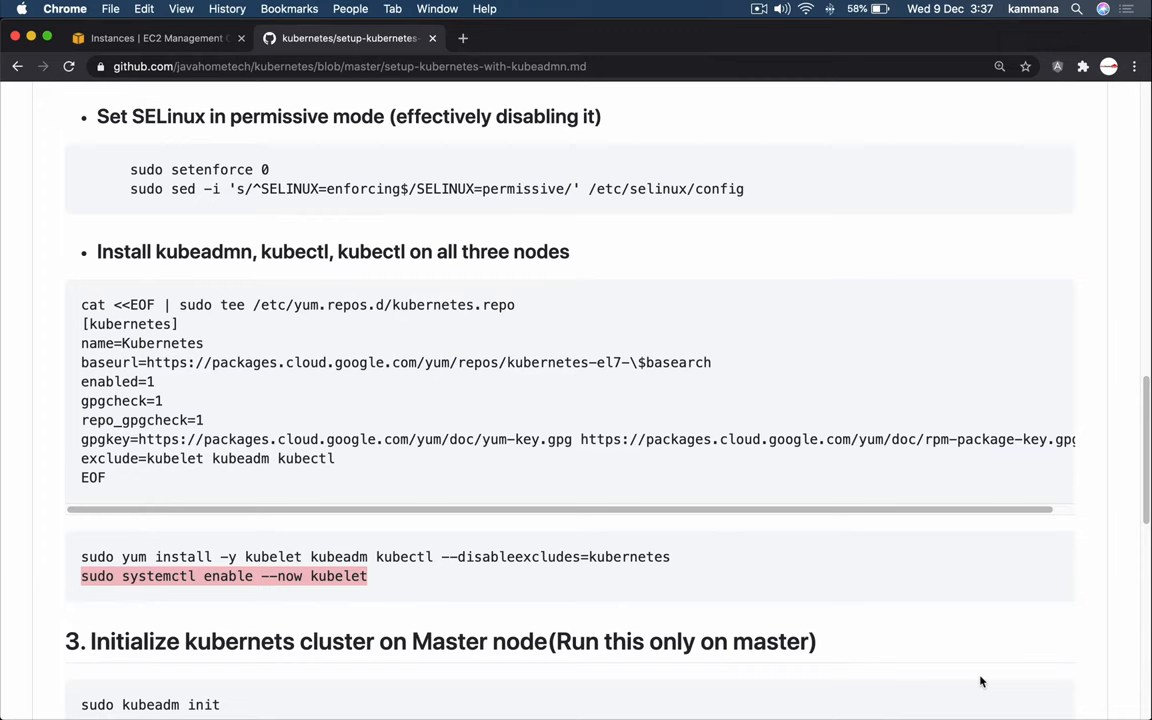
Step: Scroll the guide down to the master-only kubeadm init step
scroll(down, 3)
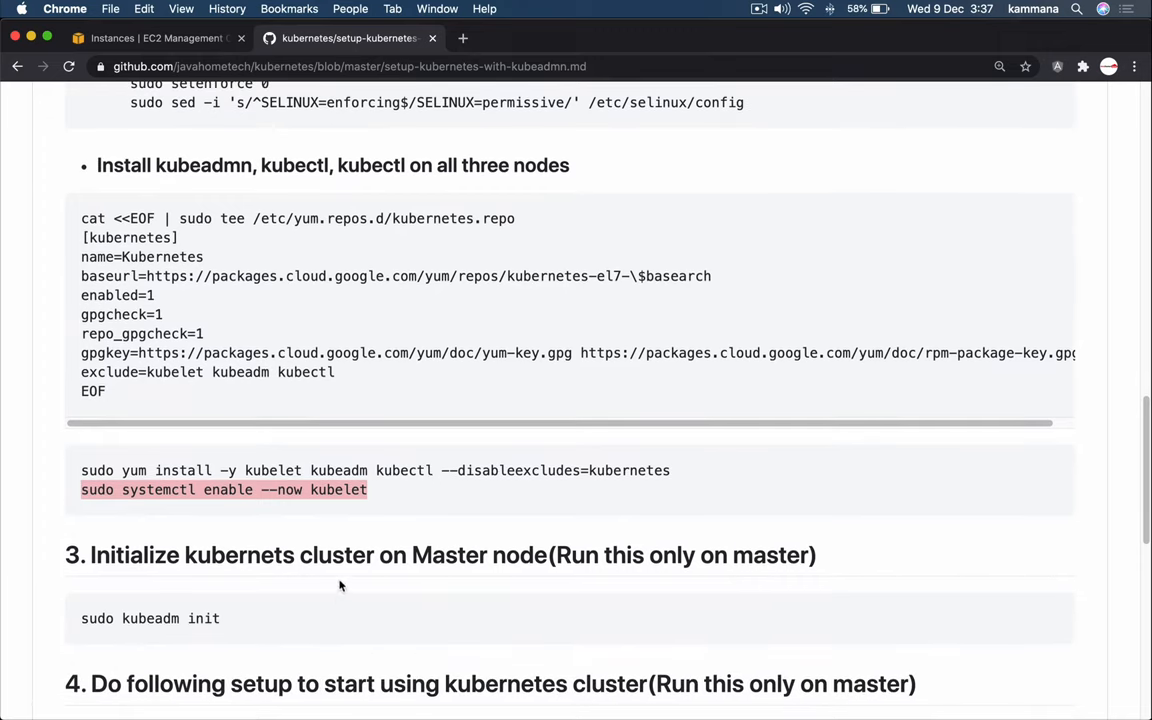
scroll(down, 3)
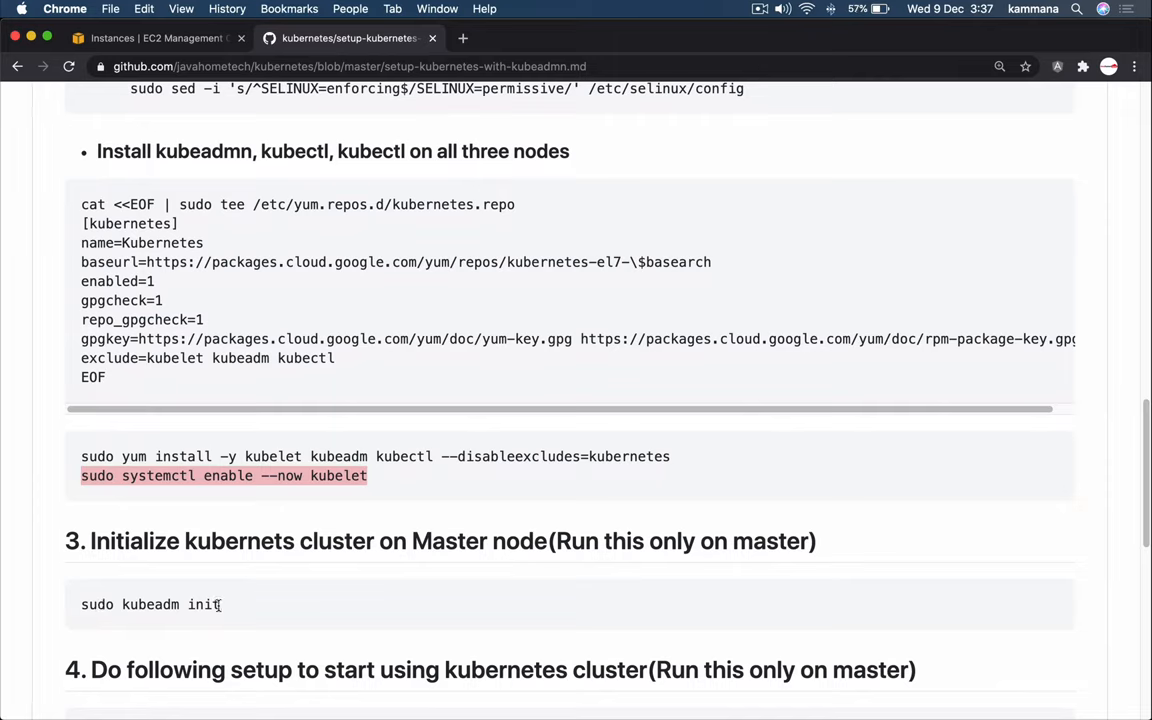
mouse_move(727, 564)
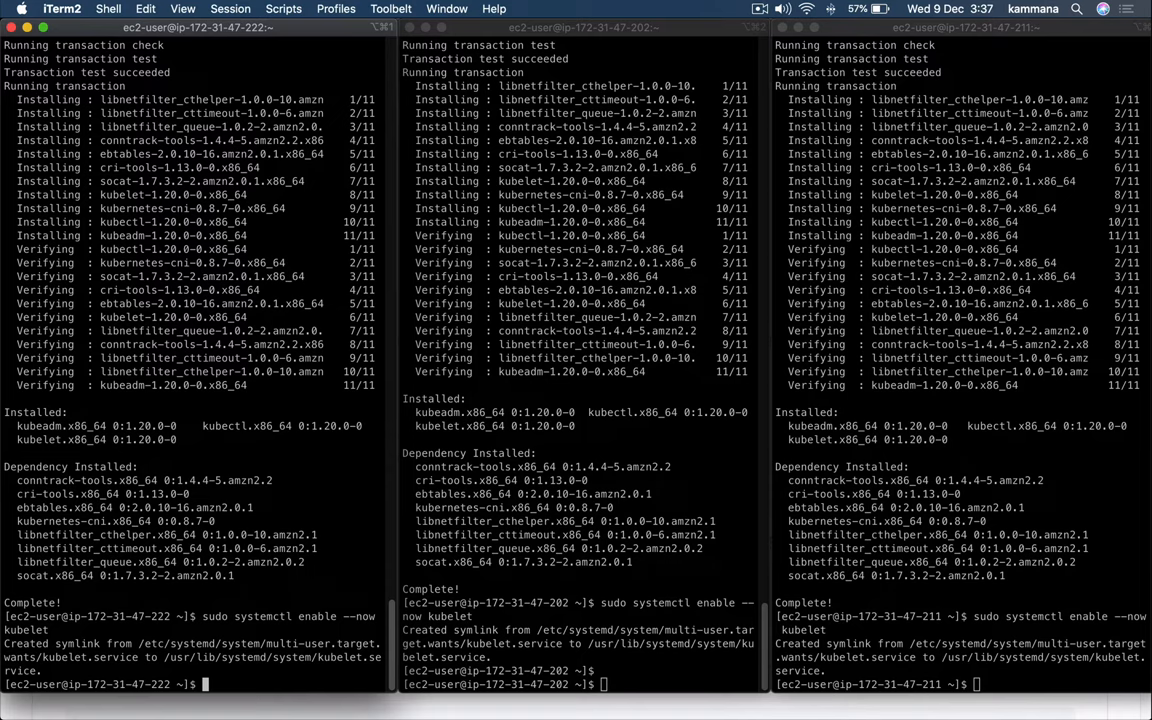
Step: Run 'sudo kubeadm init' on the master node to initialize the control plane
text(sudo kubeadm init)
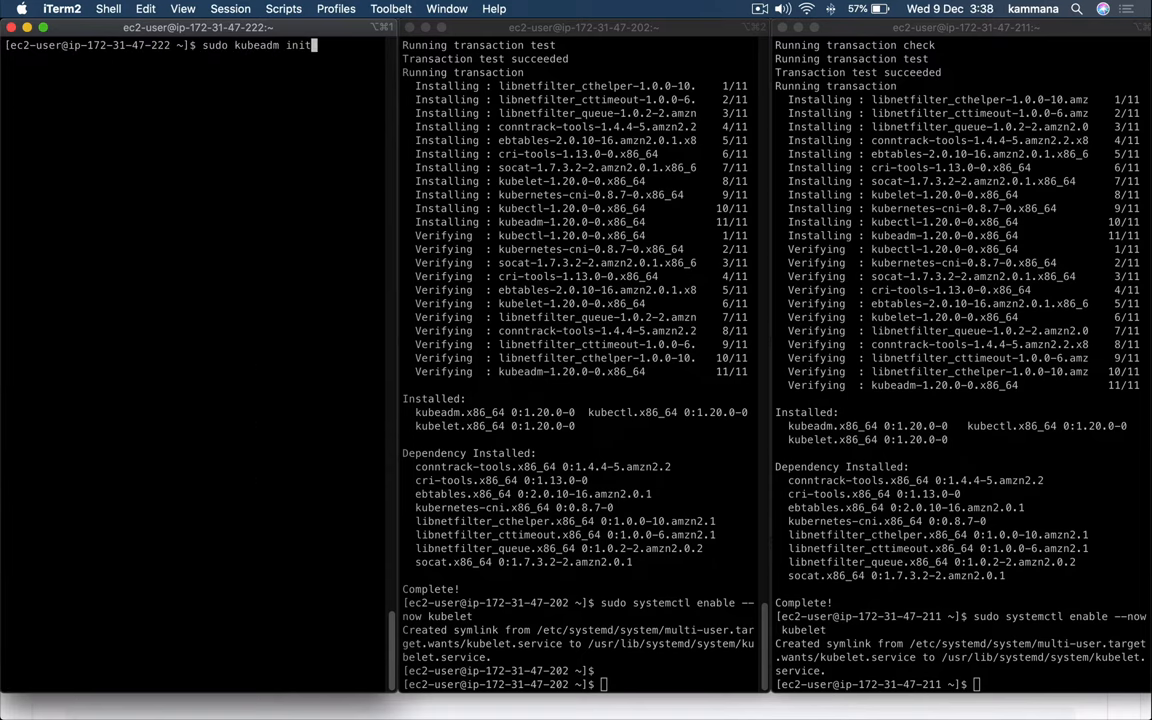
key(Return)
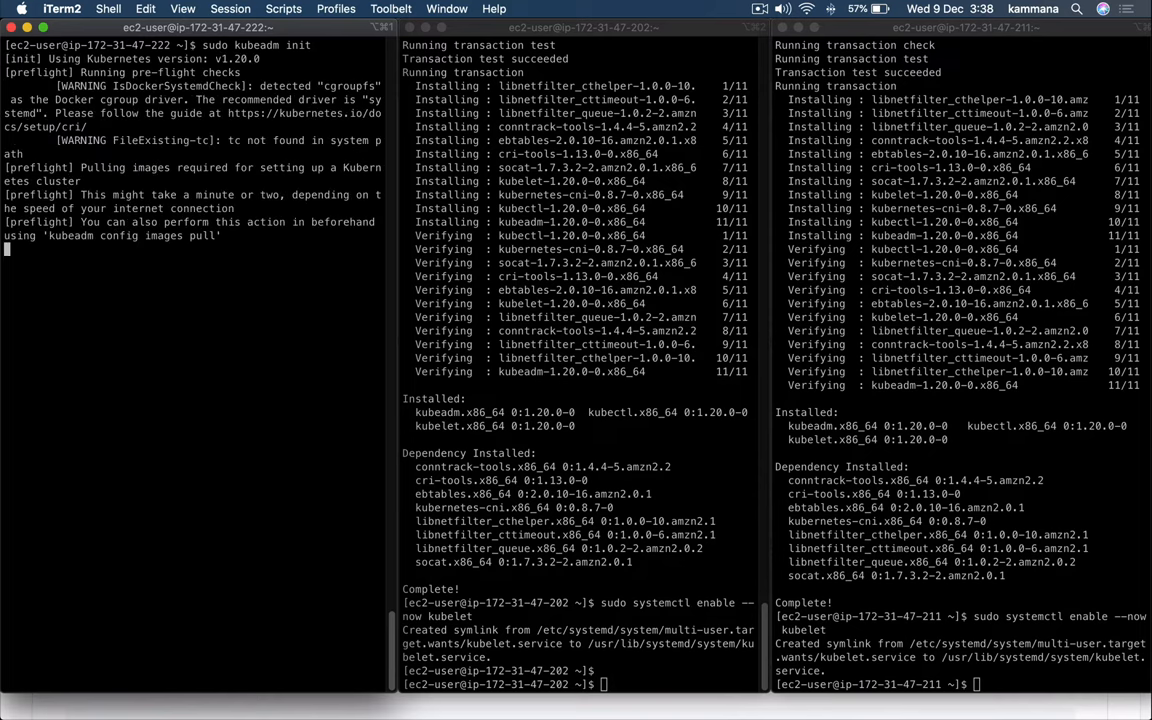
mouse_move(141, 438)
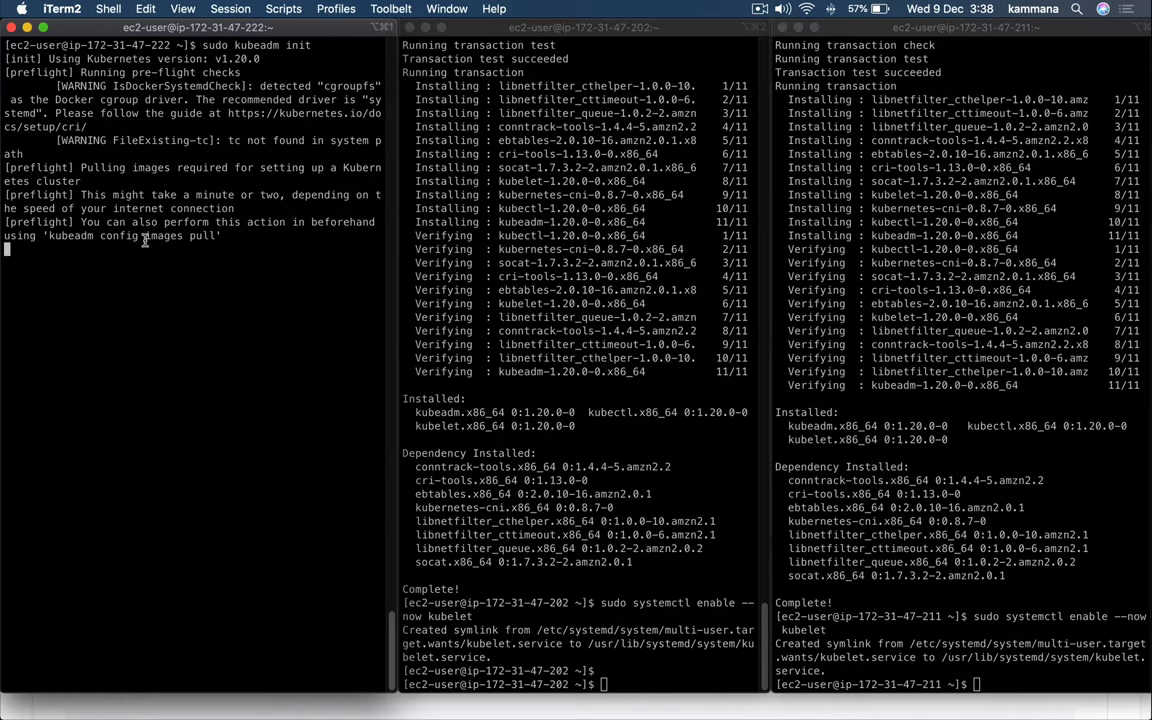
mouse_move(154, 325)
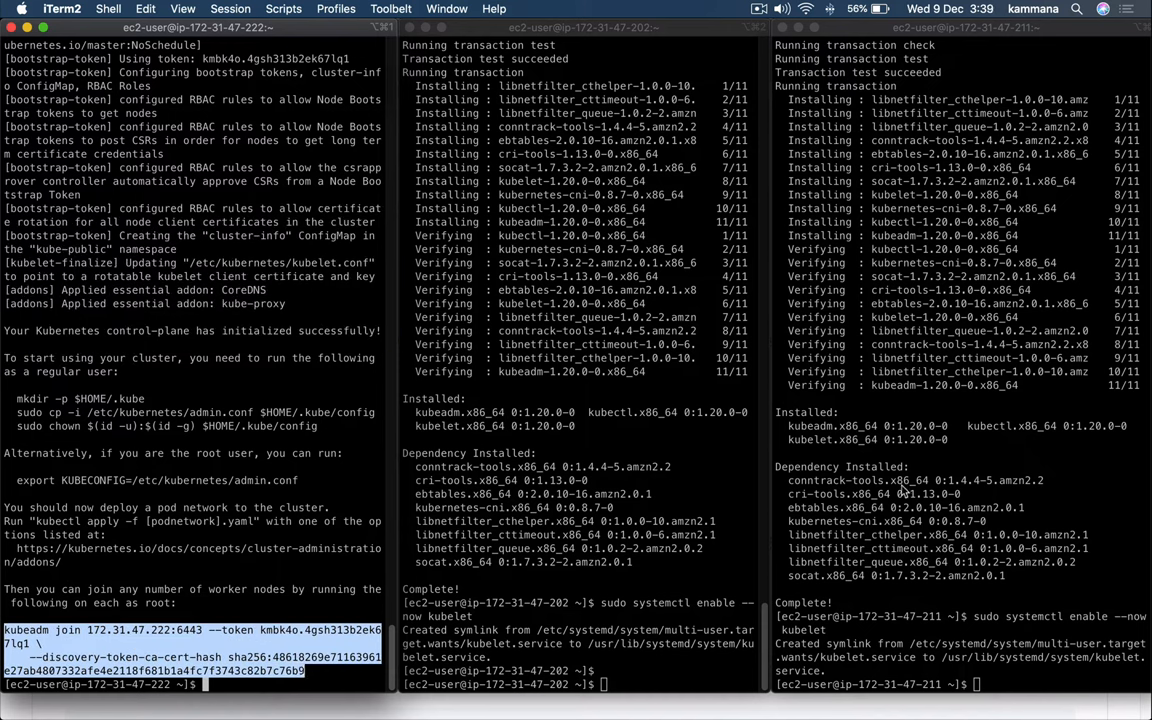
mouse_move(203, 345)
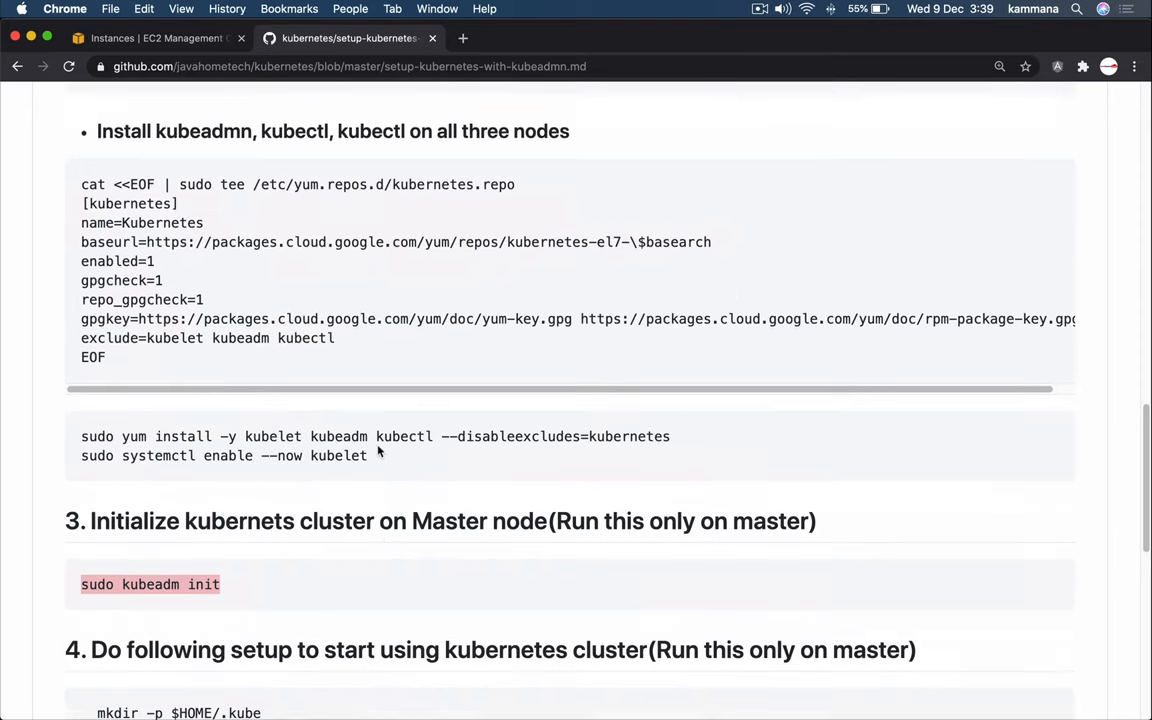
Step: Scroll the GitHub guide to the kubeconfig setup block and the Weave apply command
scroll(down, 3)
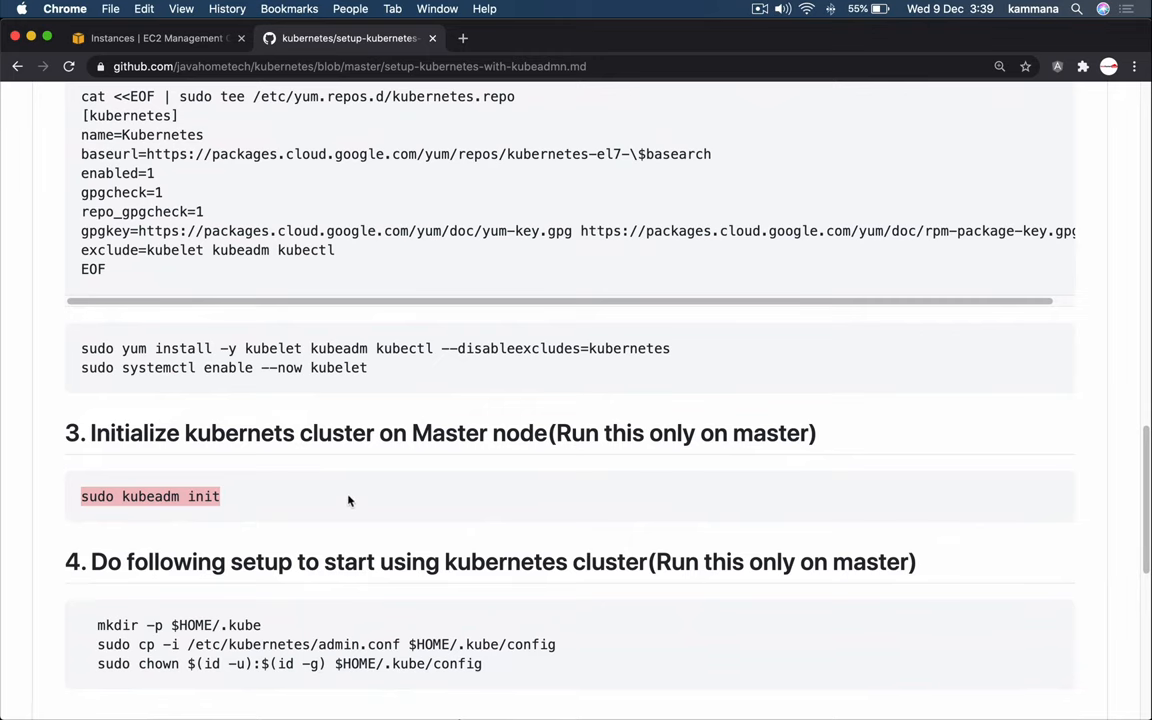
scroll(down, 3)
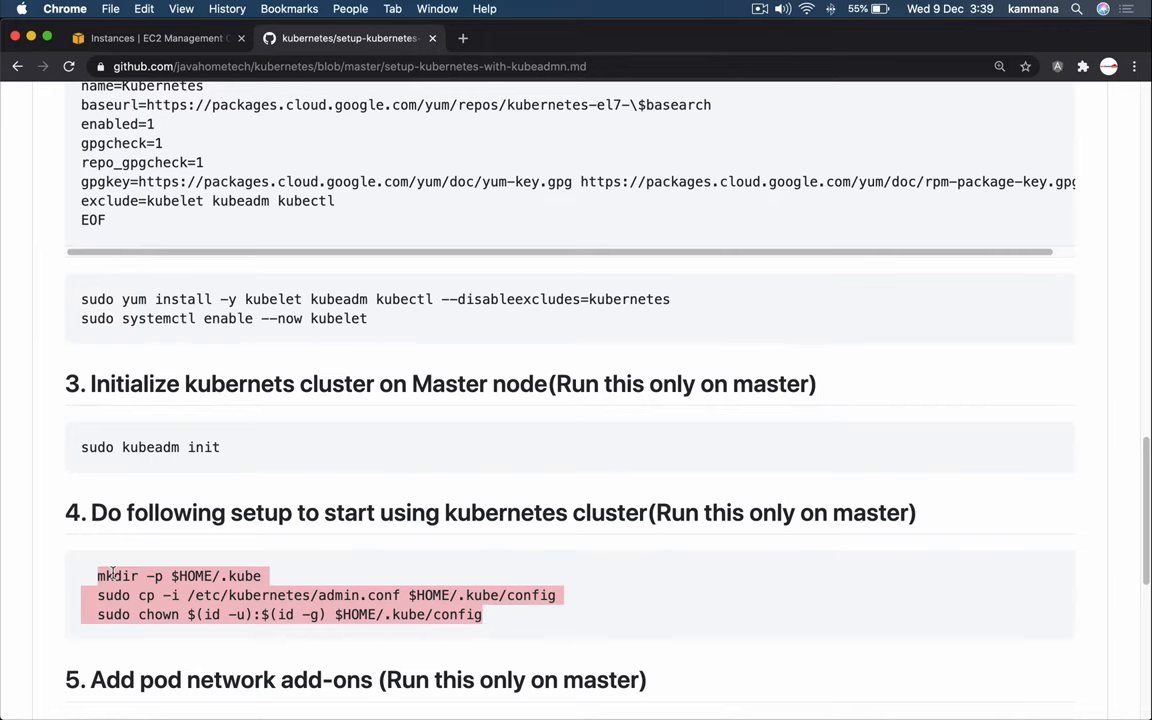
mouse_move(110, 571)
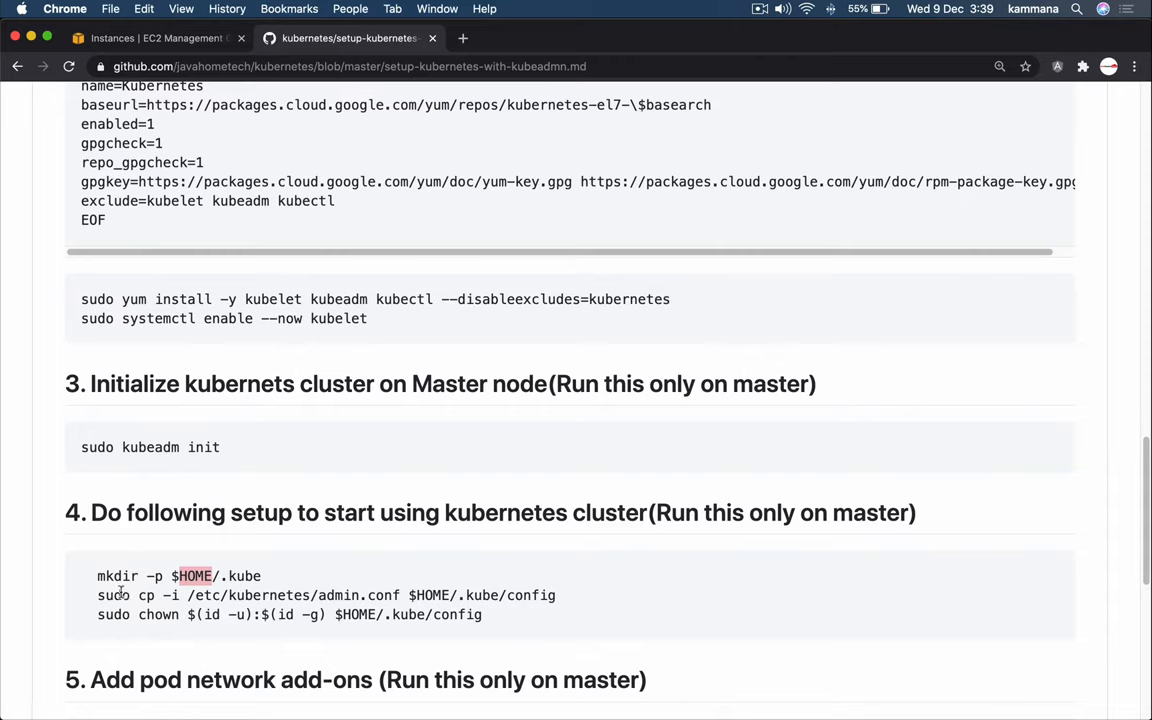
mouse_move(396, 595)
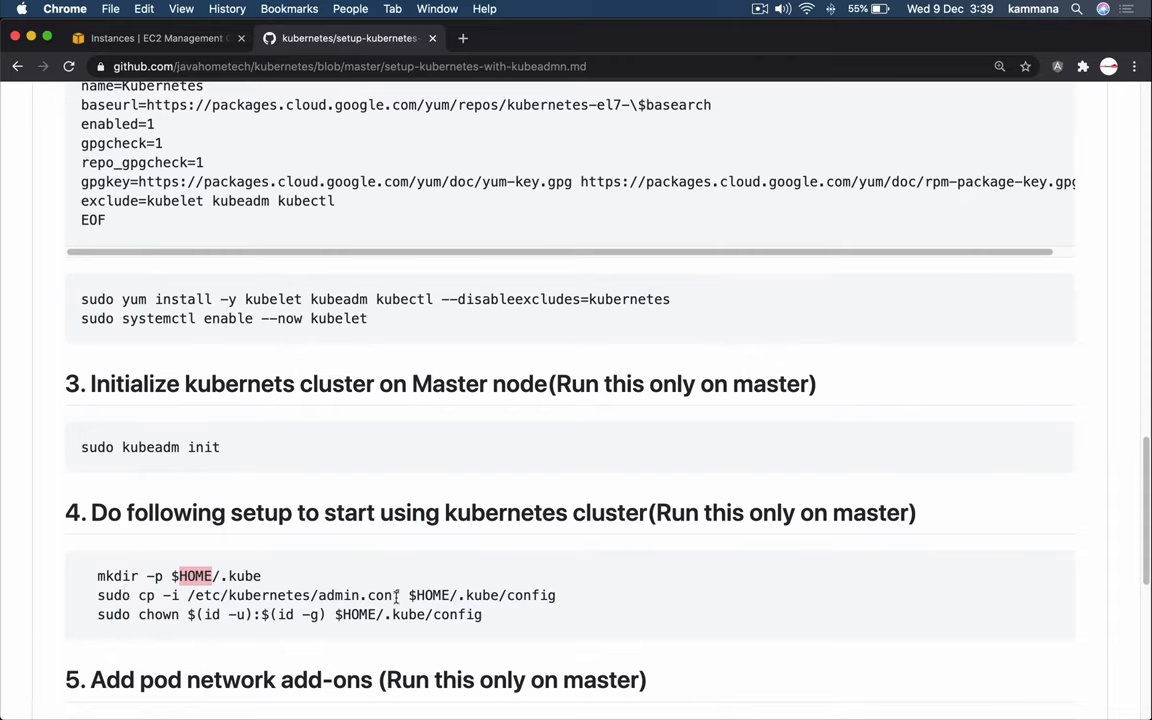
mouse_move(468, 595)
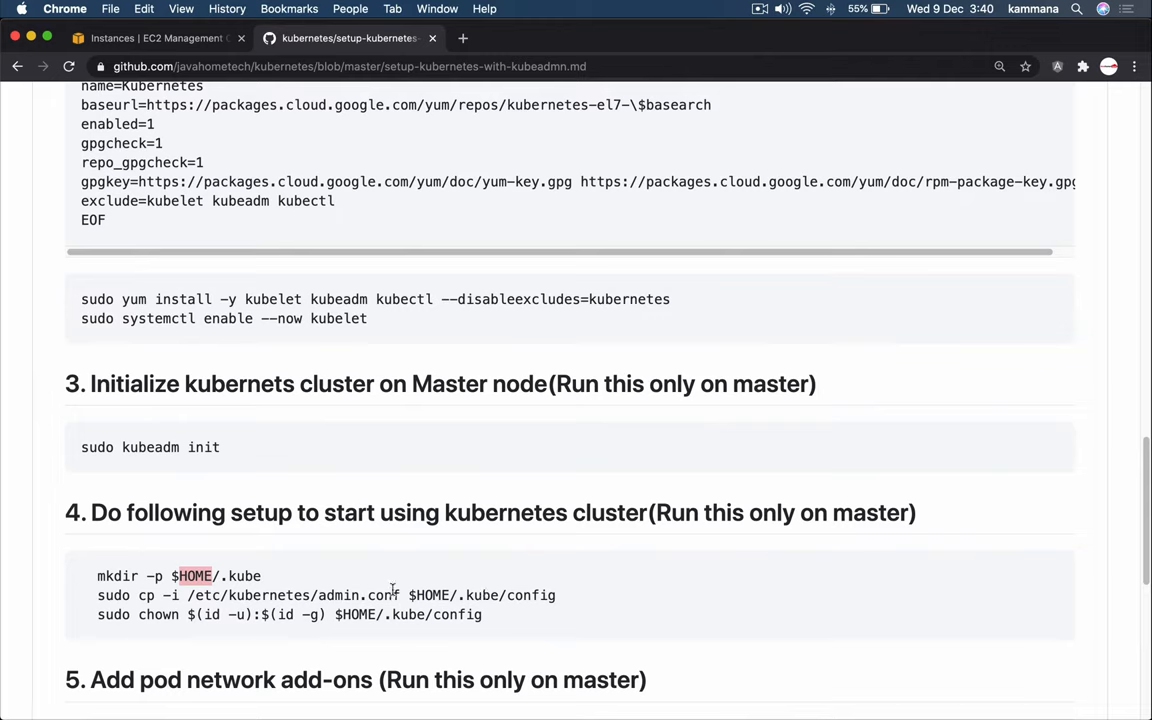
mouse_move(349, 587)
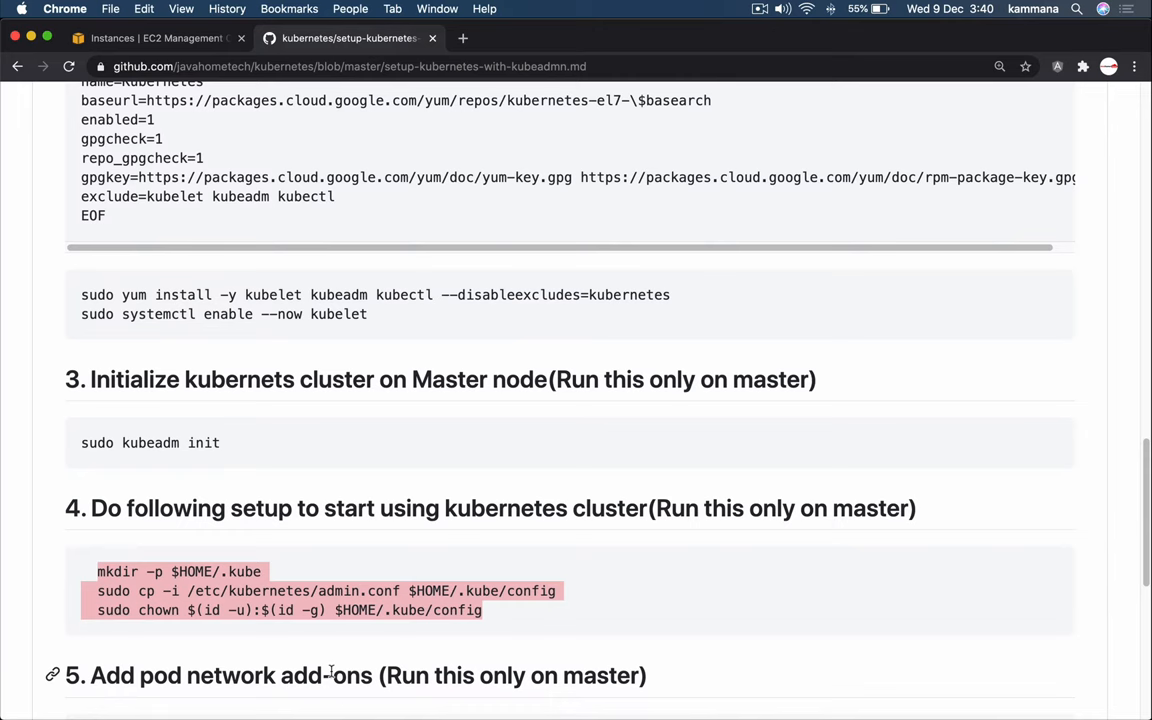
scroll(down, 3)
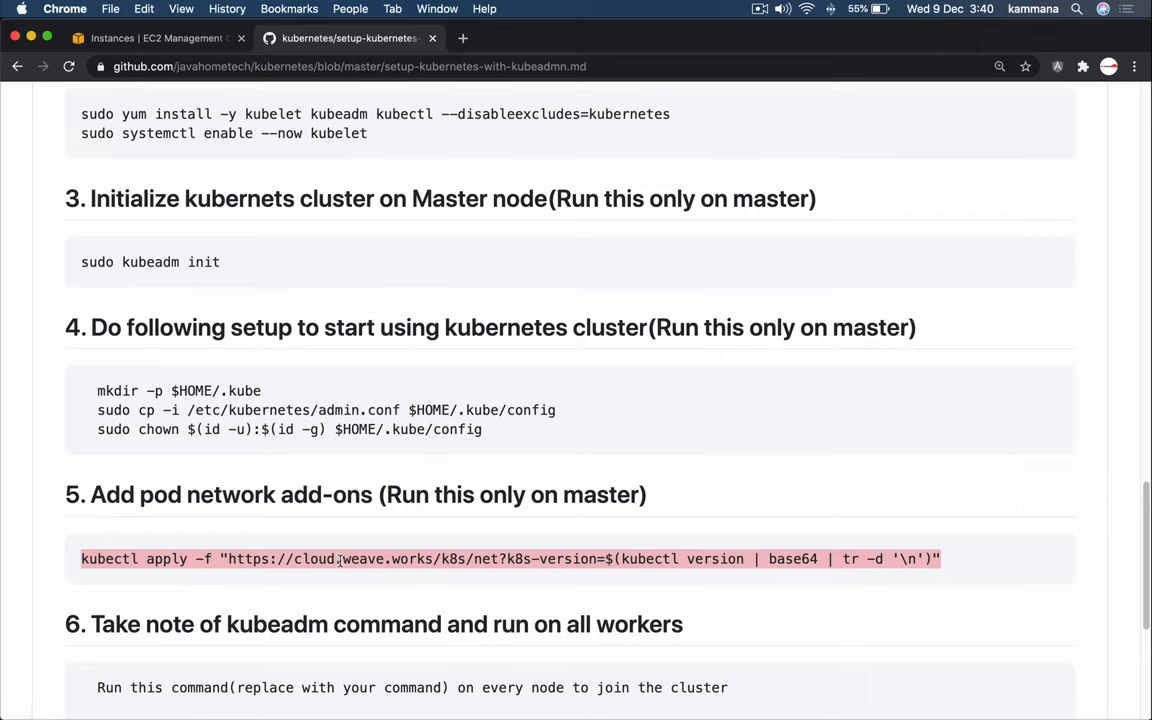
mouse_move(155, 559)
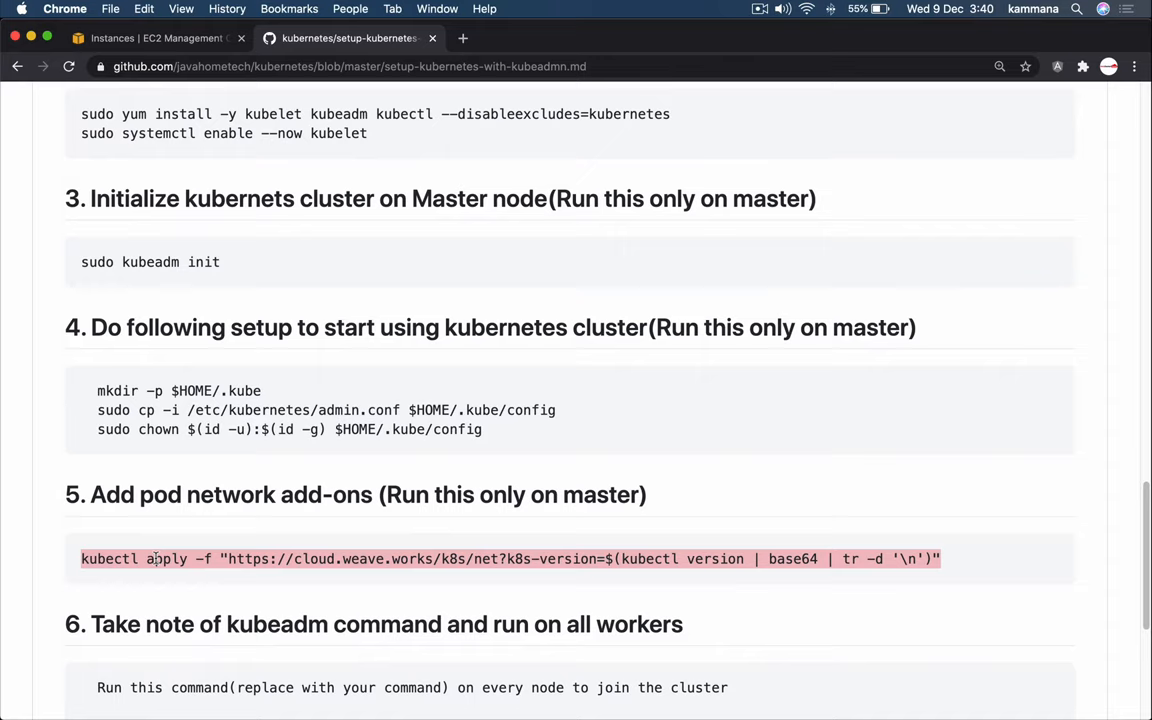
mouse_move(540, 578)
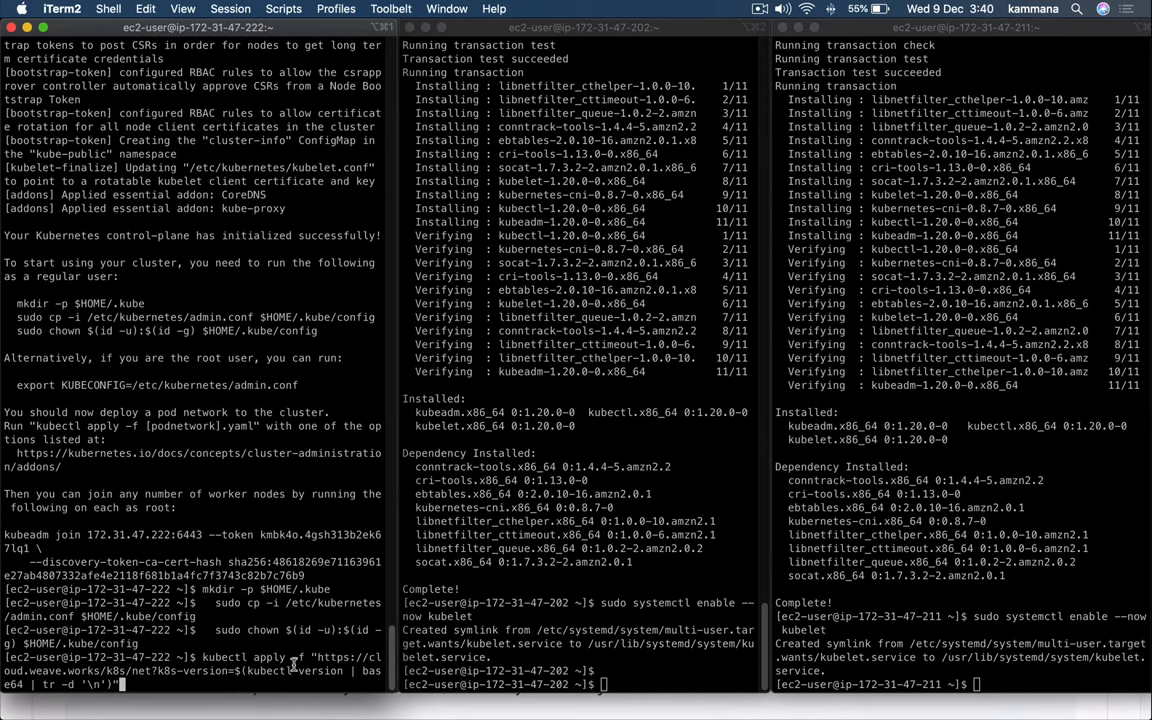
Step: Apply the Weave Net pod network on the master with the pasted kubectl command
key(Return)
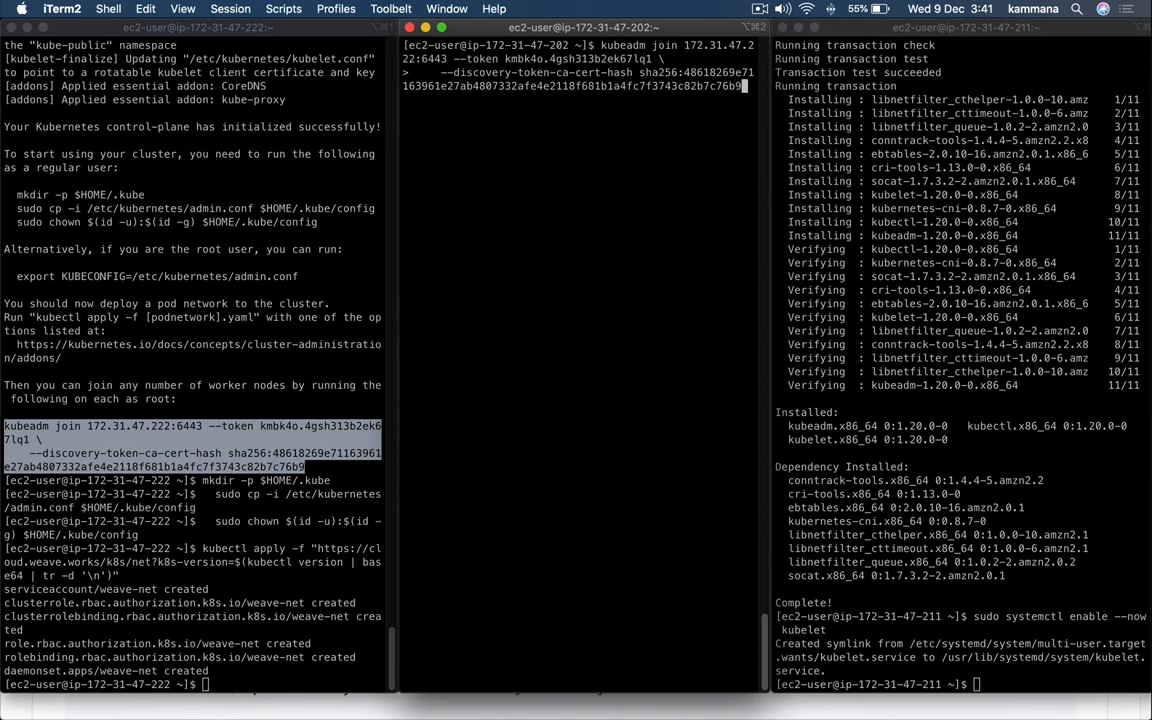
Step: Run kubeadm join on the second node, then rerun it with sudo after the root error
key(Return)
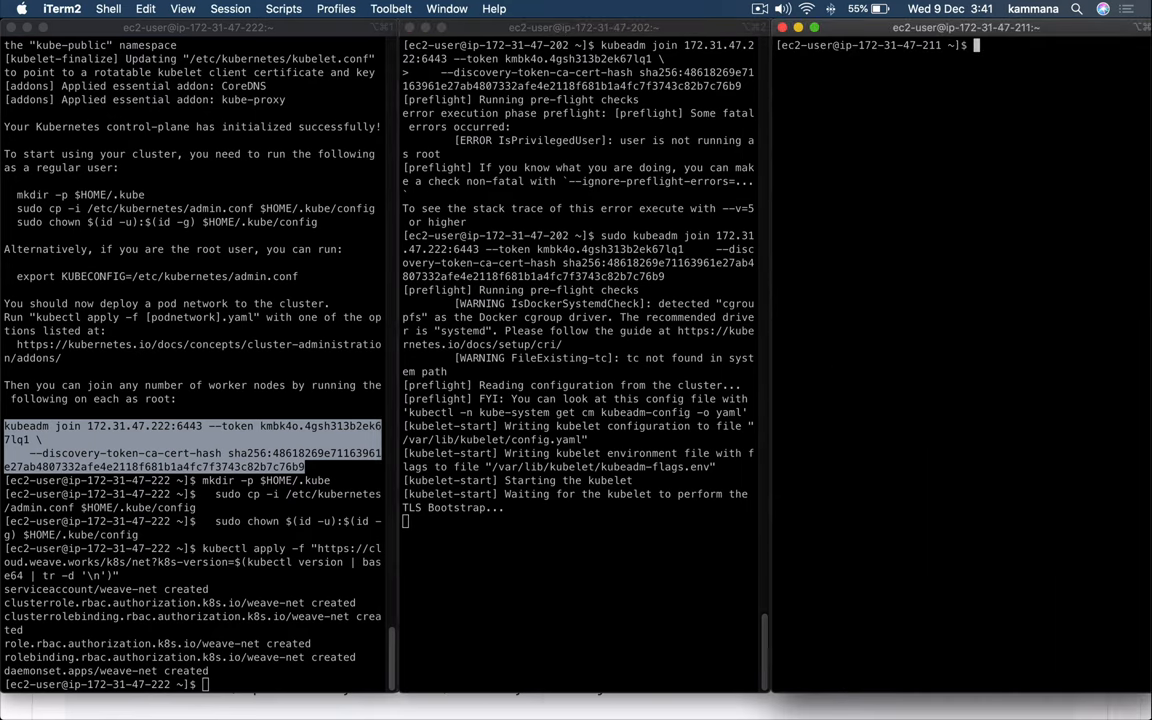
text(sudo kubeadm join 172.31.47.222:6443 --token kmbk4o.4gsh313b2ek67lq1 \)
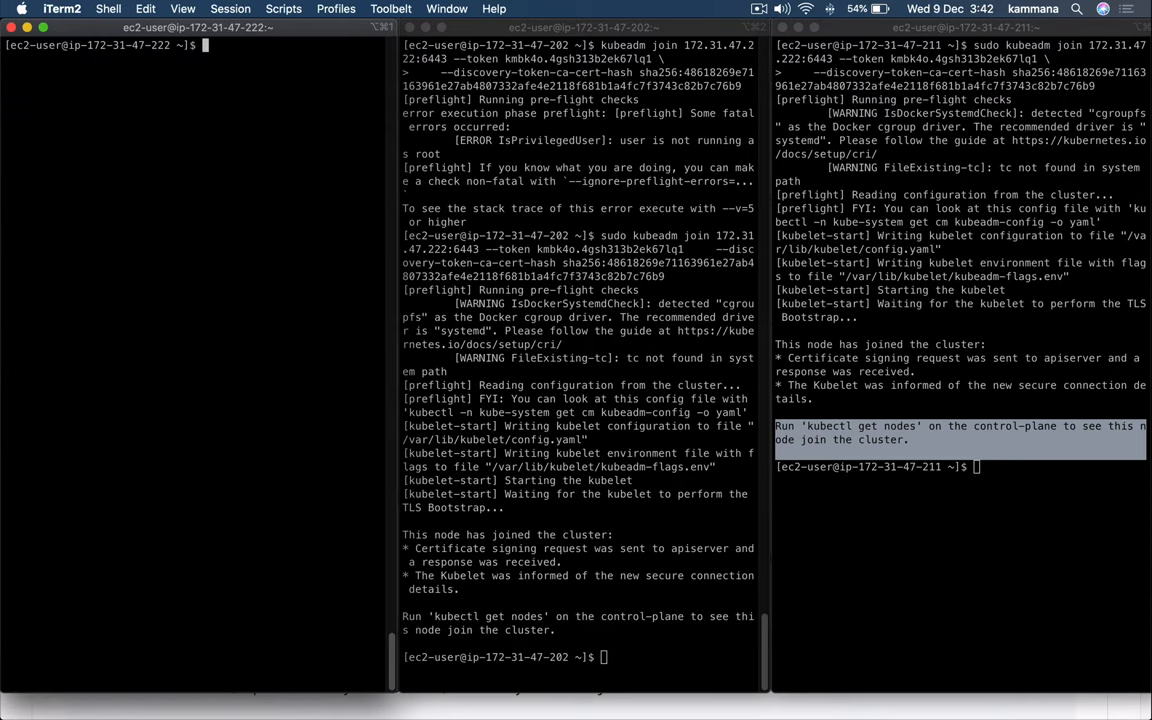
Step: Run 'kubectl get nodes' on the master to list all three nodes
text(kubectl)
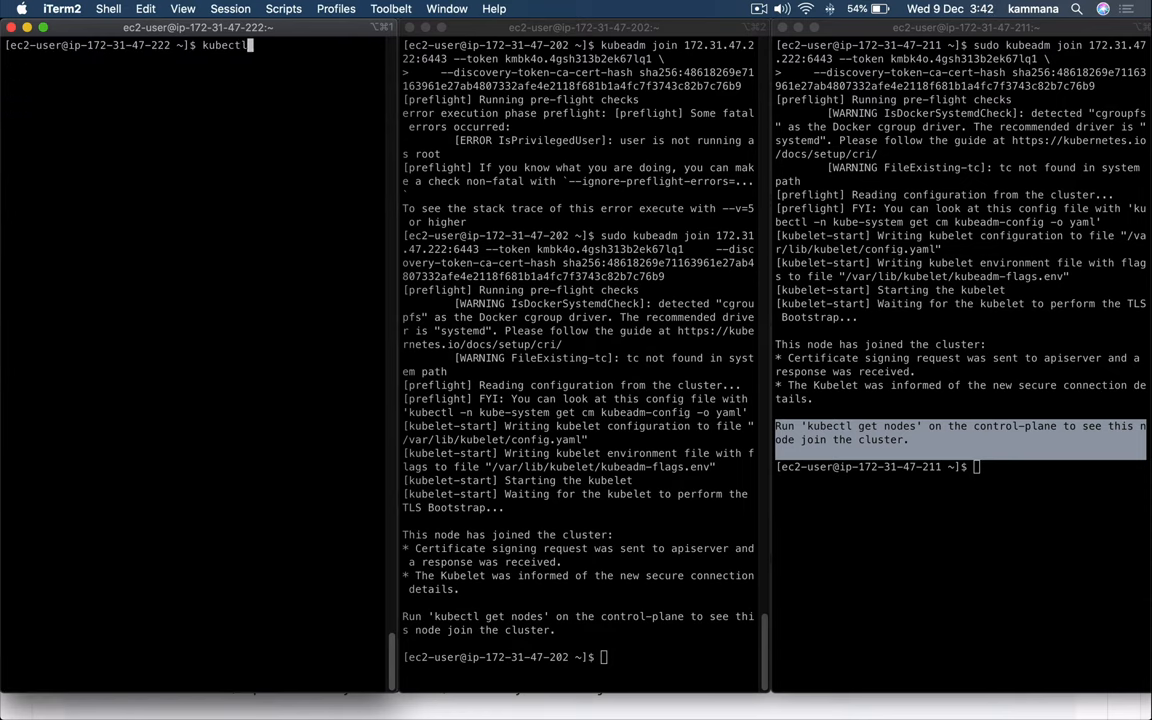
text(get nodes)
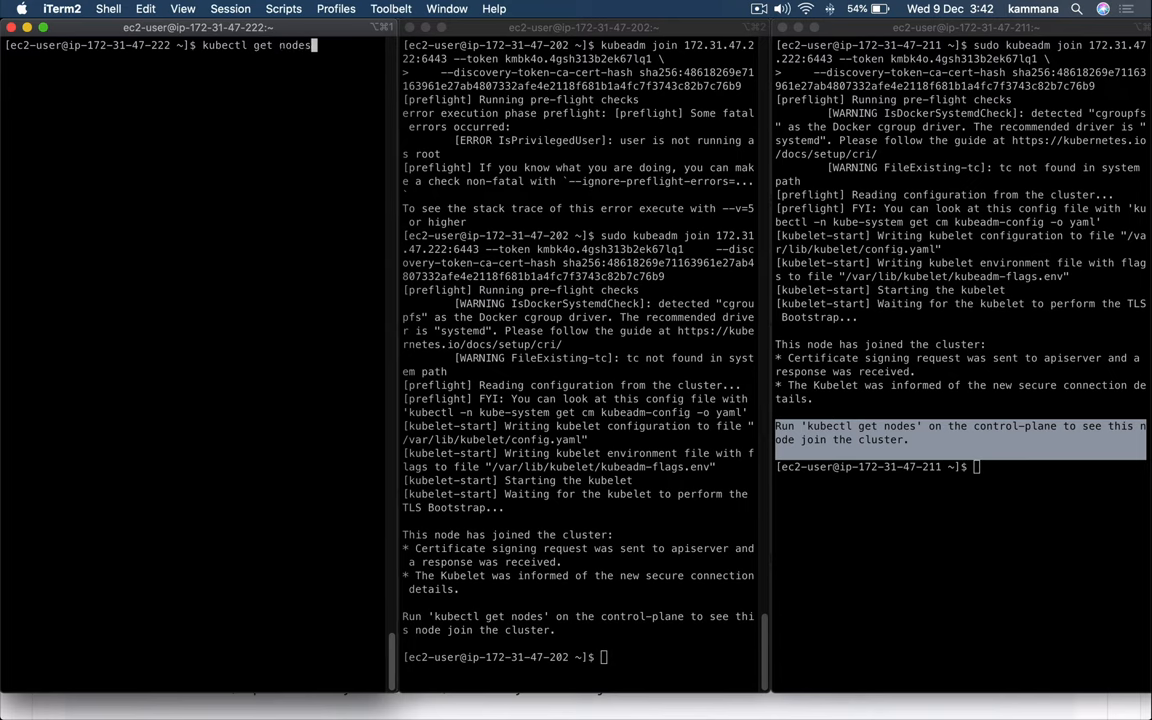
key(Return)
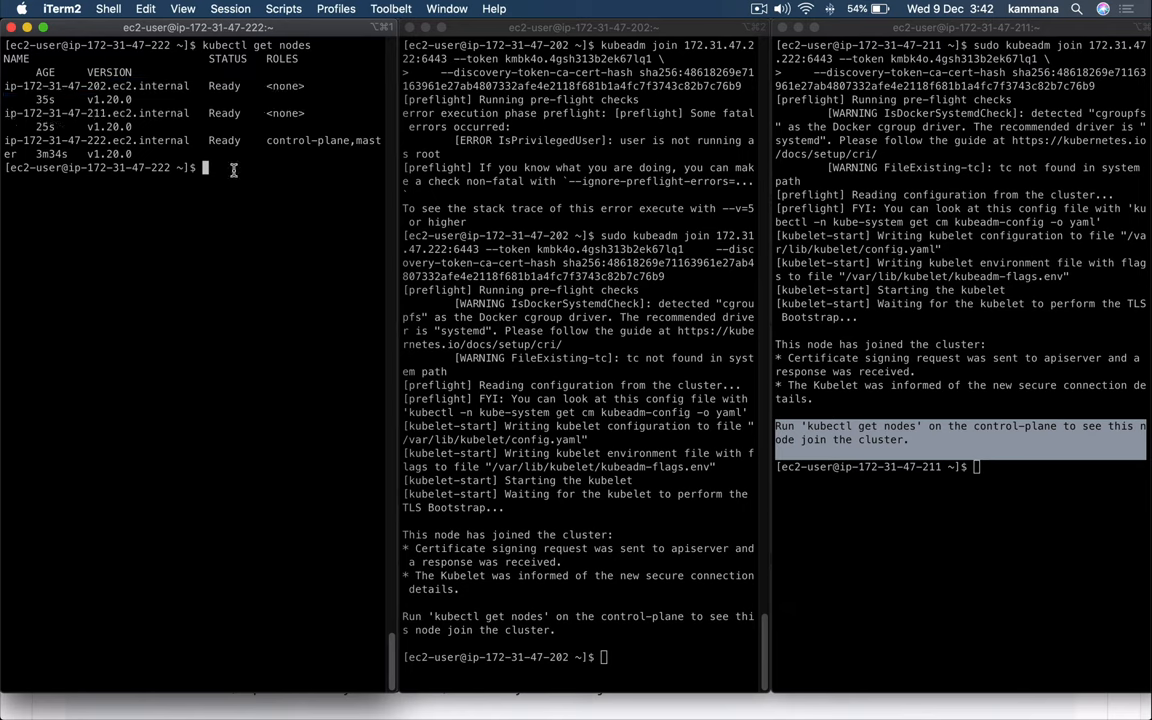
mouse_move(336, 227)
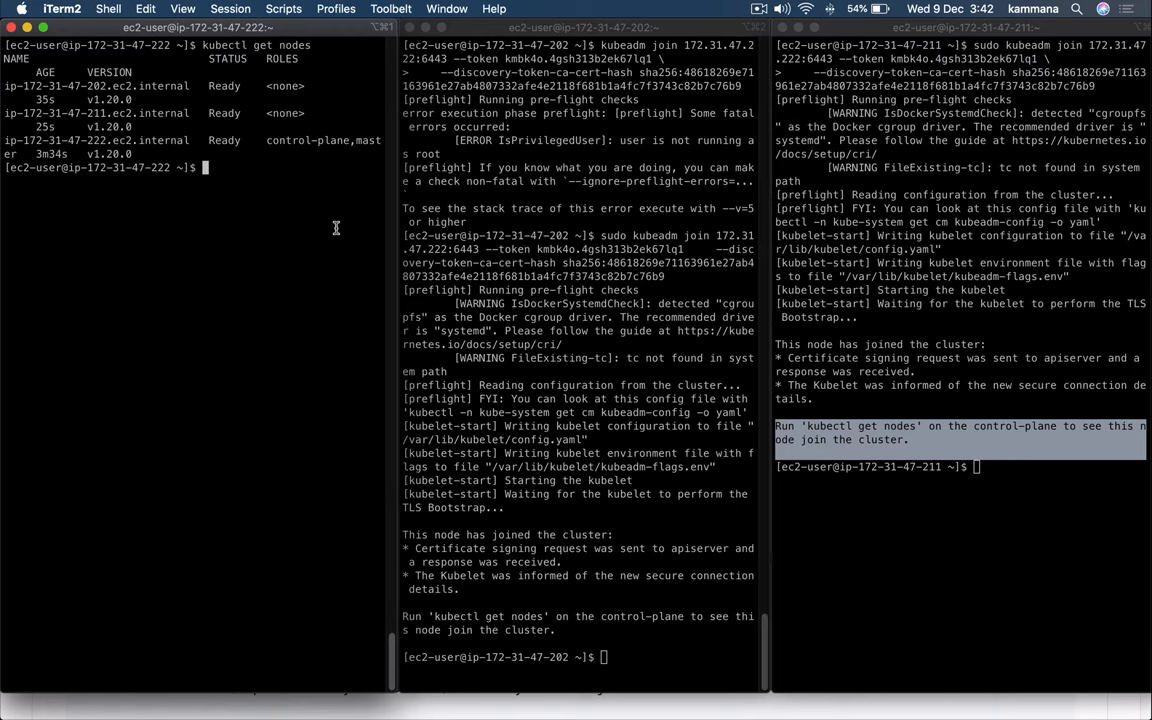
mouse_move(588, 267)
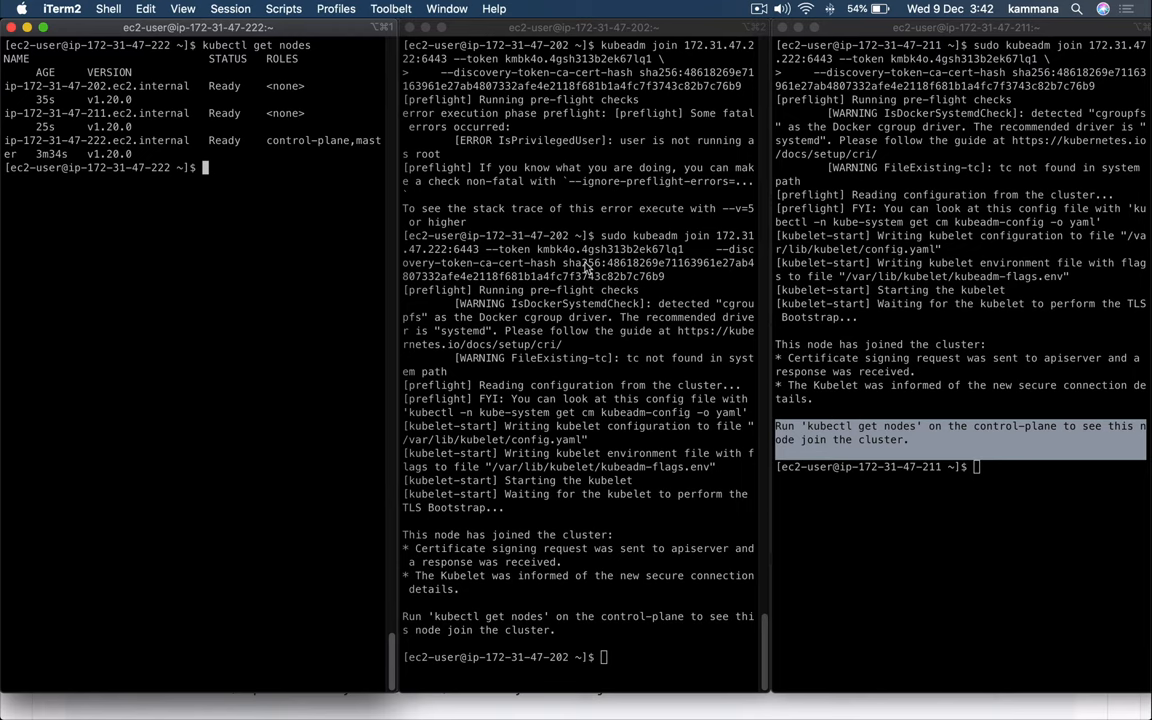
mouse_move(700, 274)
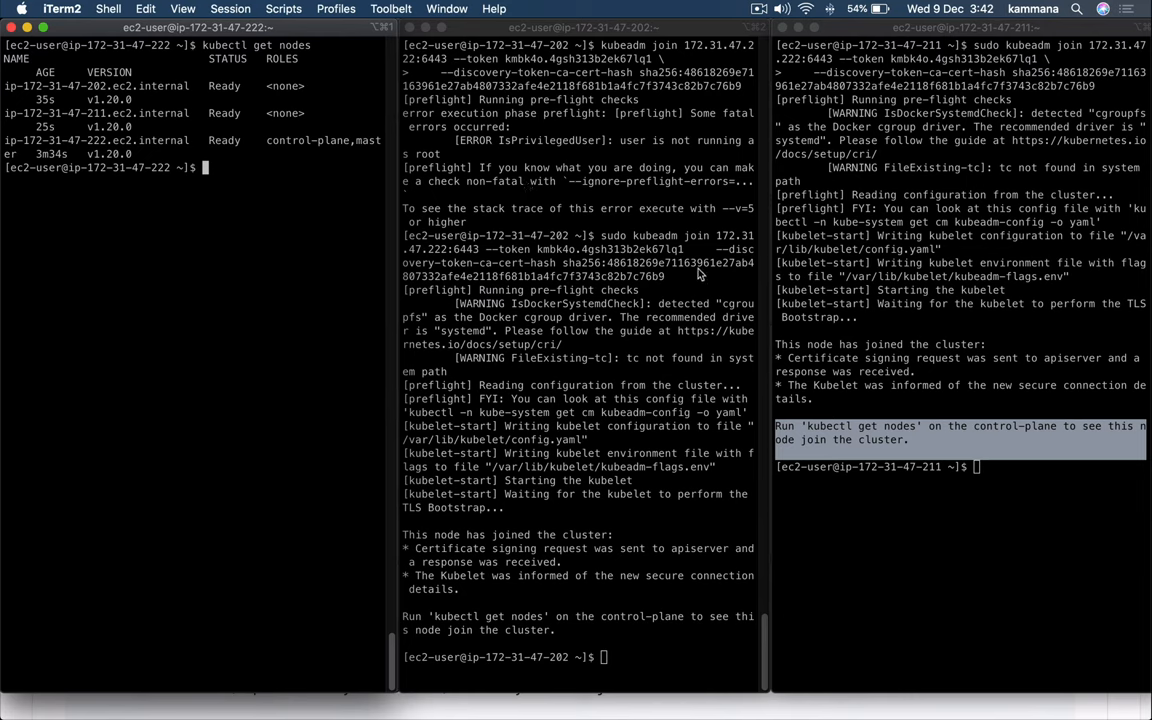
mouse_move(613, 190)
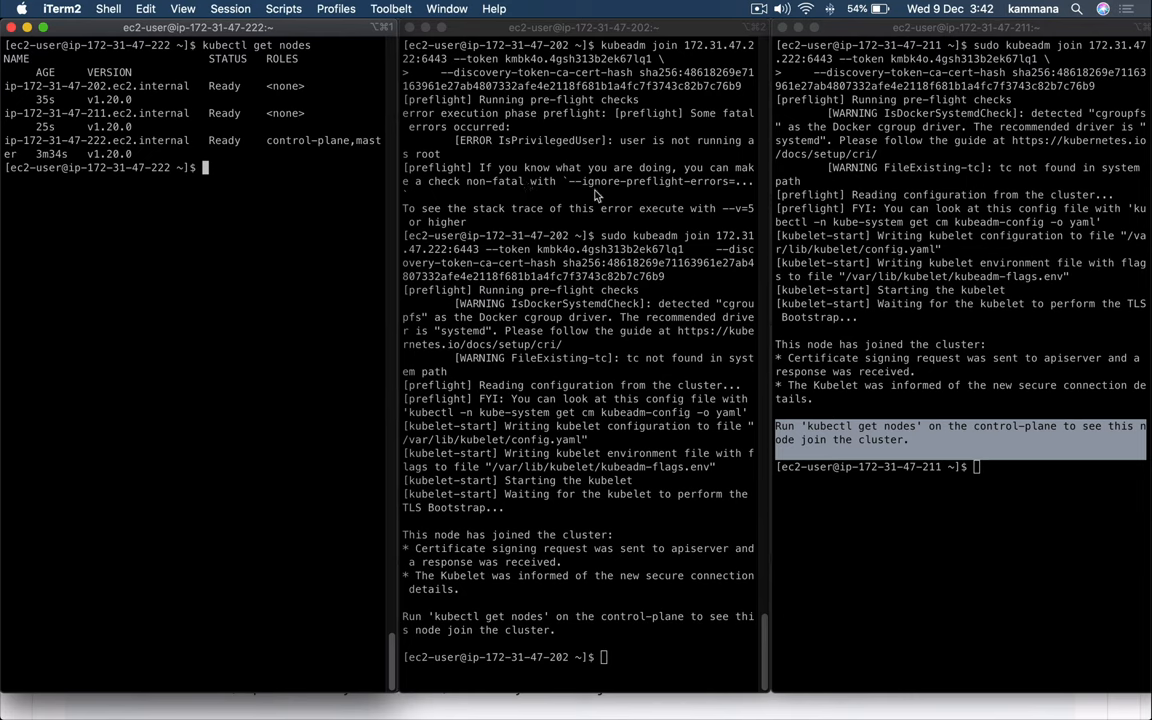
mouse_move(548, 295)
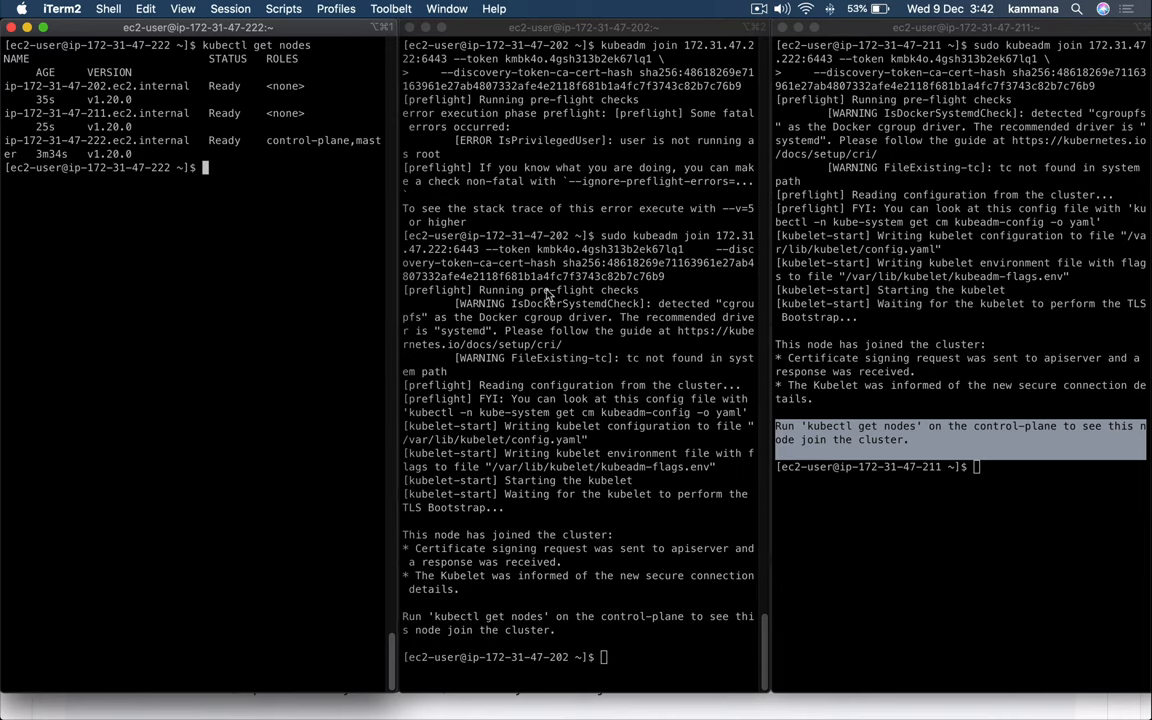
mouse_move(613, 334)
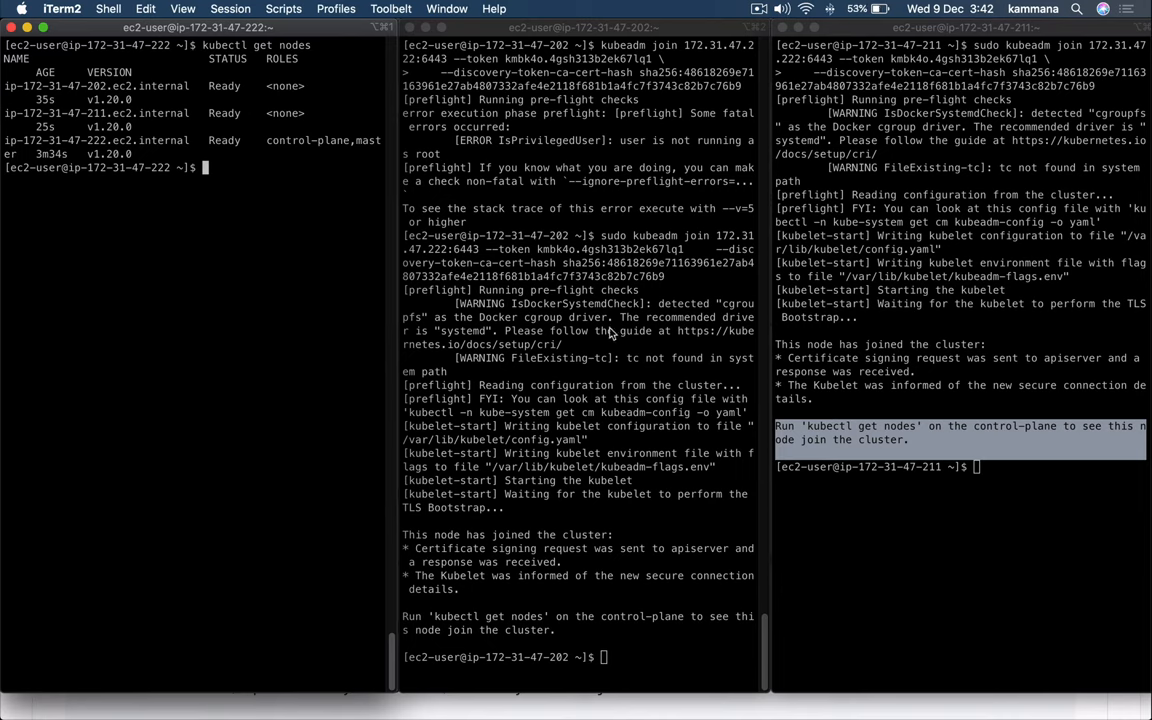
mouse_move(344, 220)
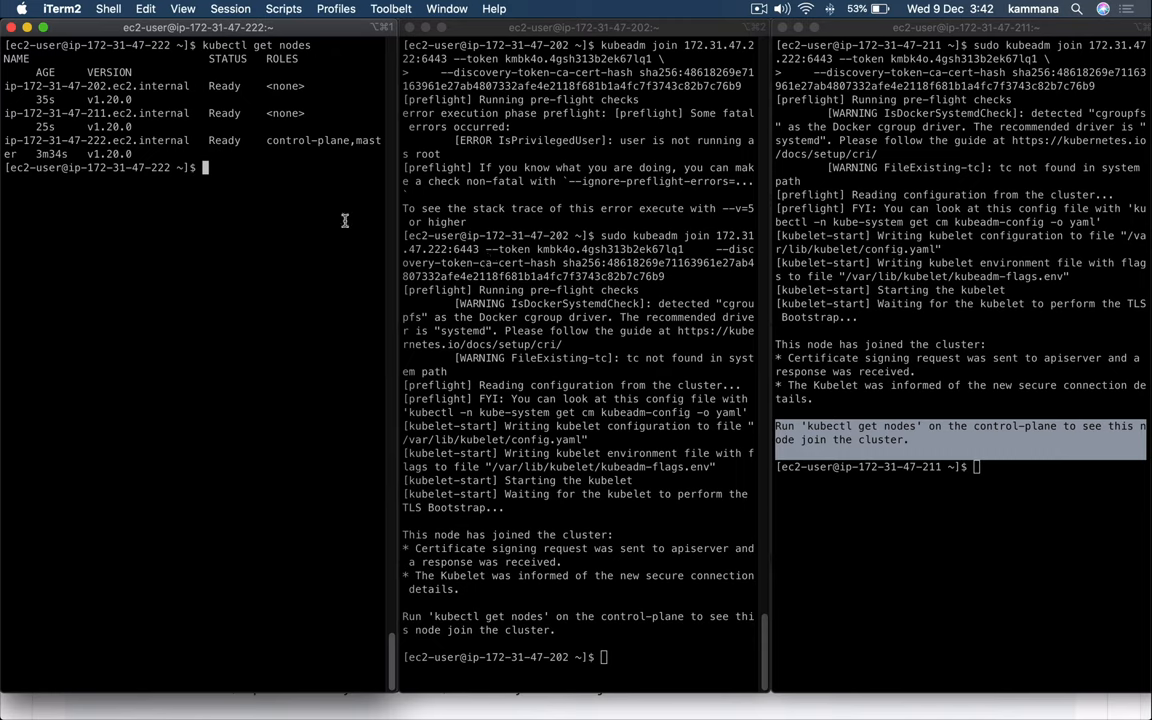
mouse_move(400, 235)
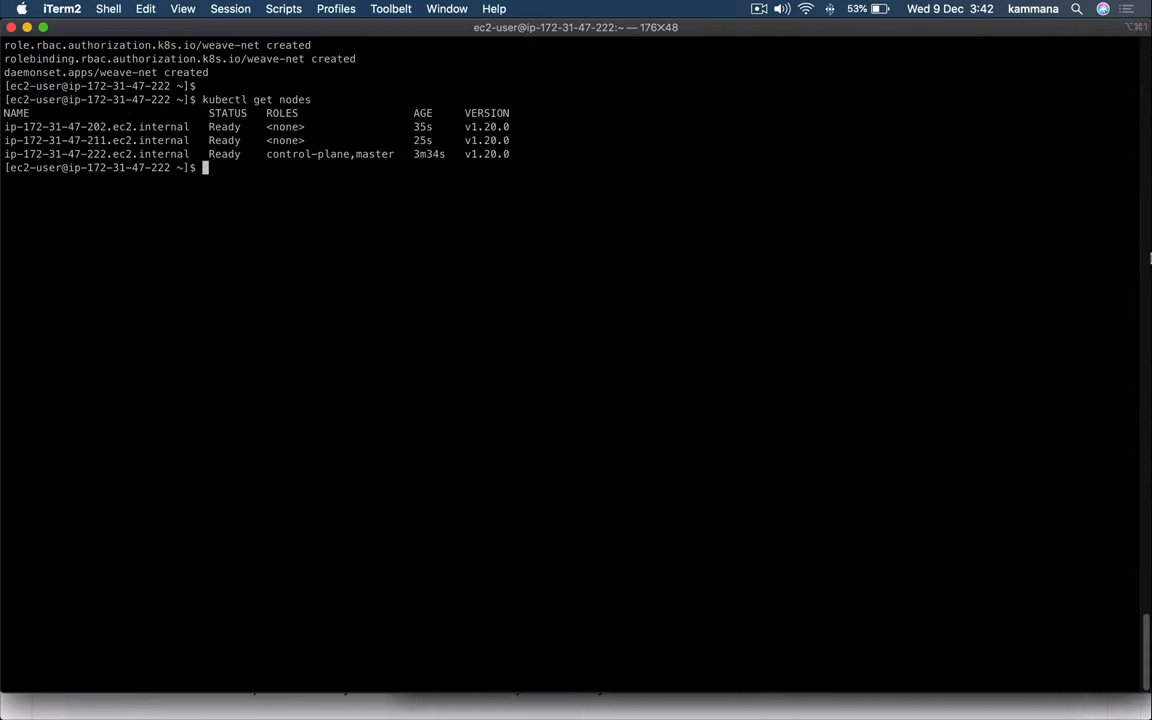
mouse_move(511, 279)
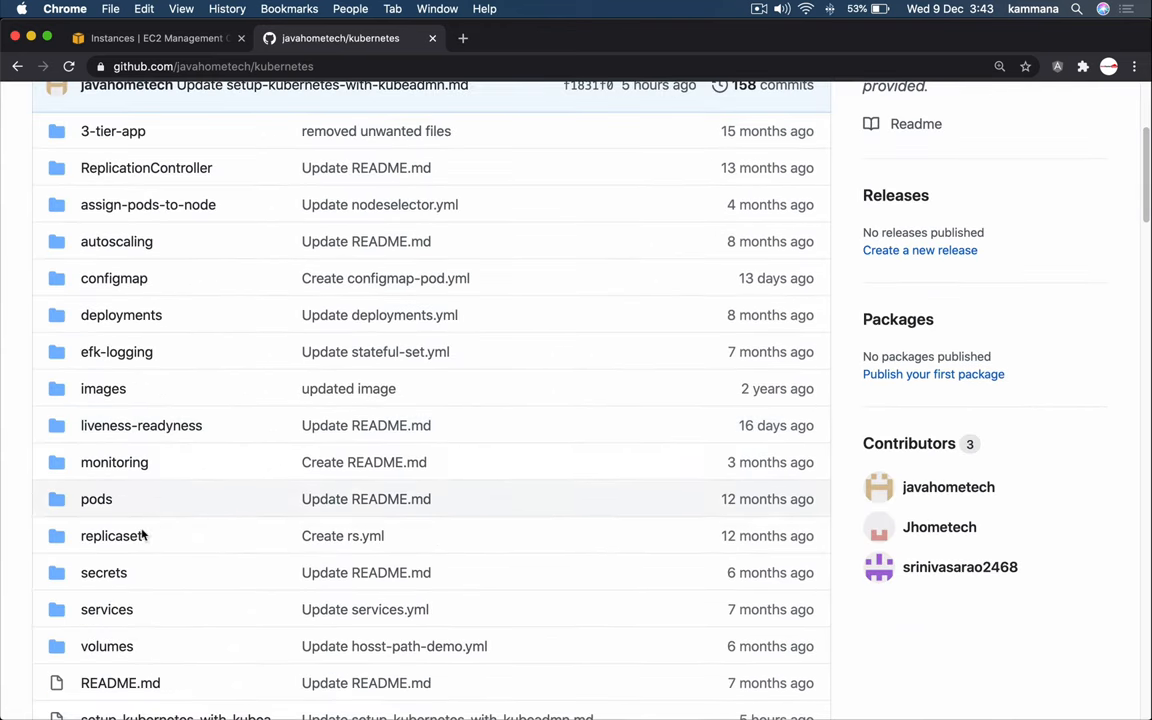
Step: Open the repository's pods folder and scroll to its README's kubectl create command
scroll(down, 3)
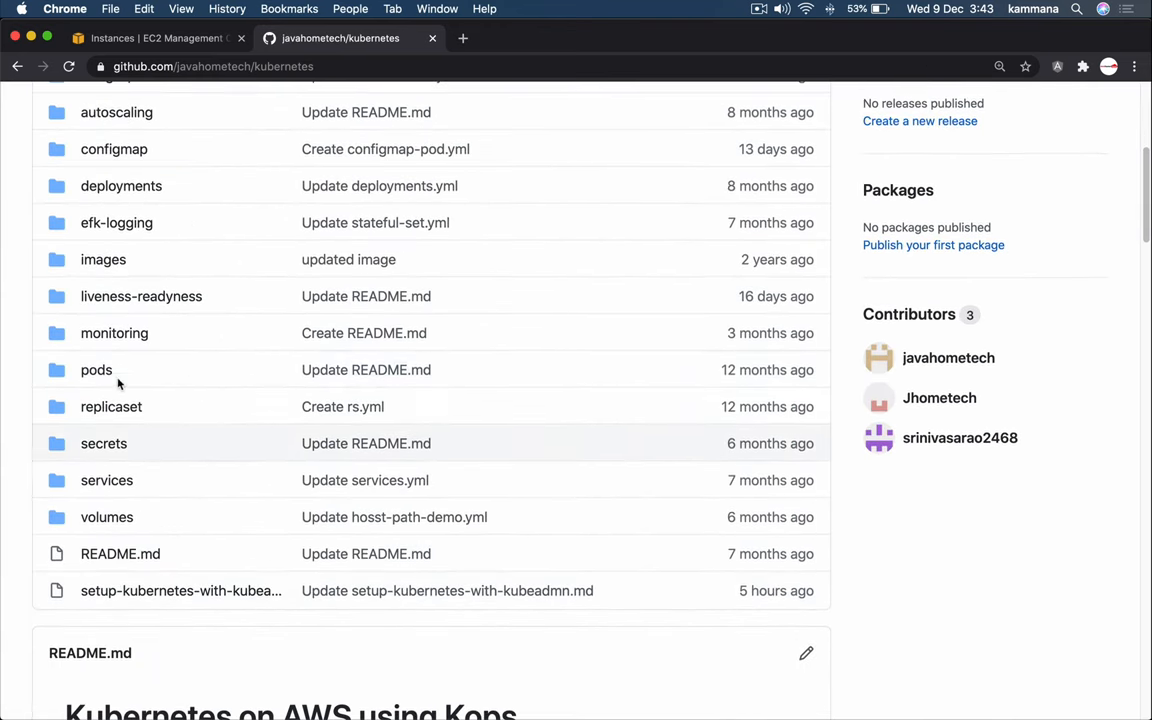
click(96, 369)
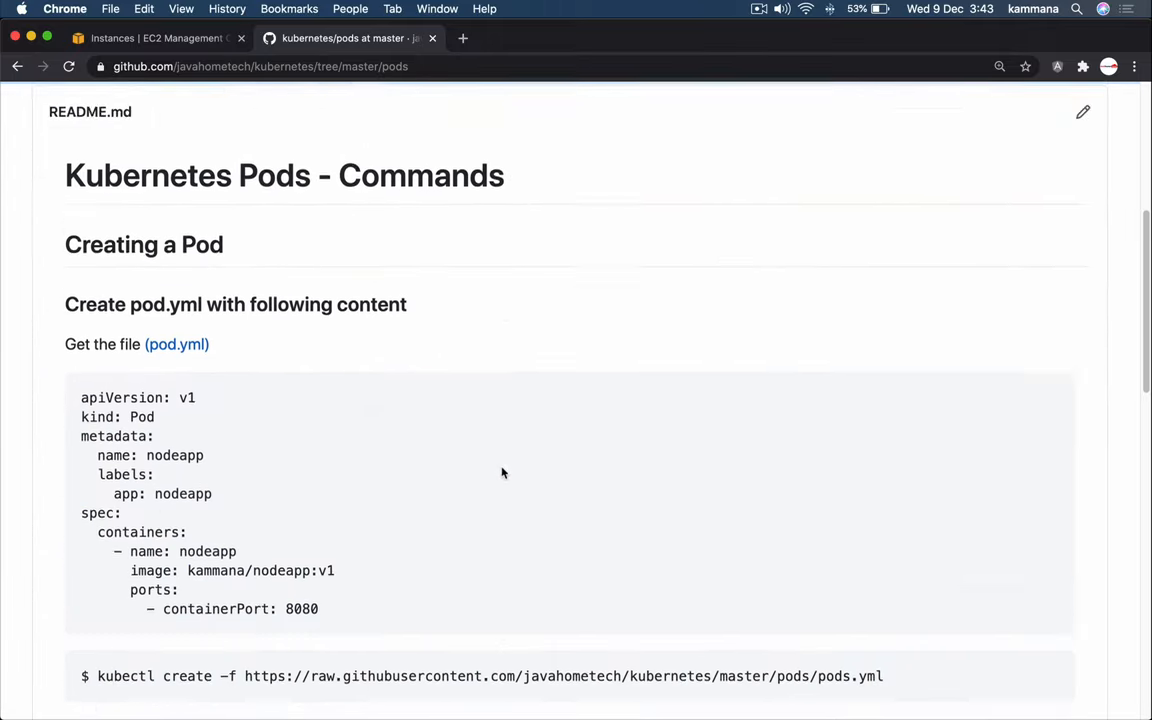
scroll(down, 3)
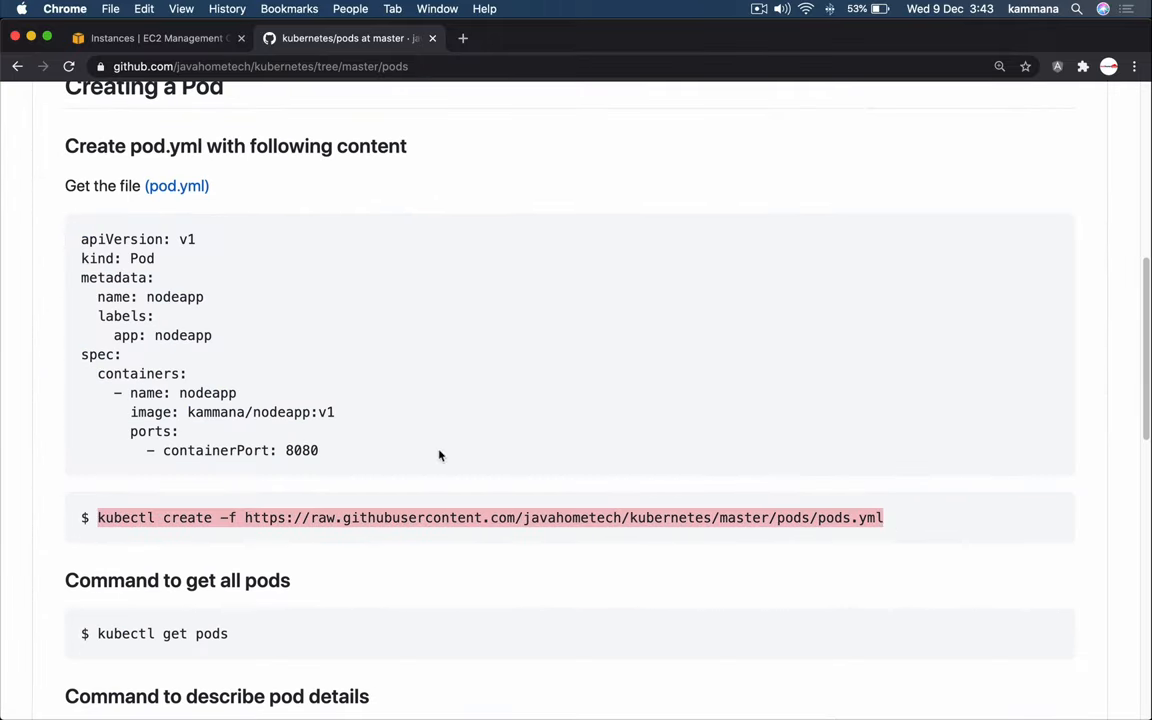
mouse_move(294, 412)
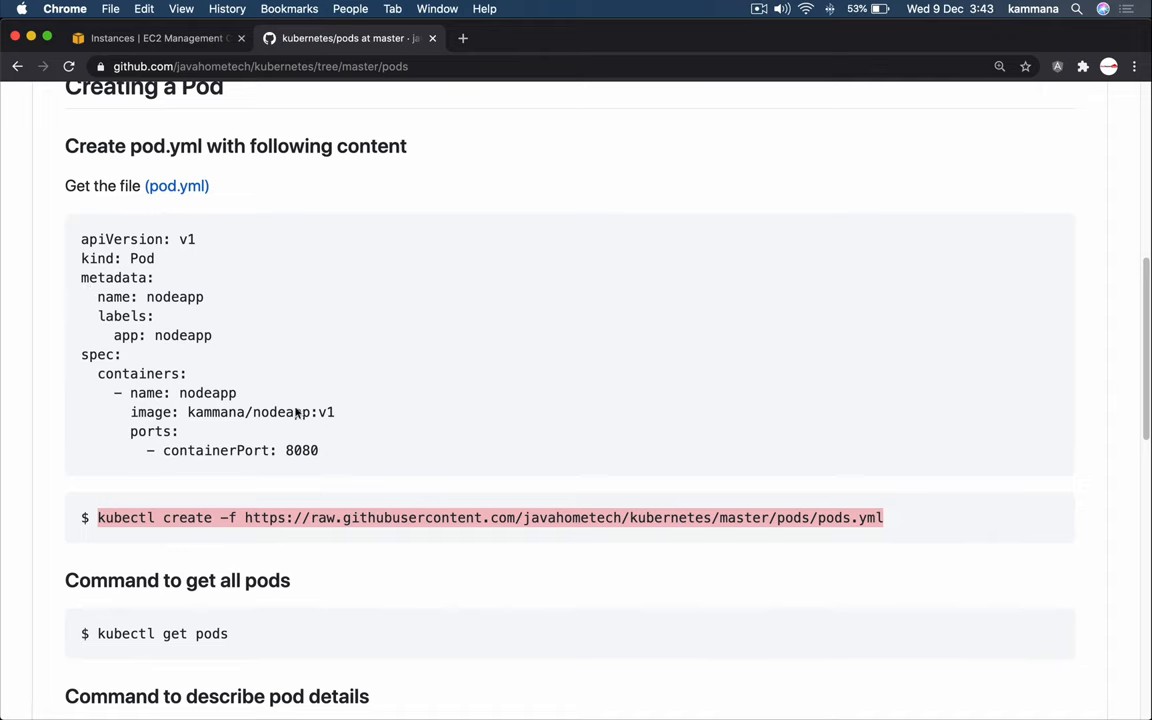
mouse_move(240, 530)
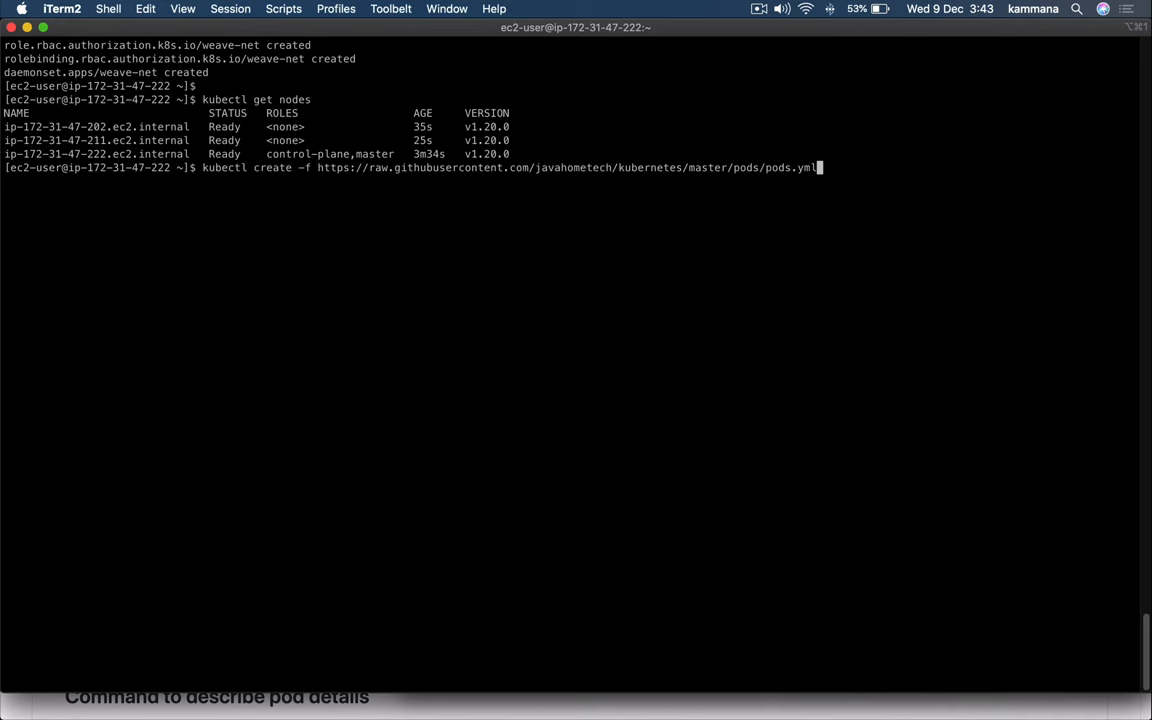
Step: Create the nodeapp pod from pods.yml and list the cluster's pods
key(Return)
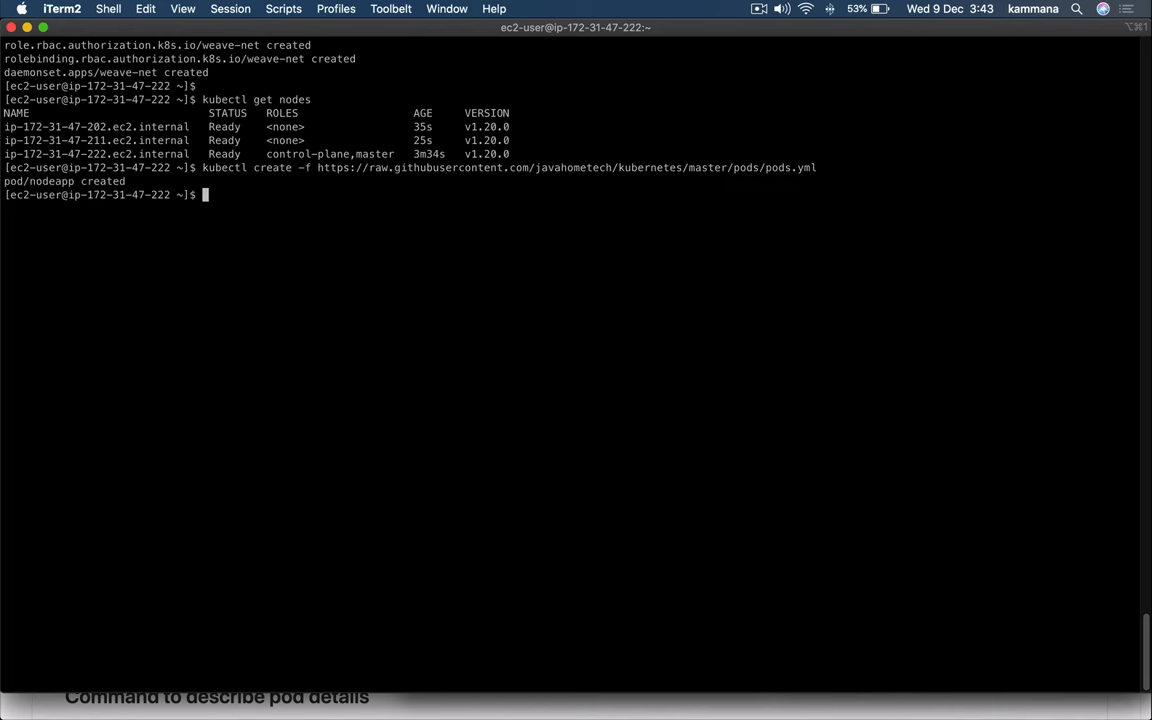
text(kubectl get po)
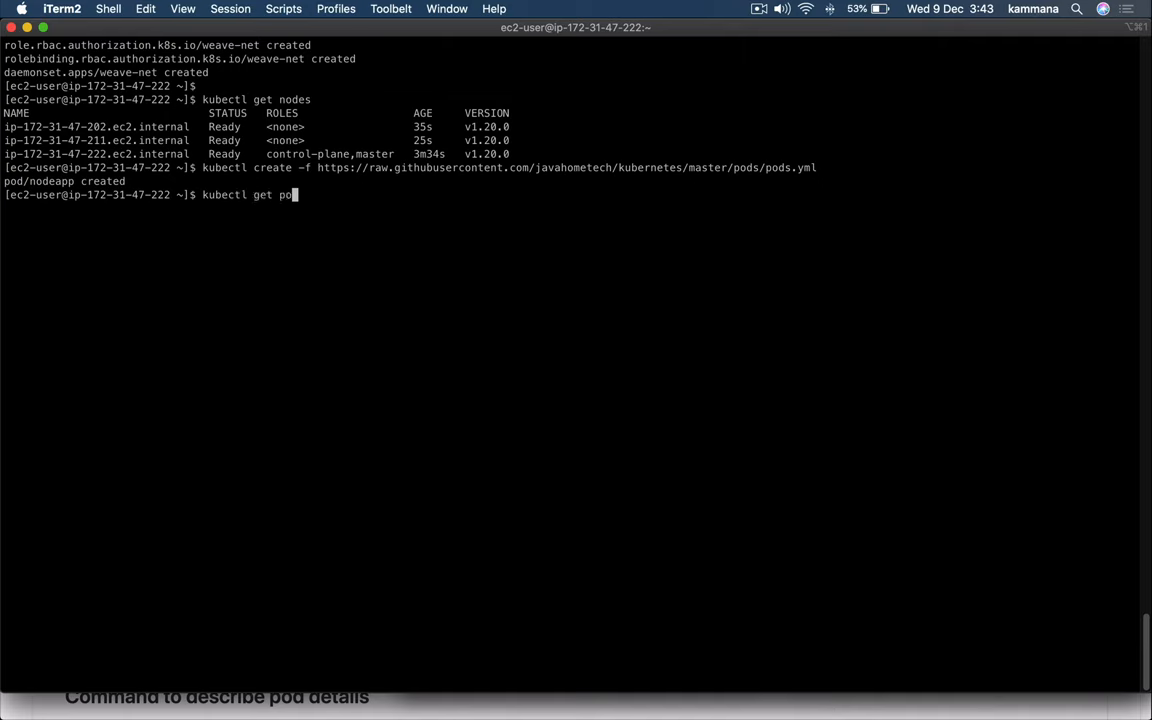
key(Return)
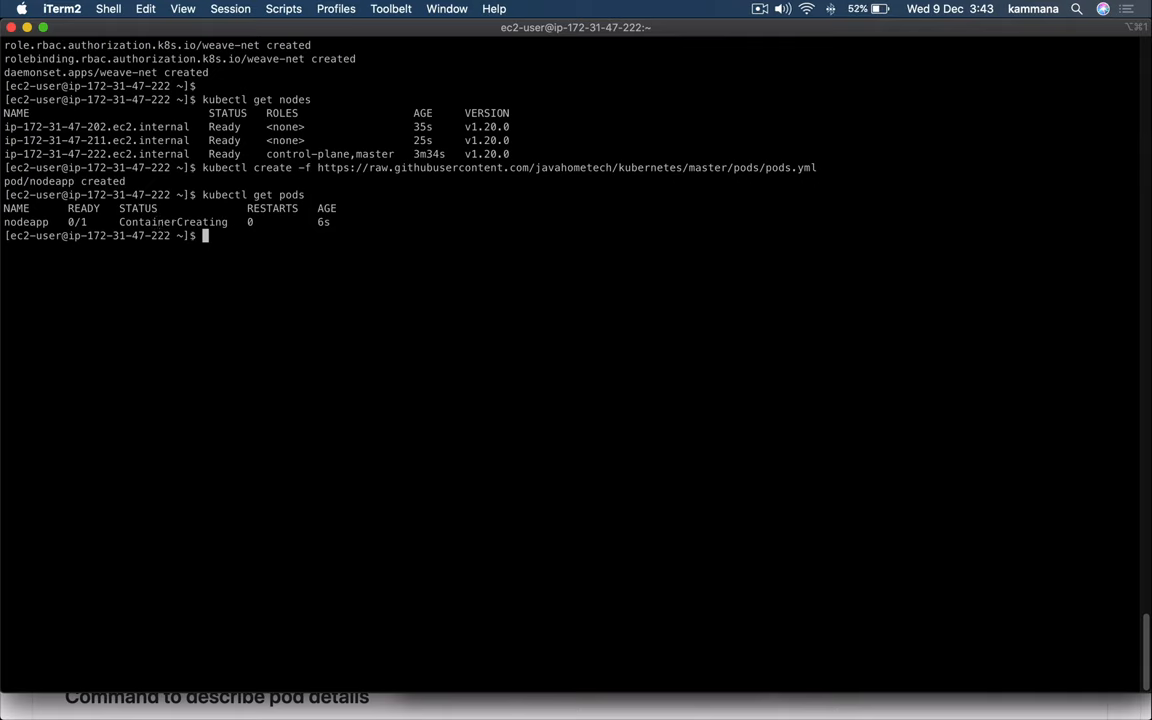
Step: Recheck the nodeapp pod status, then list pods with 'kubectl get pods -o wide'
key(Return)
text(kubectl get pods -o)
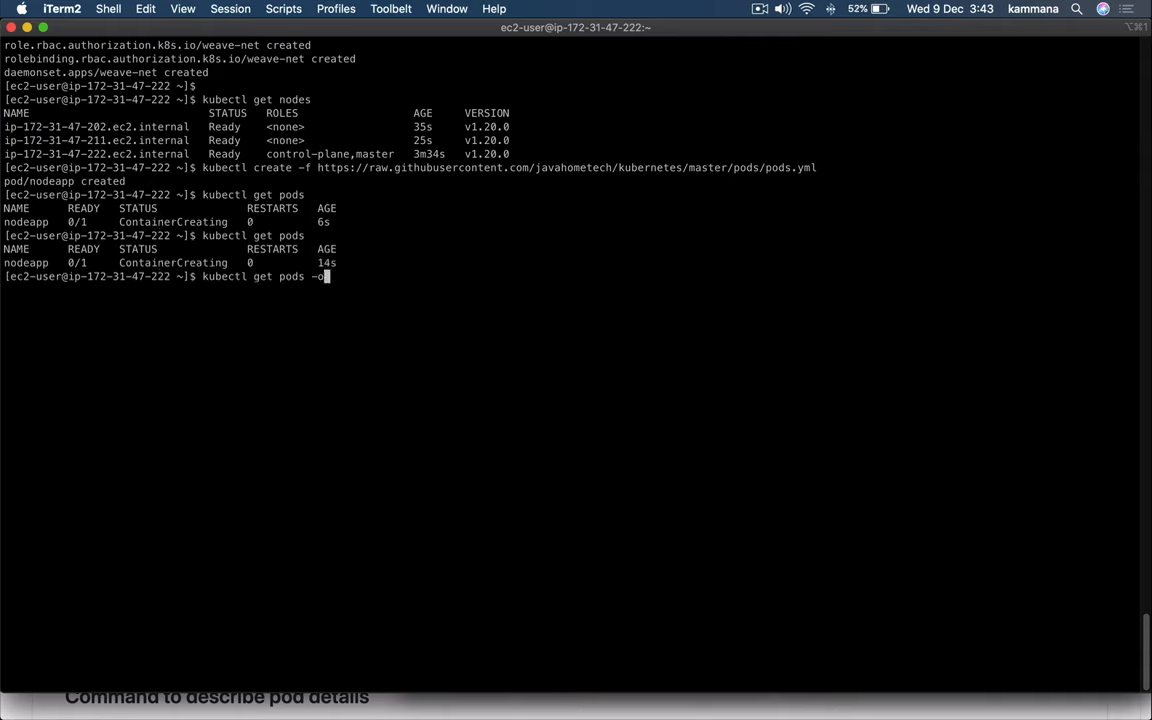
text(wide)
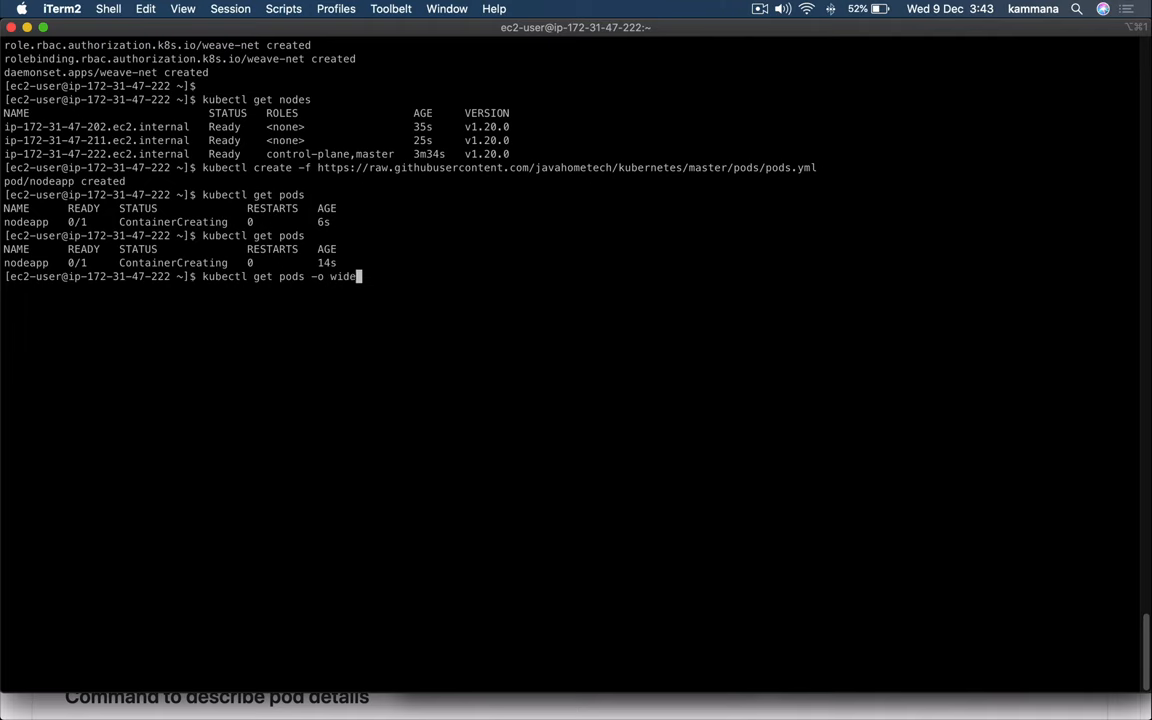
key(Return)
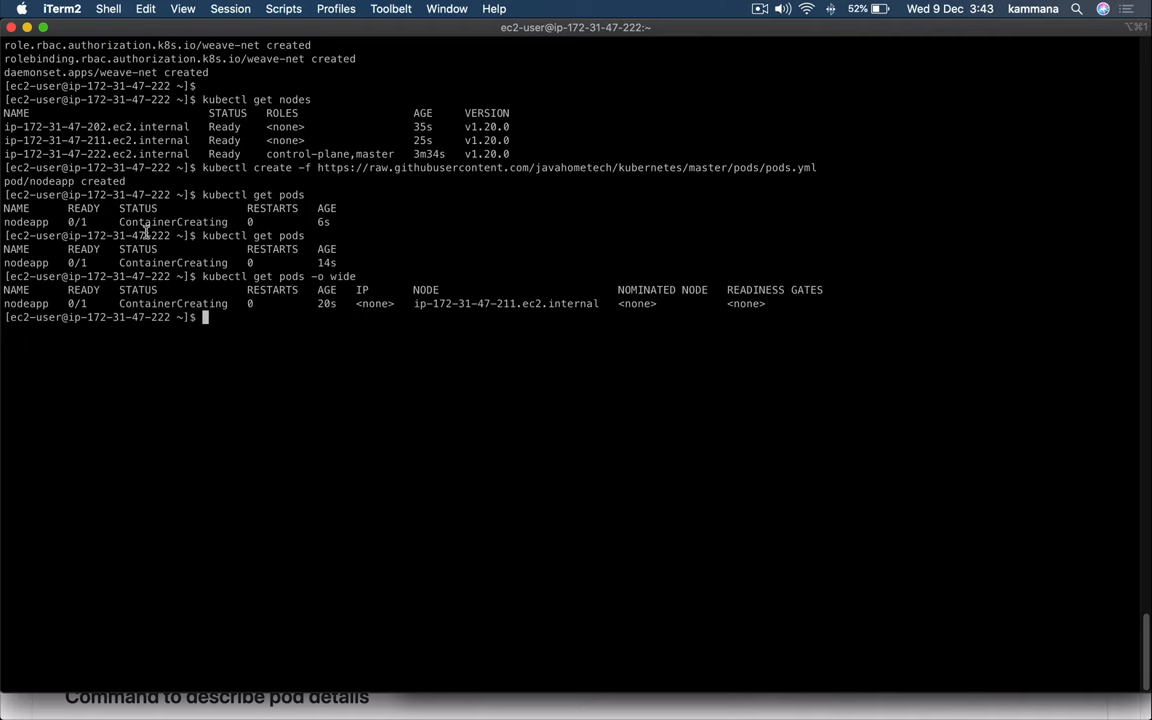
mouse_move(246, 341)
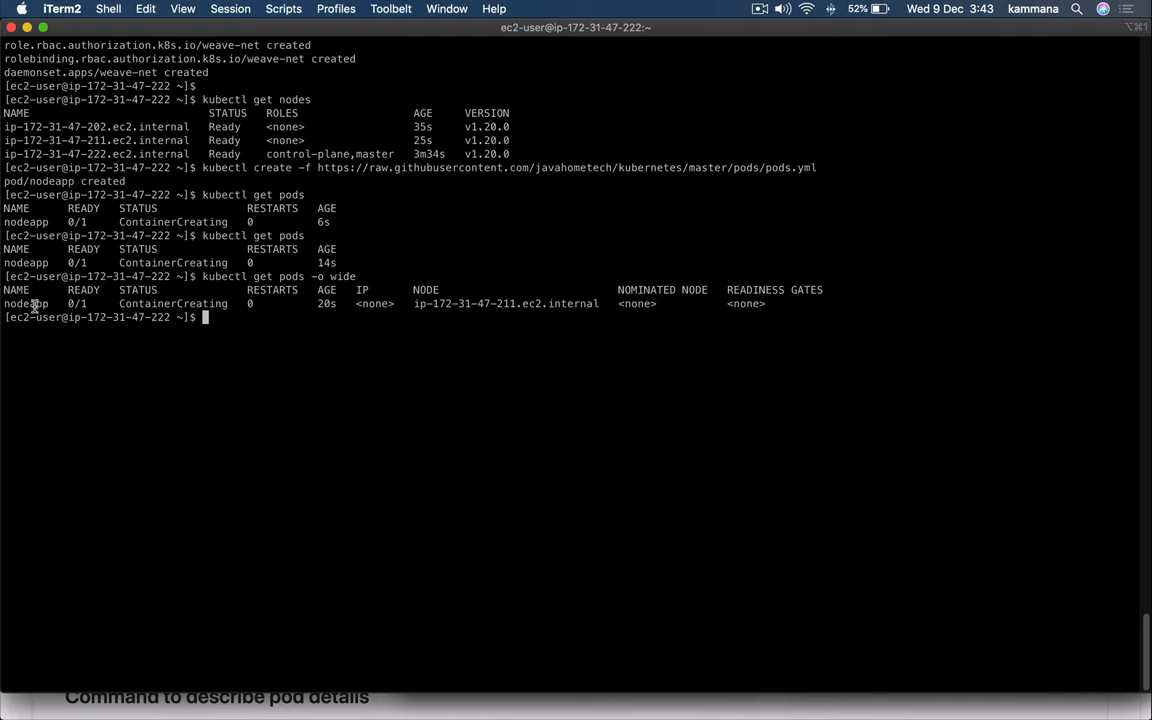
mouse_move(297, 340)
text(kubectl get pods -o wide)
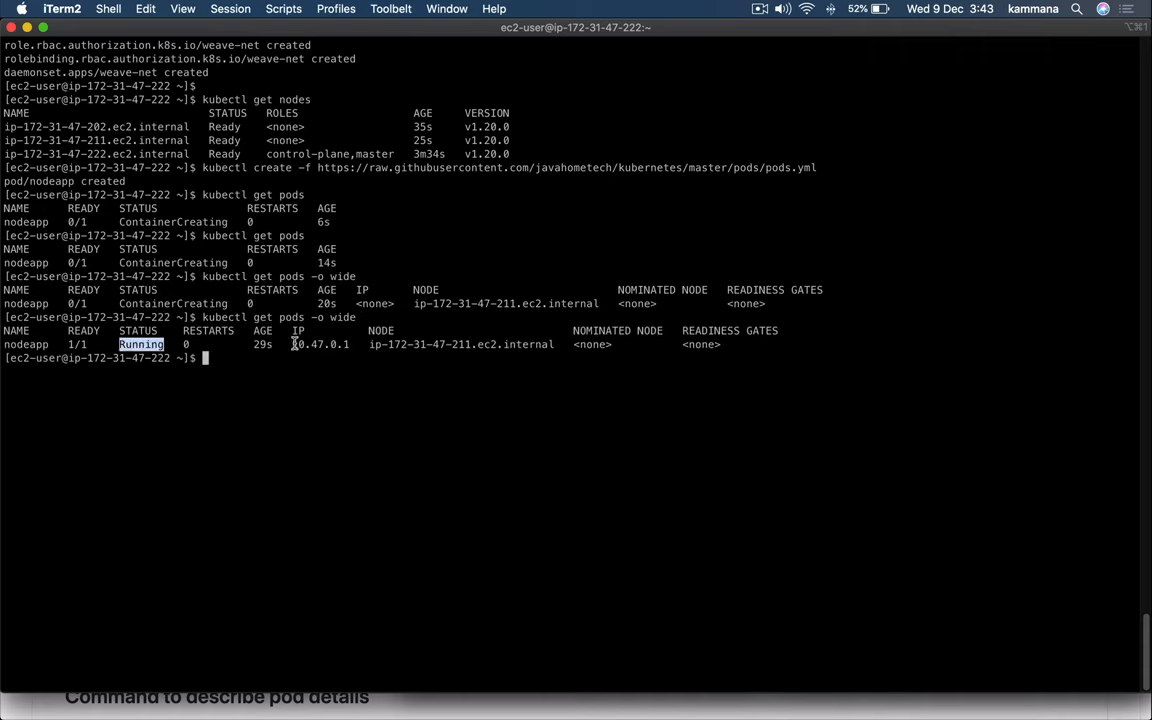
double_click(320, 344)
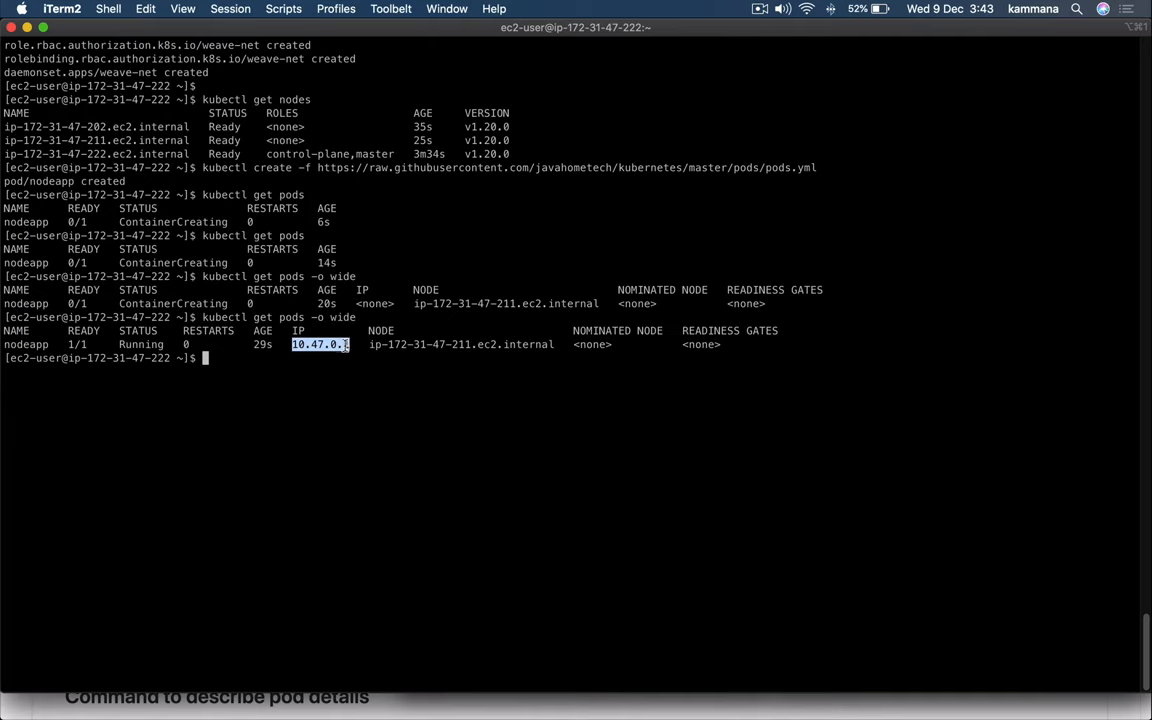
text(curl)
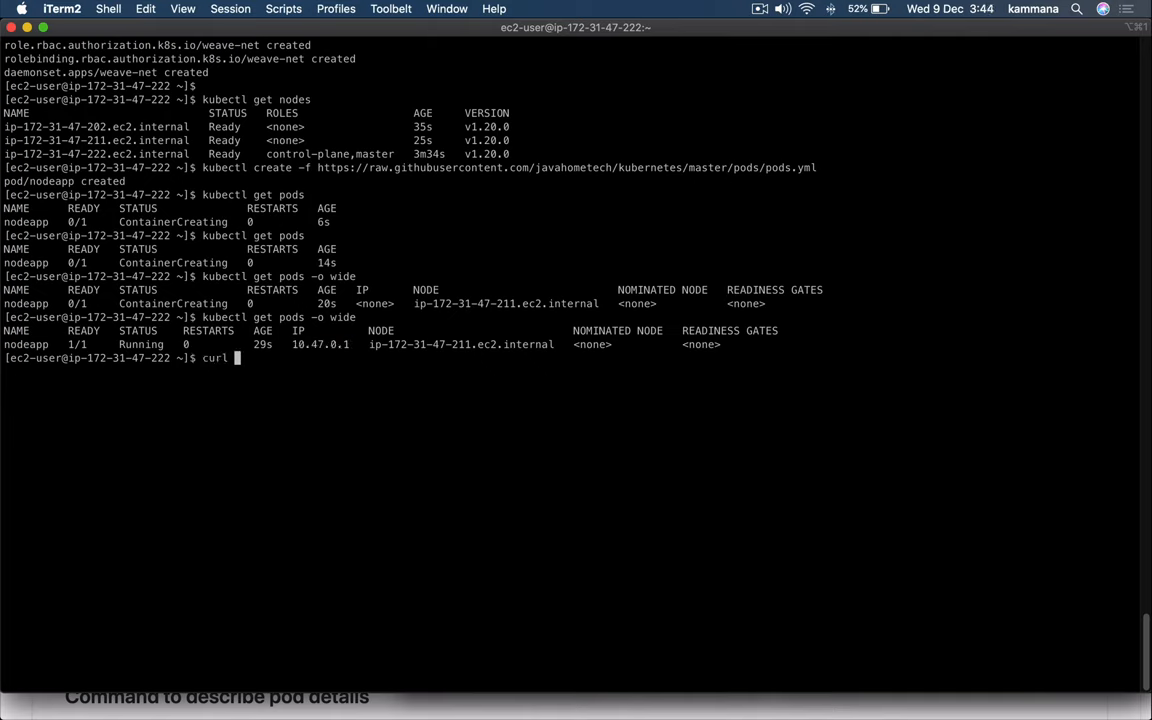
text(http:/)
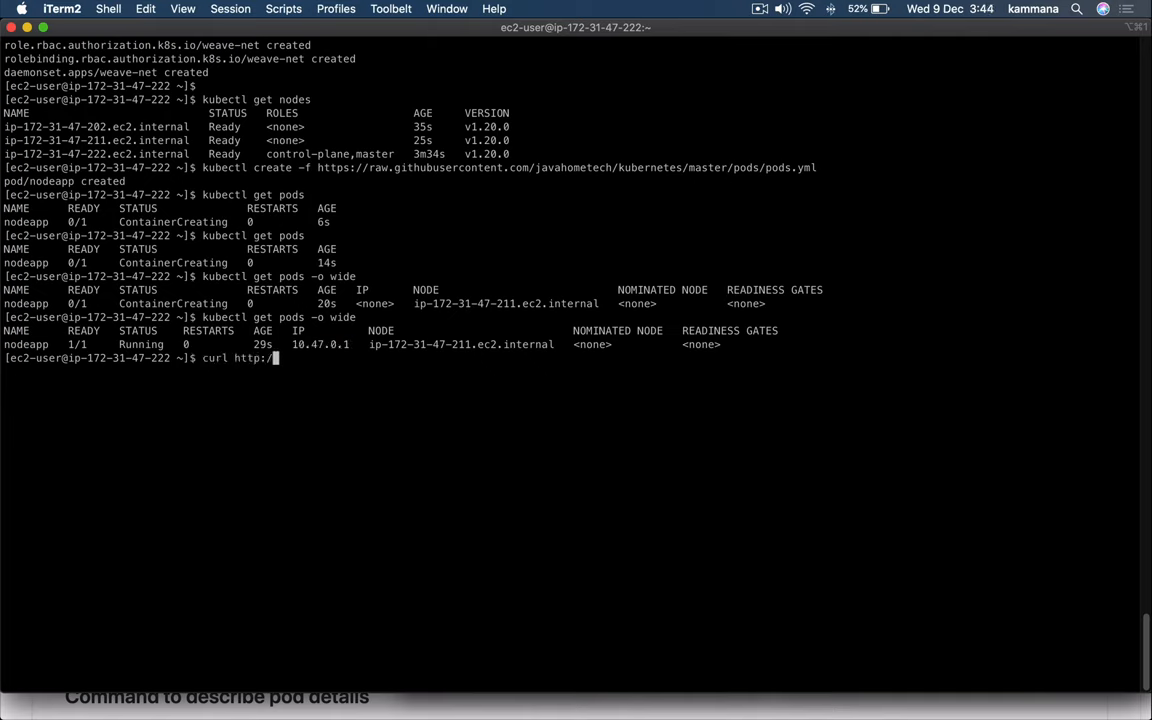
text(10.47.0.1)
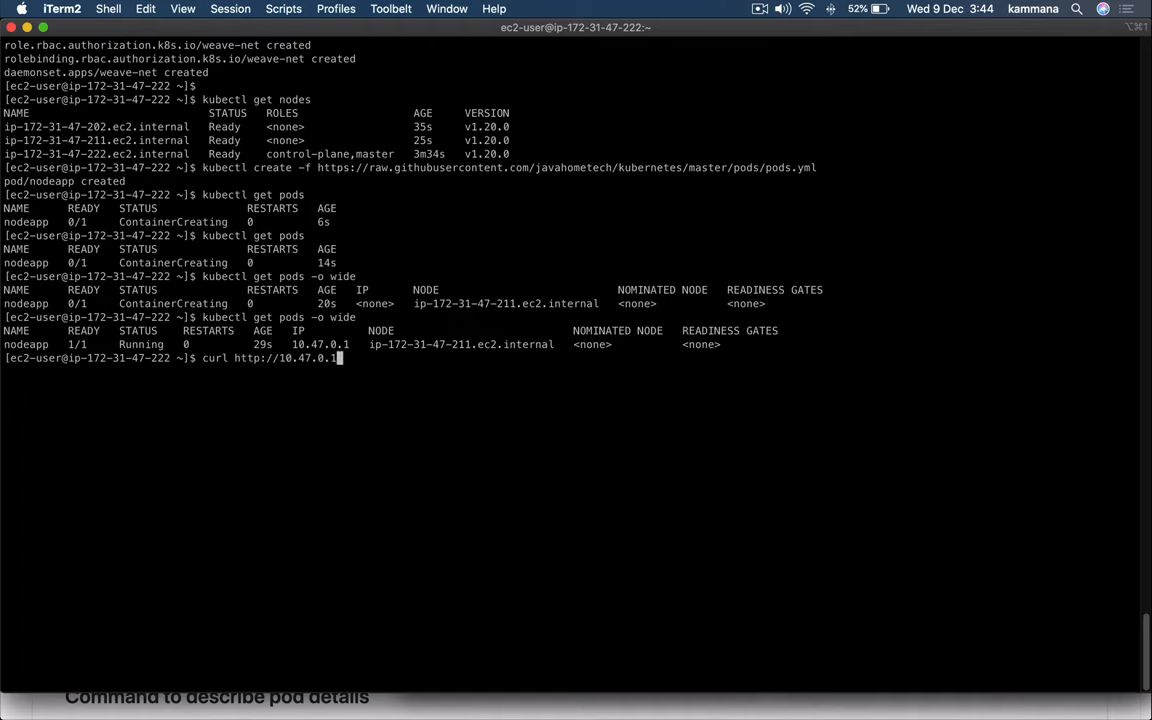
text(:8080)
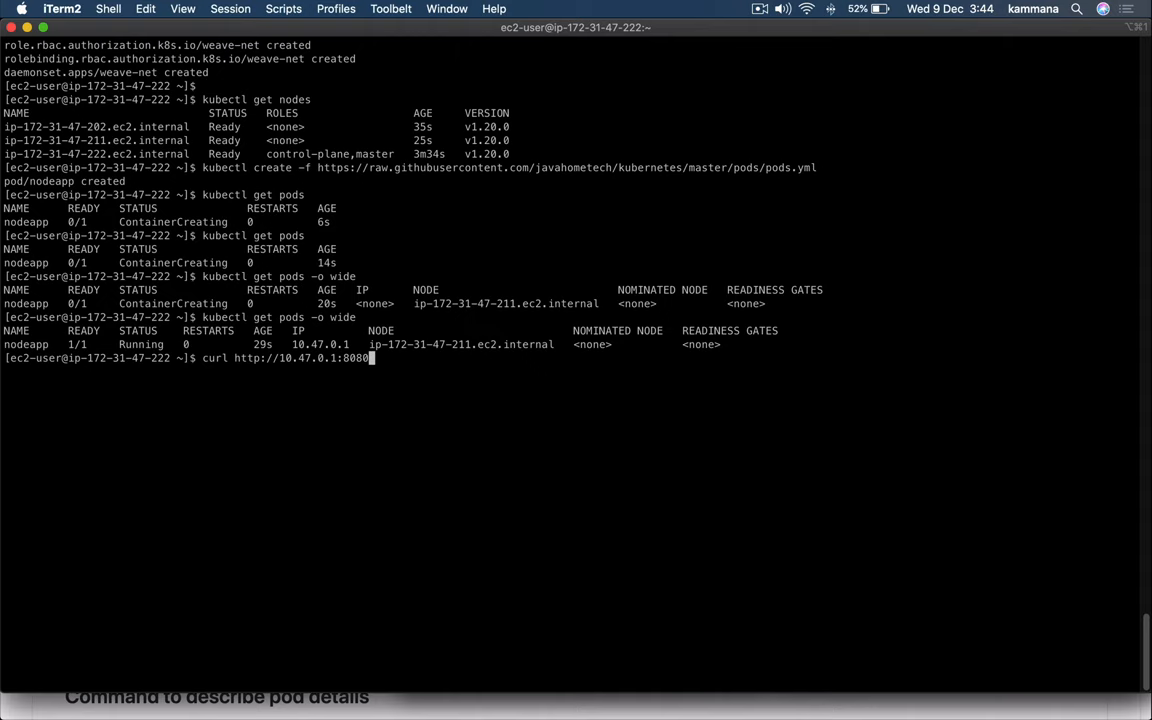
key(Return)
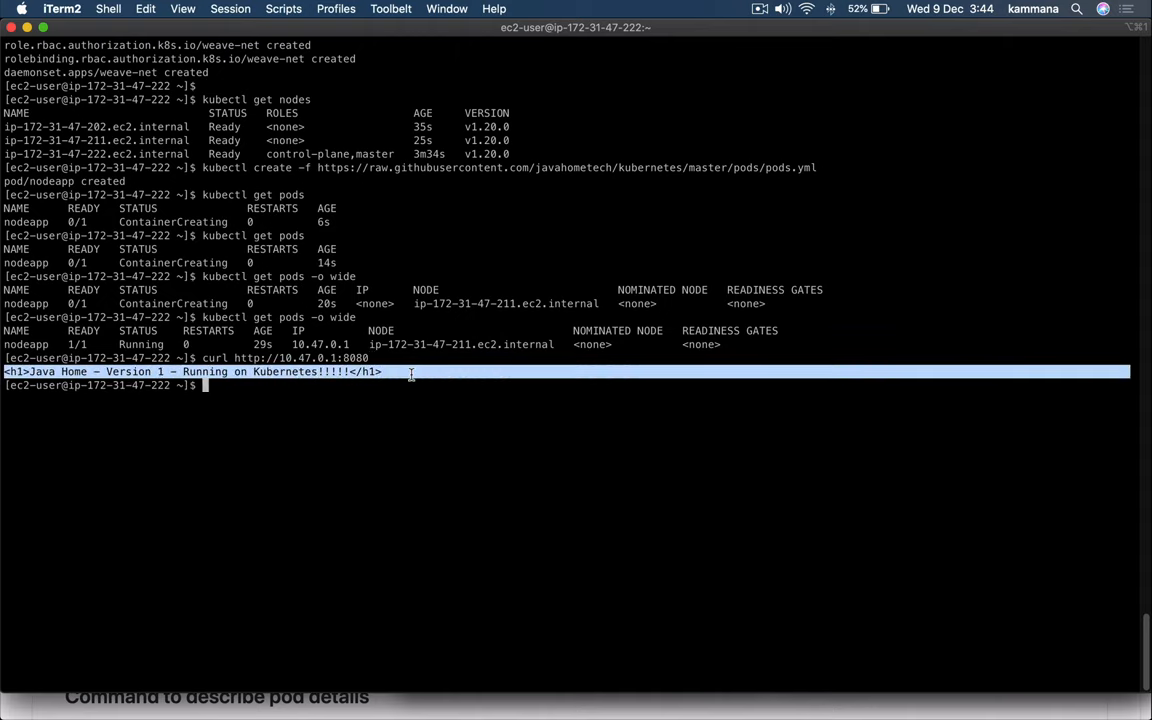
mouse_move(431, 445)
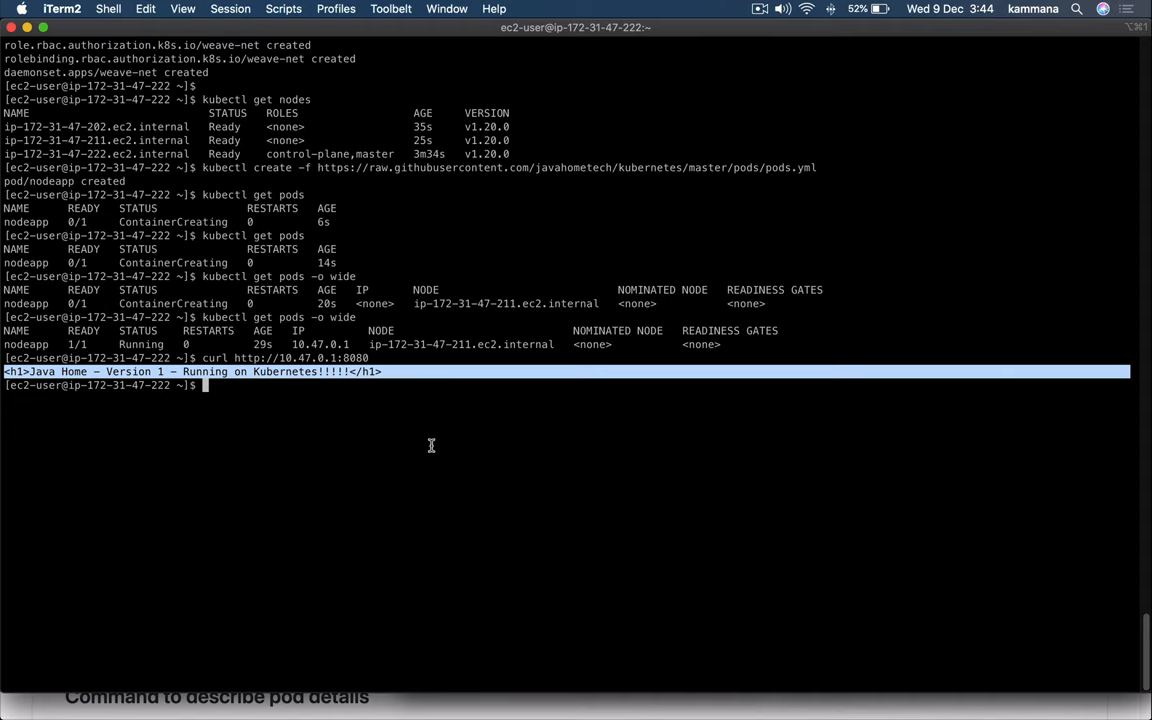